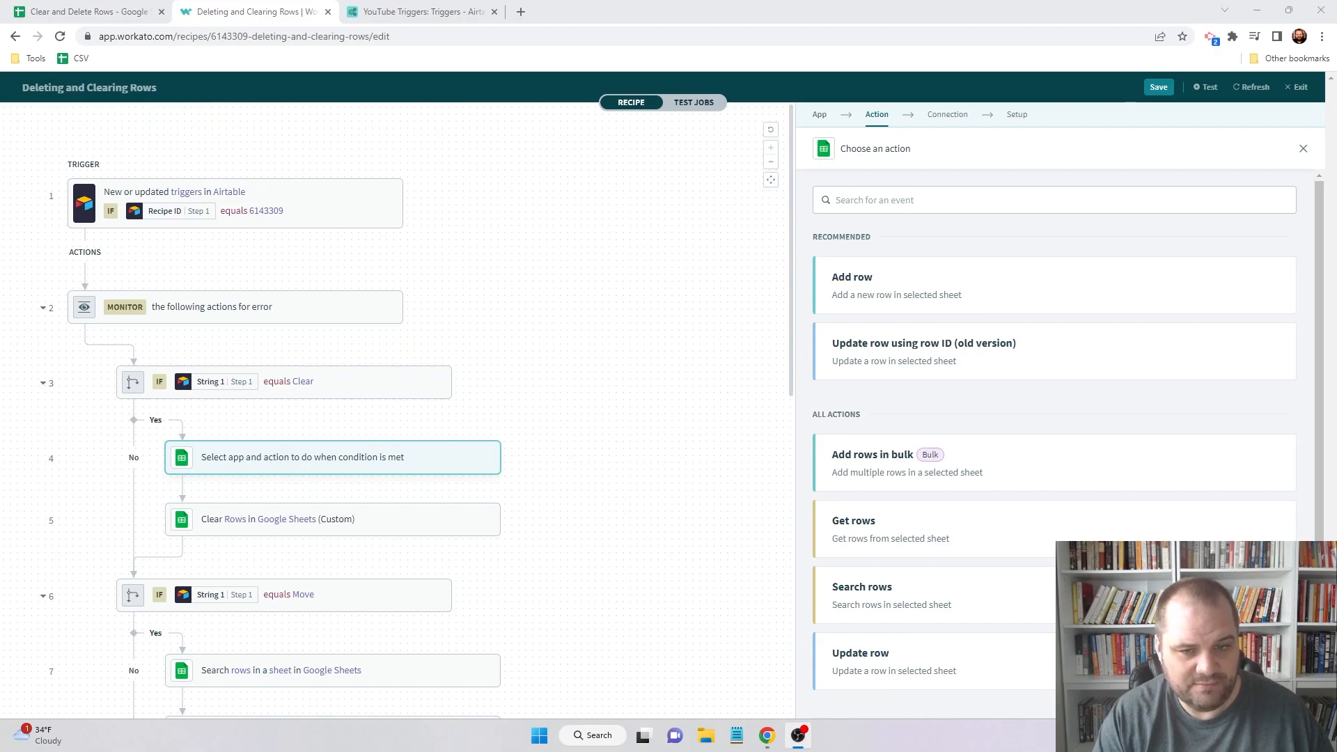
pyautogui.moveTo(866, 469)
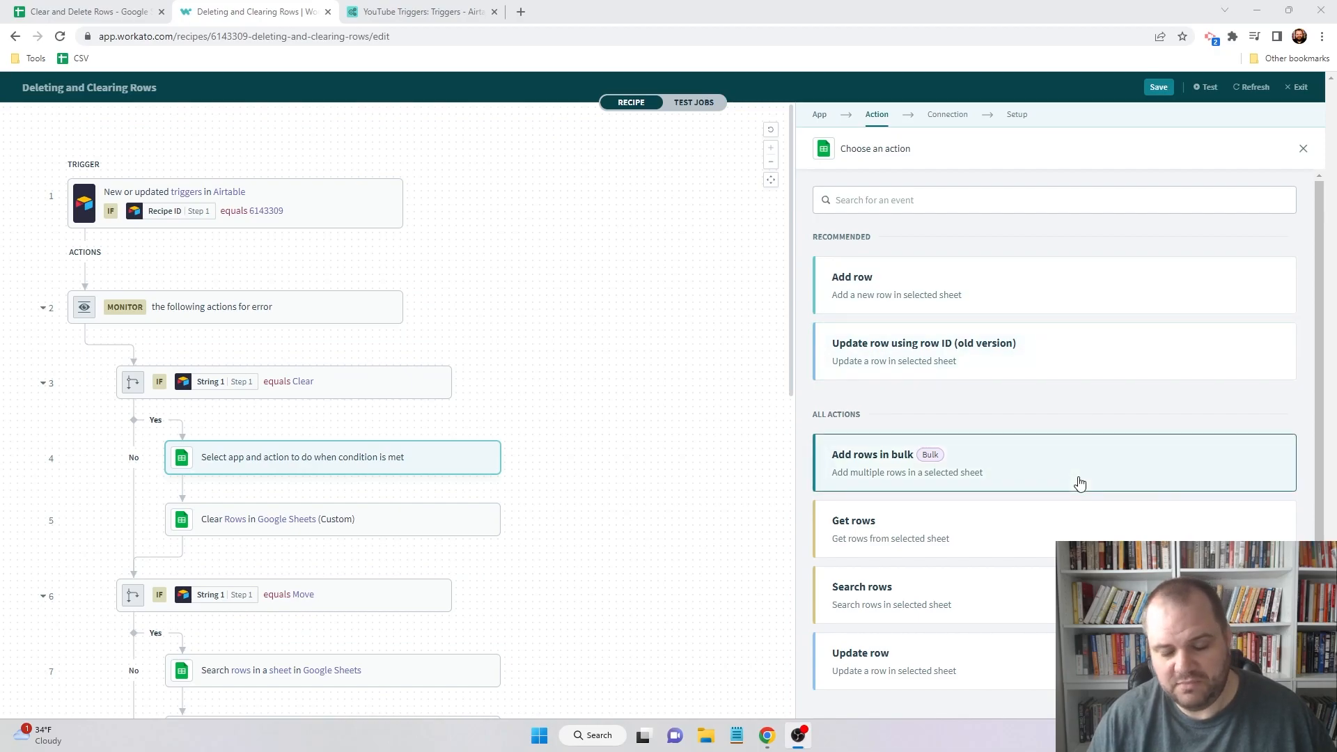
pyautogui.moveTo(999, 364)
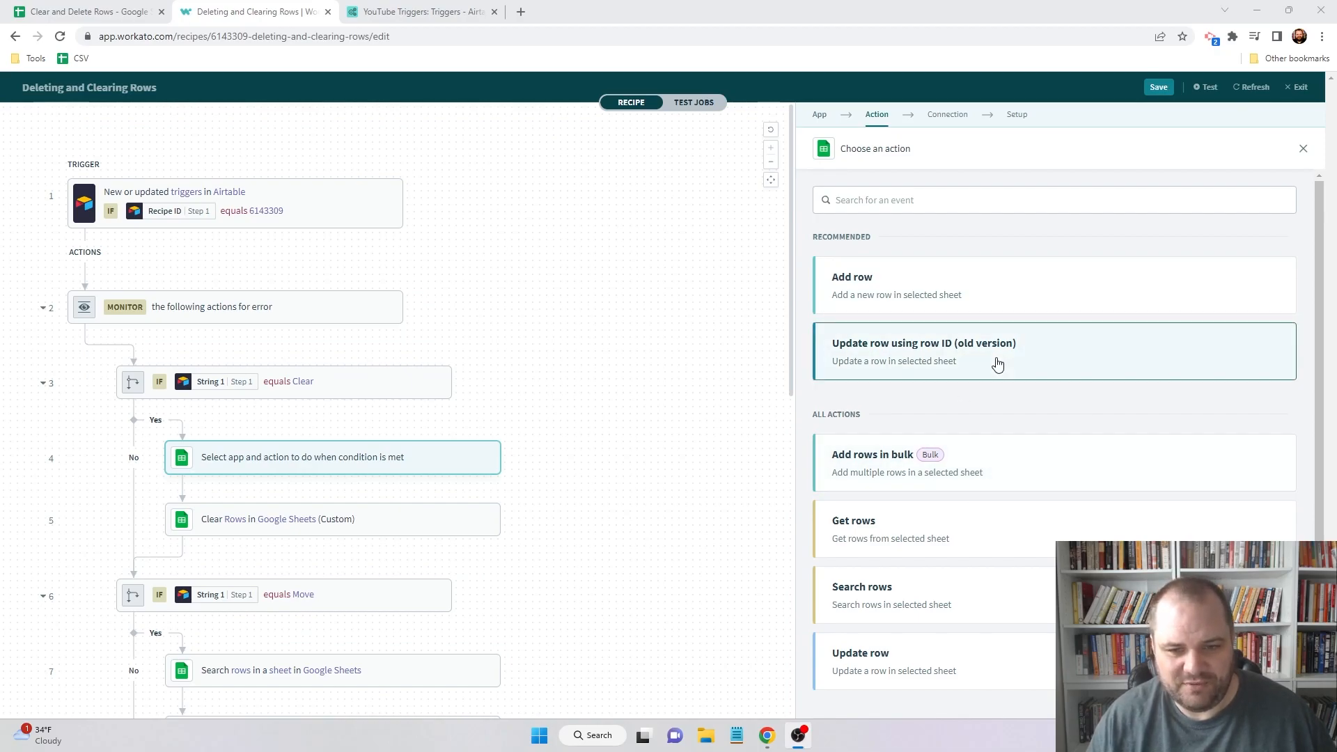
# - Delete the leftover custom Google Sheets action step after the Clear condition
pyautogui.scroll(-3)
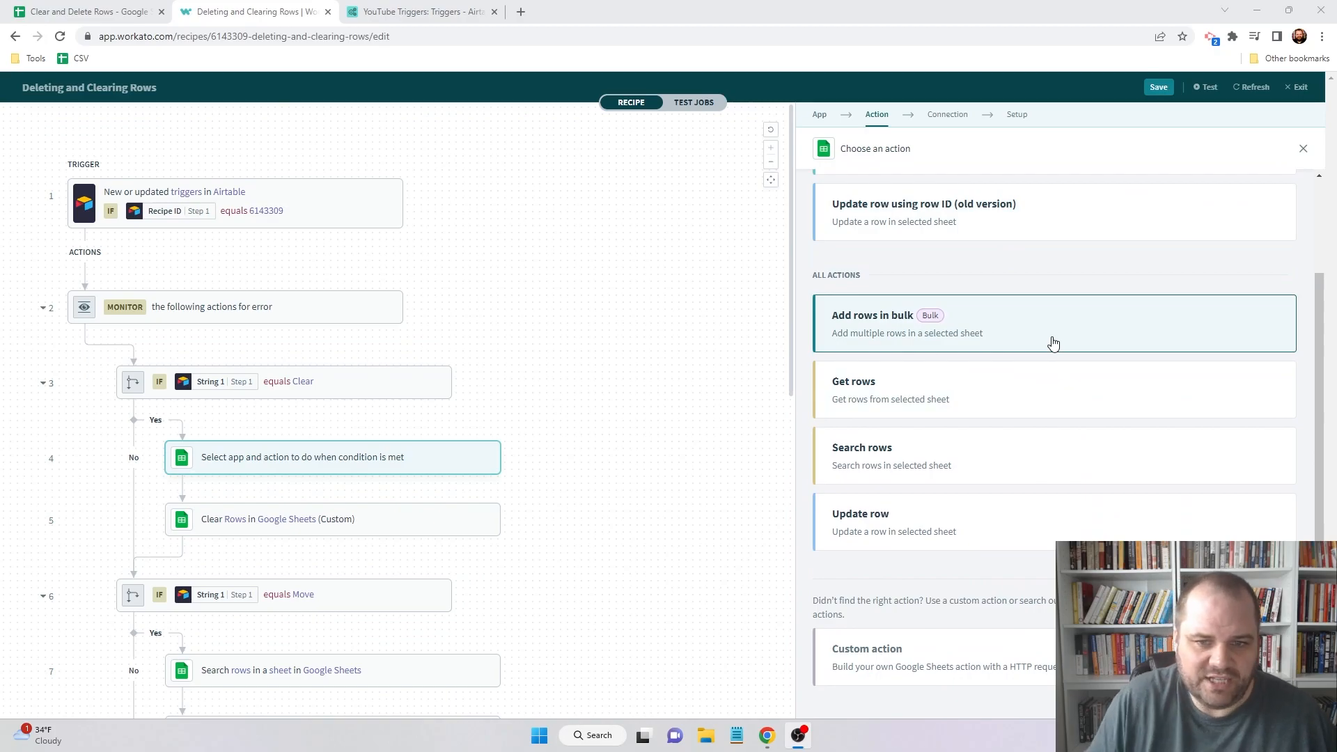
pyautogui.moveTo(999, 359)
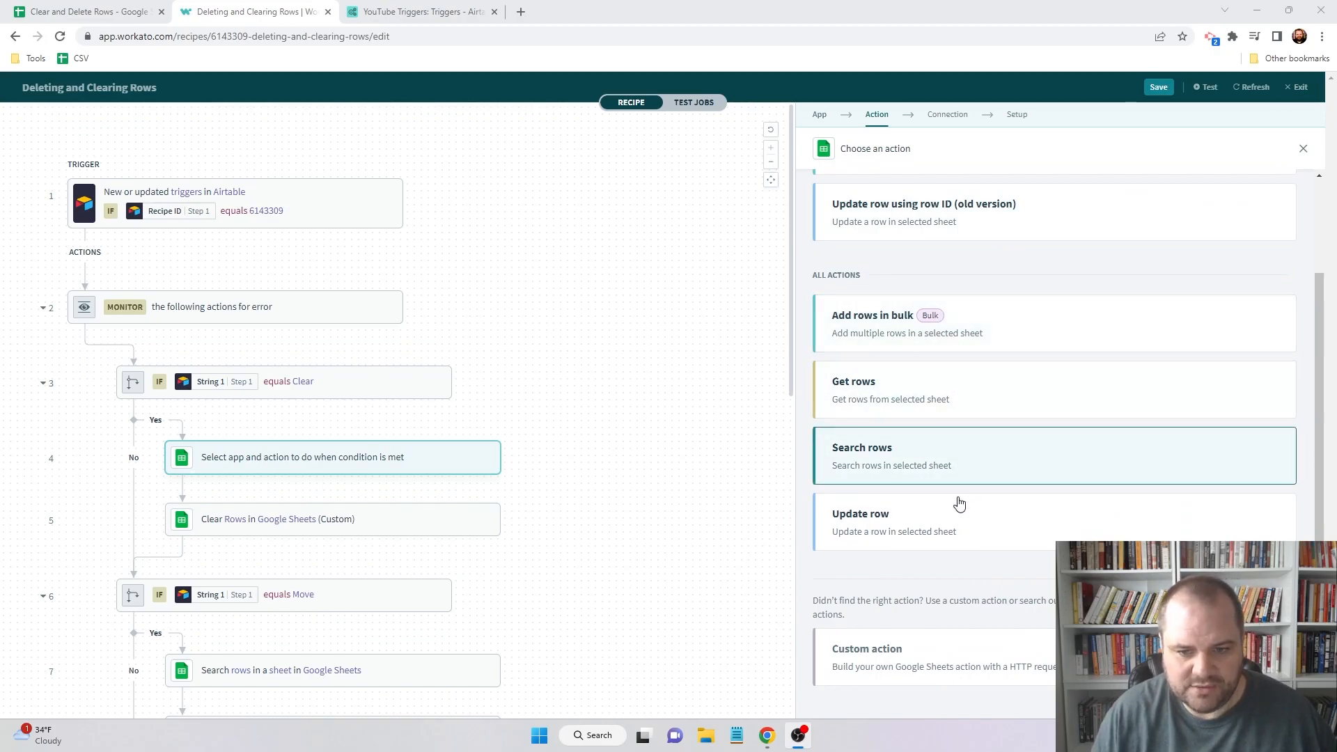
pyautogui.moveTo(701, 427)
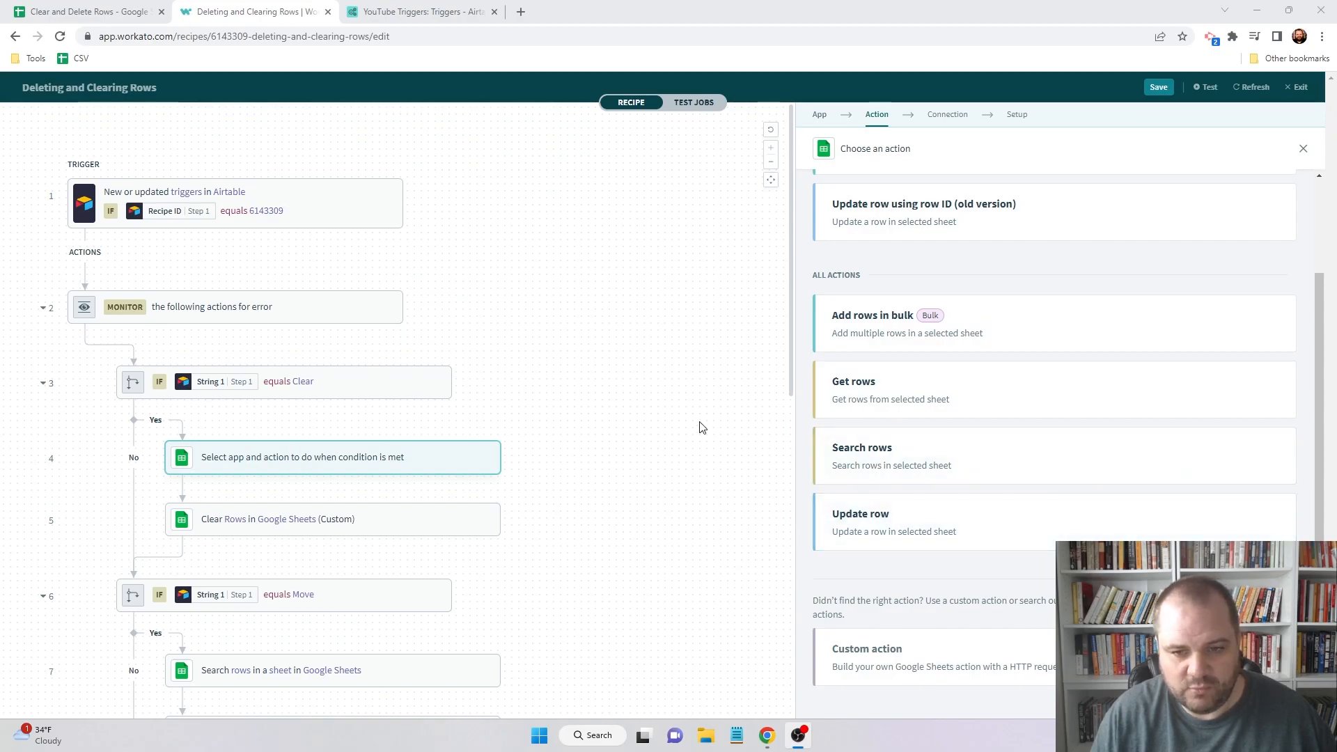
pyautogui.moveTo(968, 473)
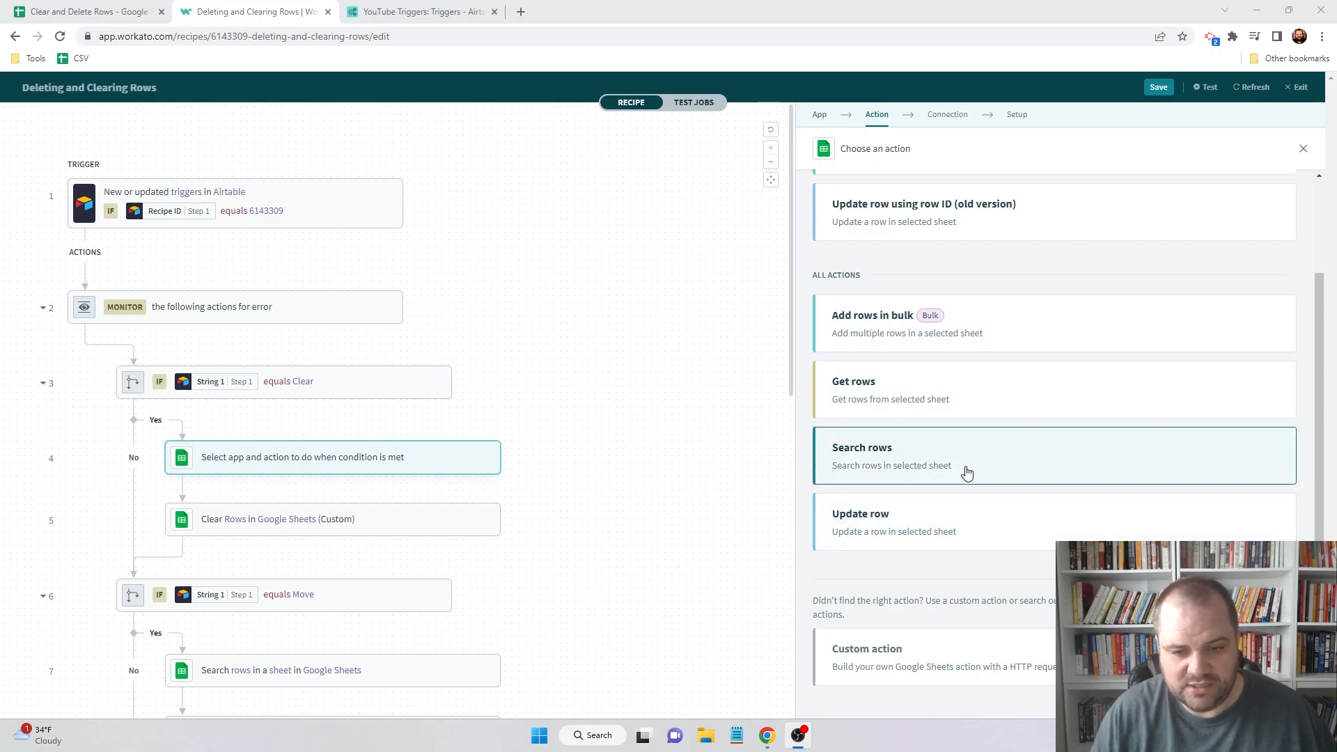
pyautogui.moveTo(729, 473)
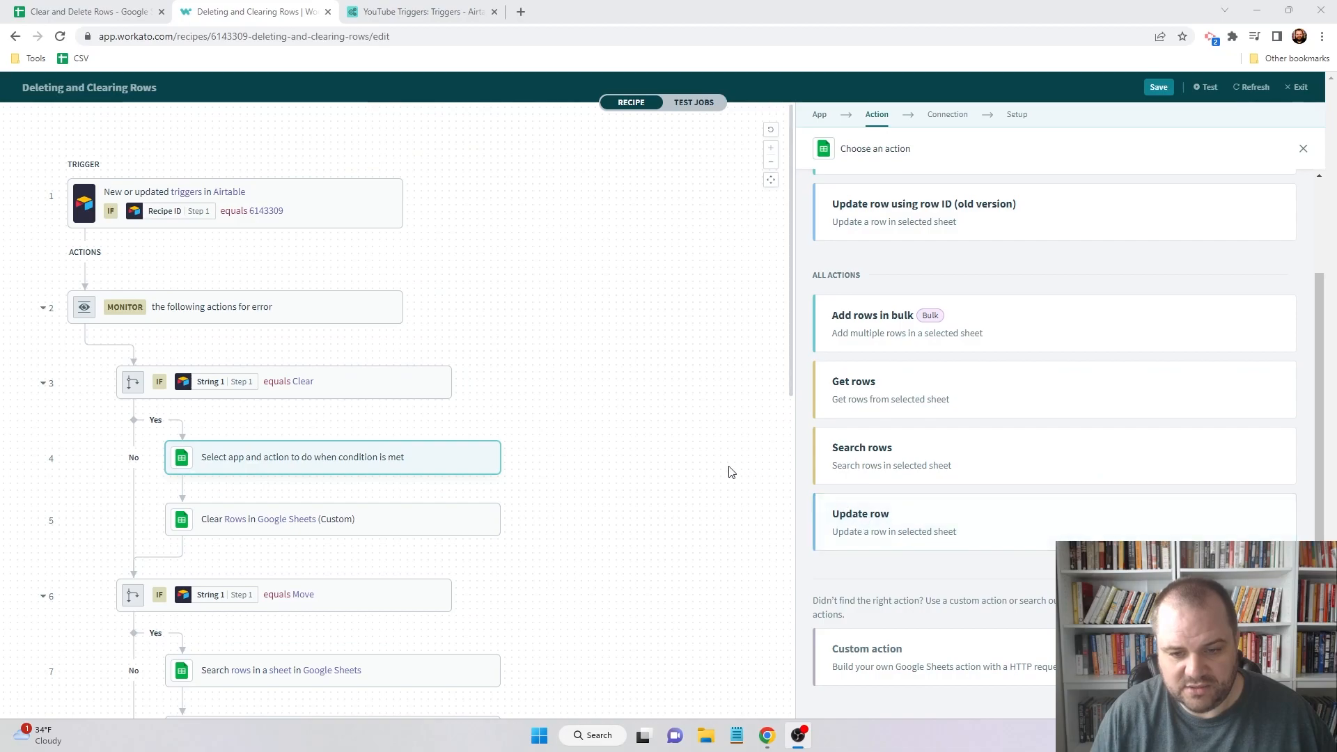
pyautogui.moveTo(915, 656)
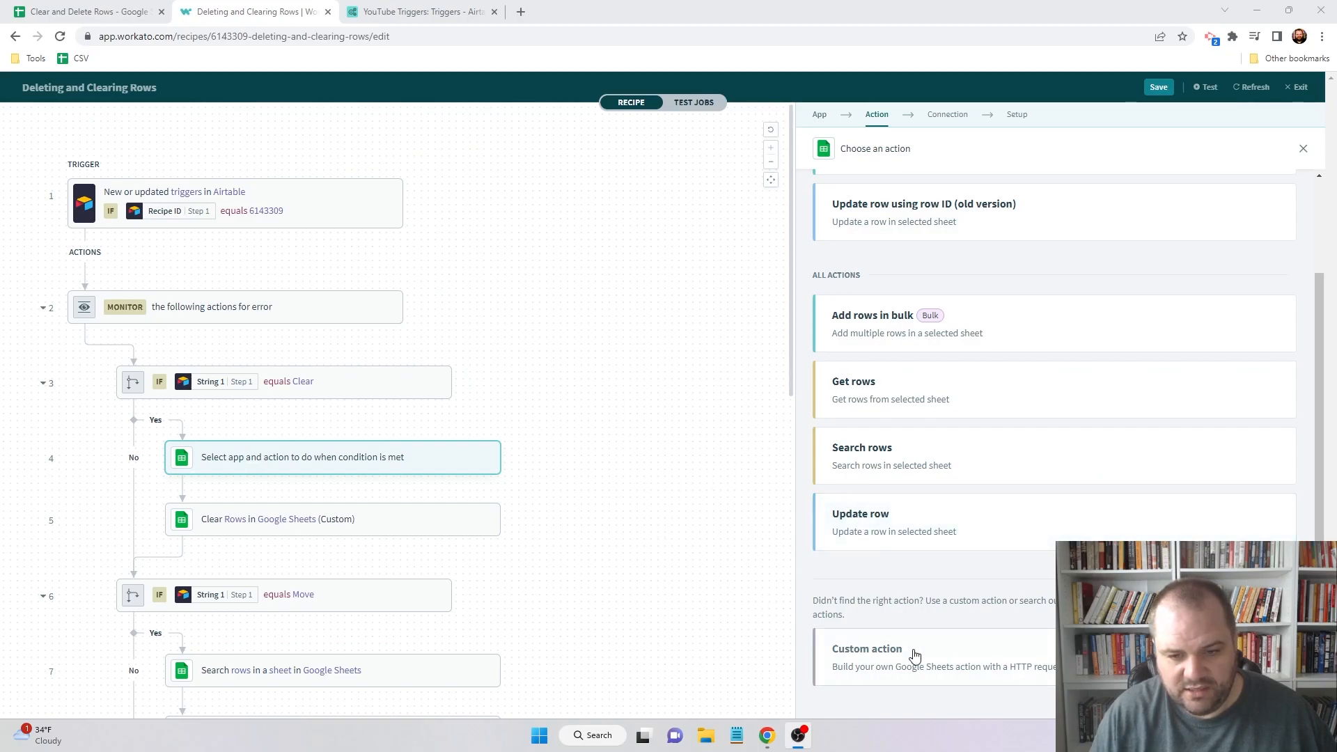
pyautogui.click(867, 649)
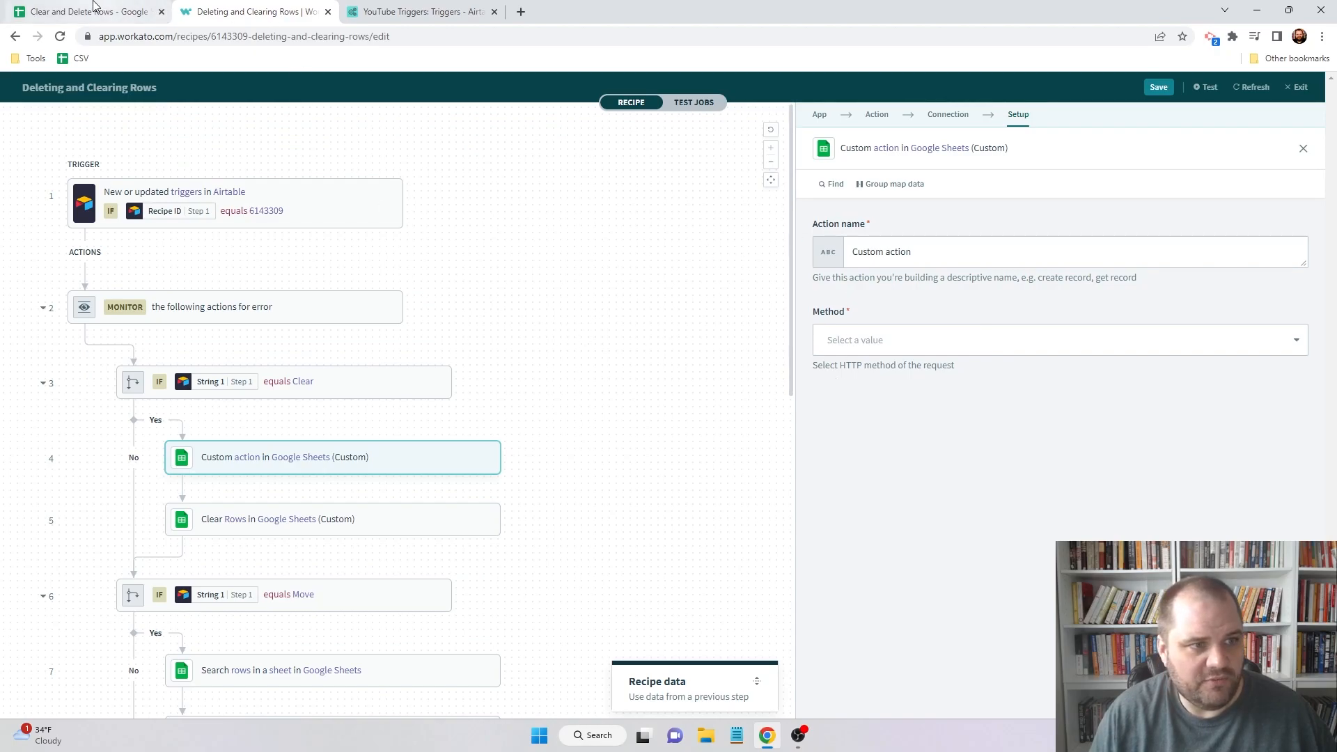
pyautogui.moveTo(518, 461)
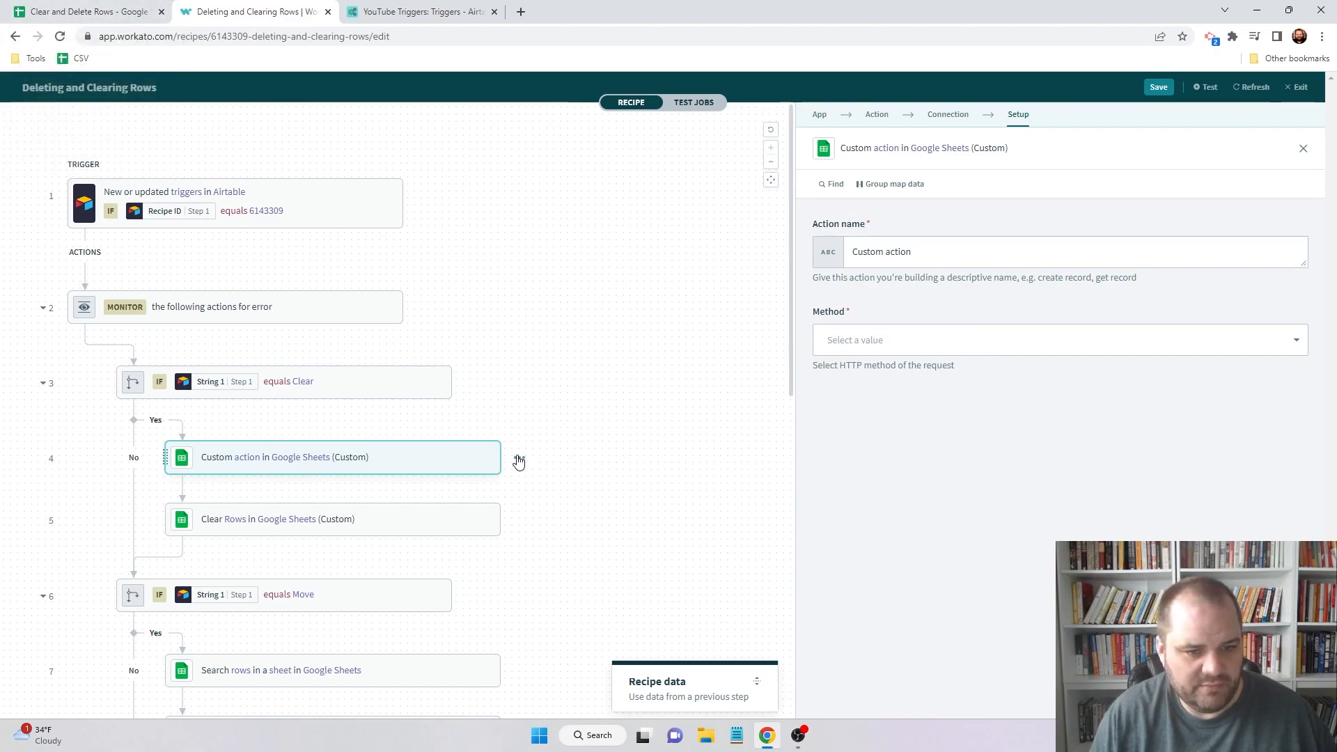
pyautogui.click(518, 457)
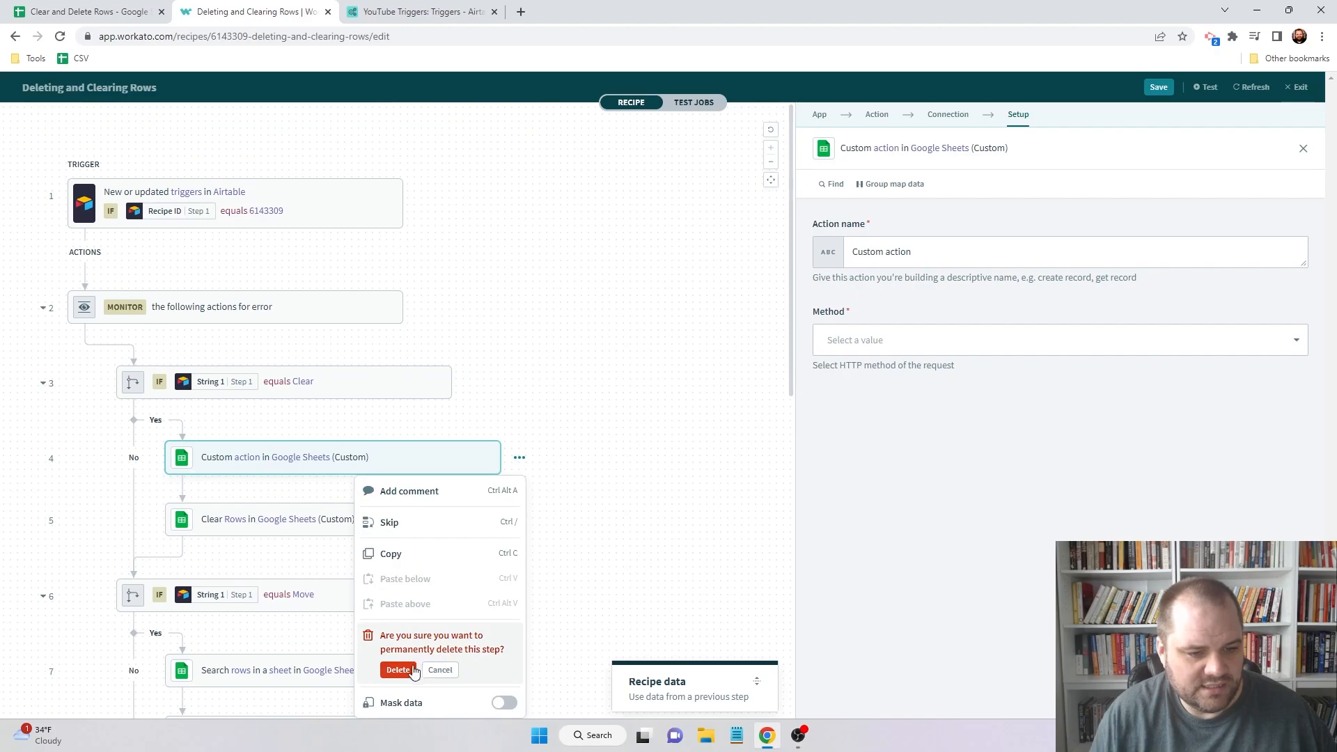
pyautogui.click(85, 11)
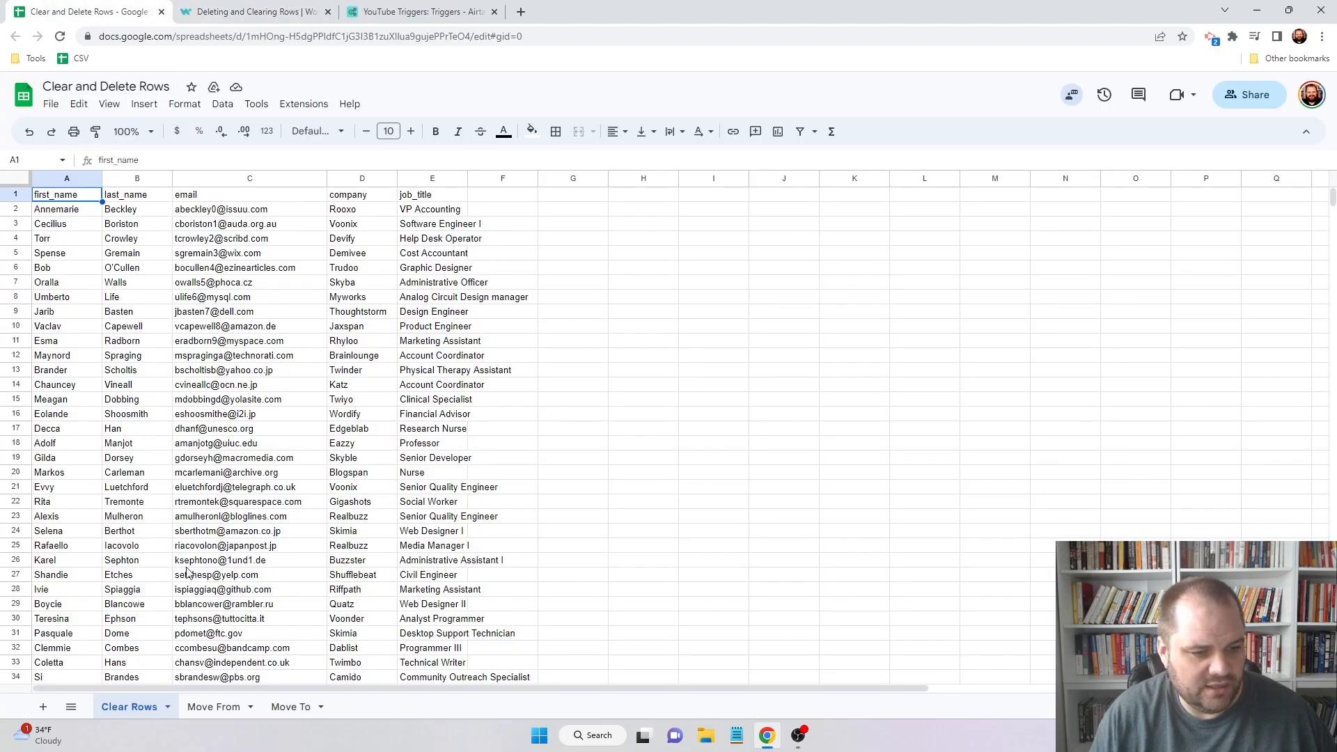
# - Rename the 'Clear Rows' sheet tab to 'ClearRows' and save the change
pyautogui.click(129, 706)
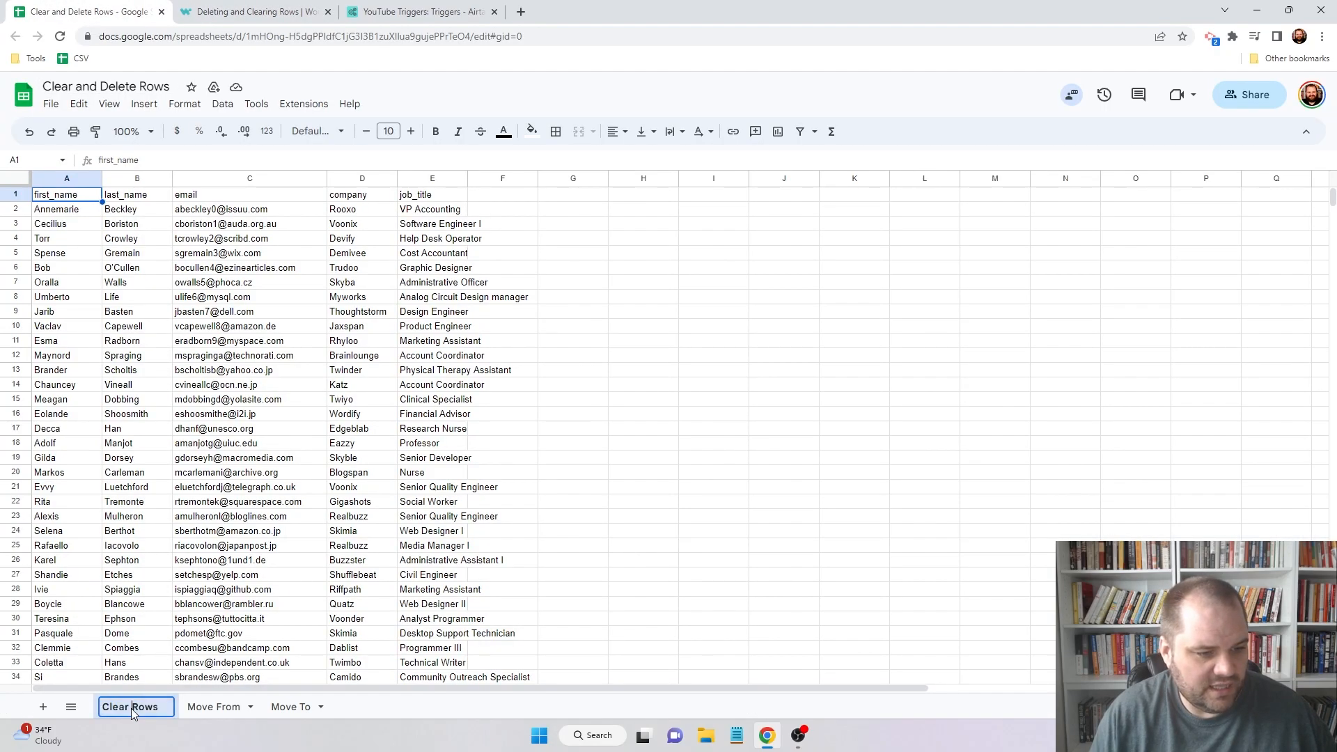
pyautogui.click(130, 706)
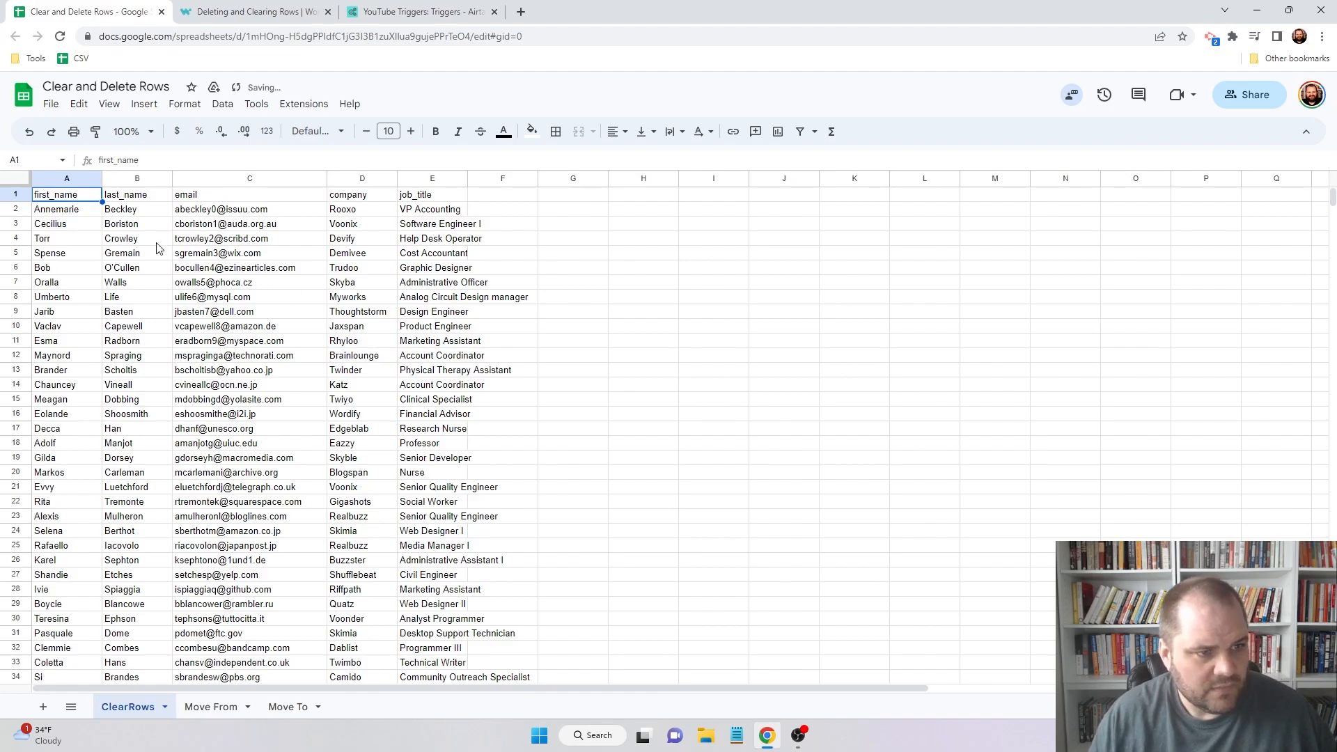
pyautogui.click(136, 267)
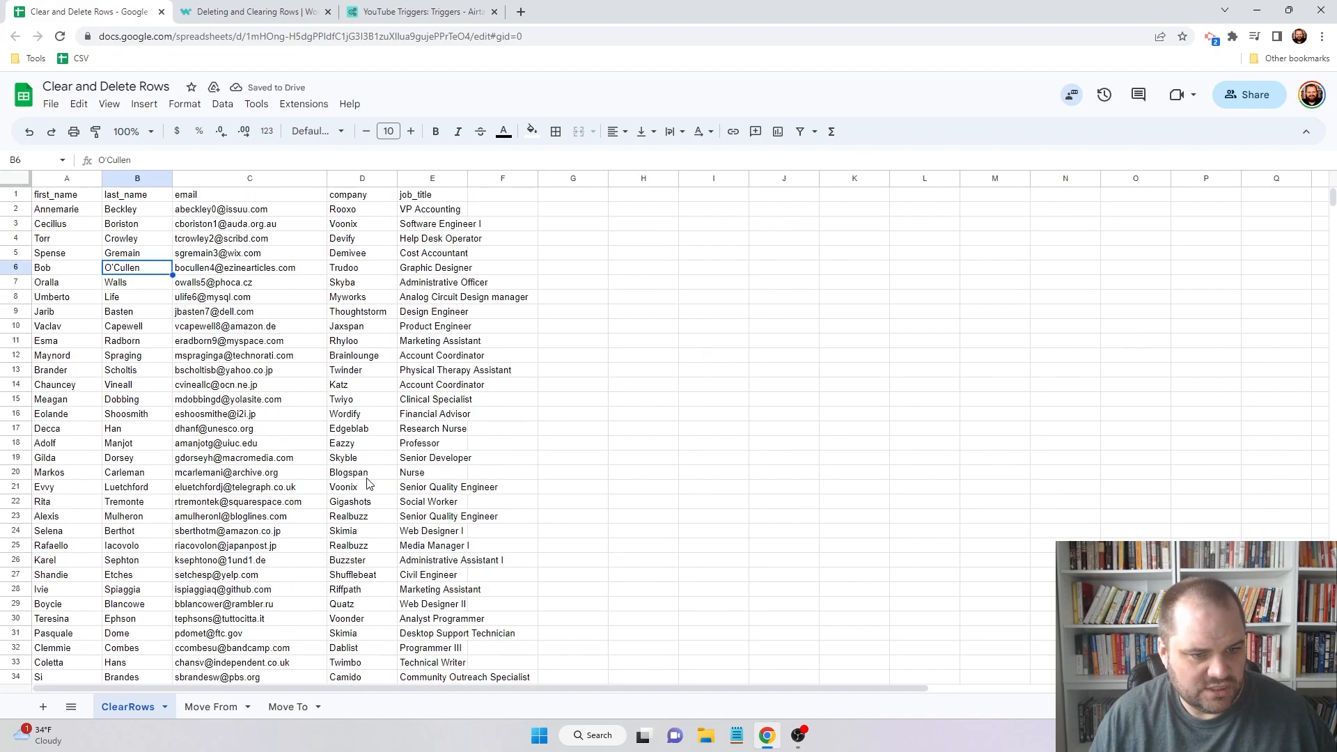
pyautogui.scroll(-3)
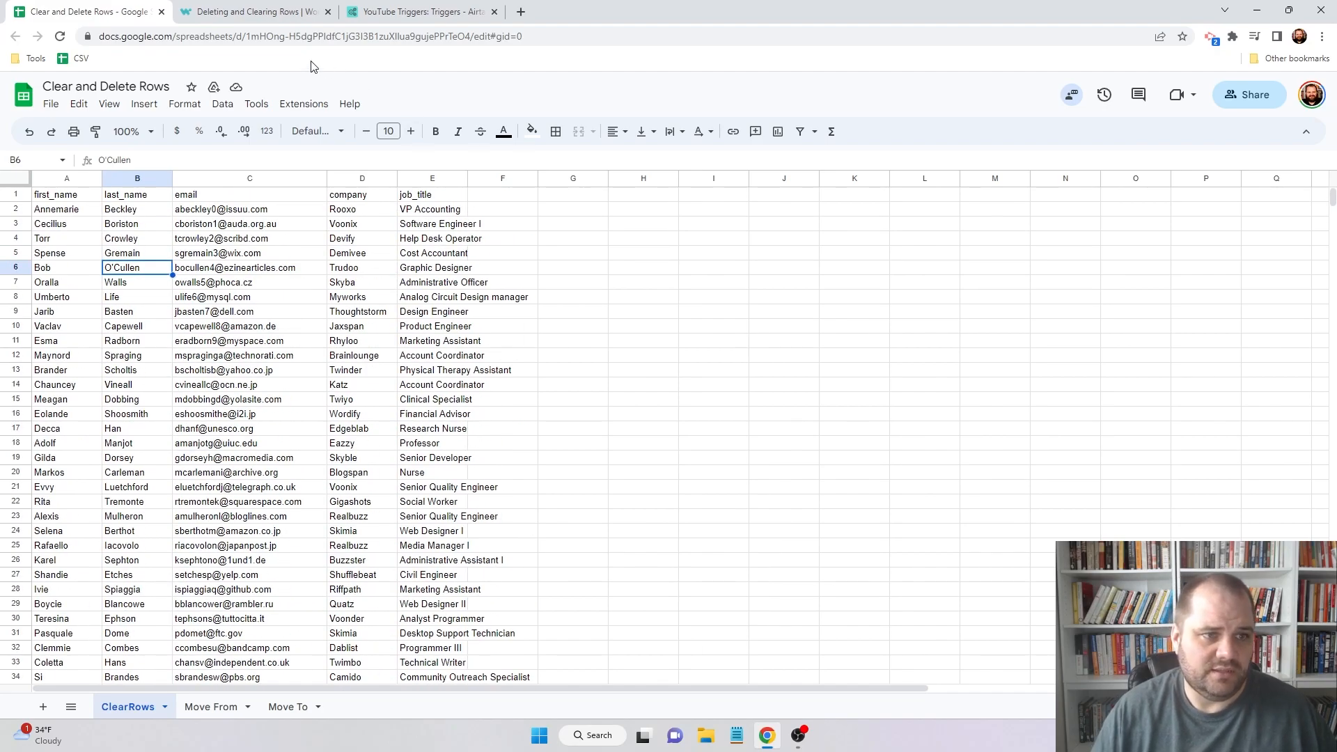
pyautogui.click(250, 414)
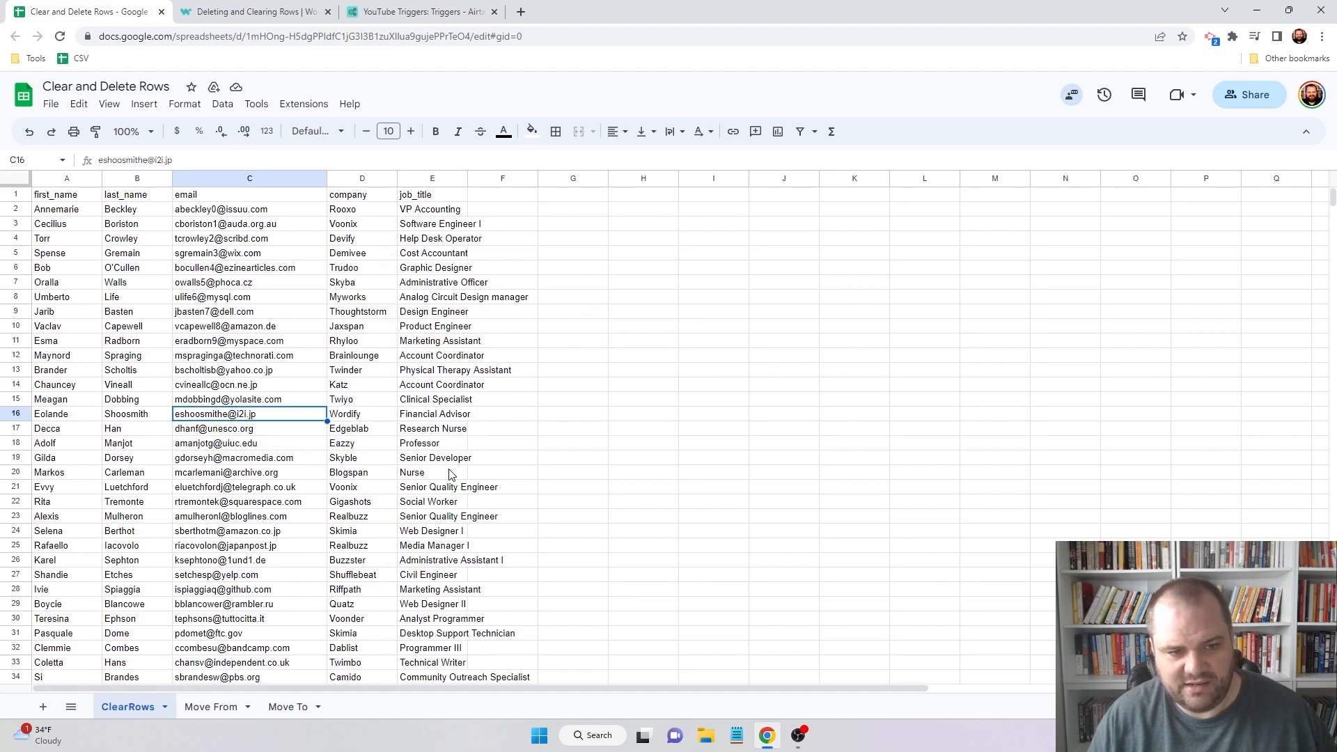
pyautogui.moveTo(689, 403)
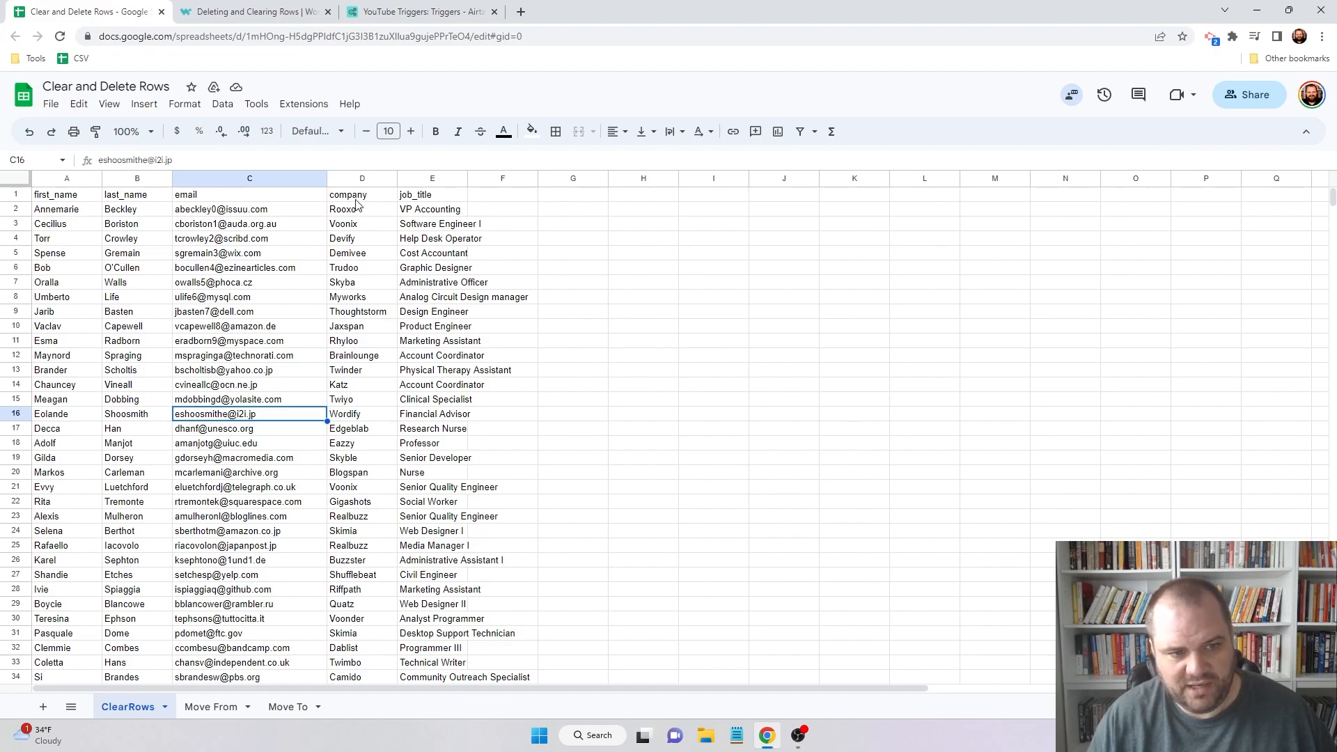
pyautogui.moveTo(253, 11)
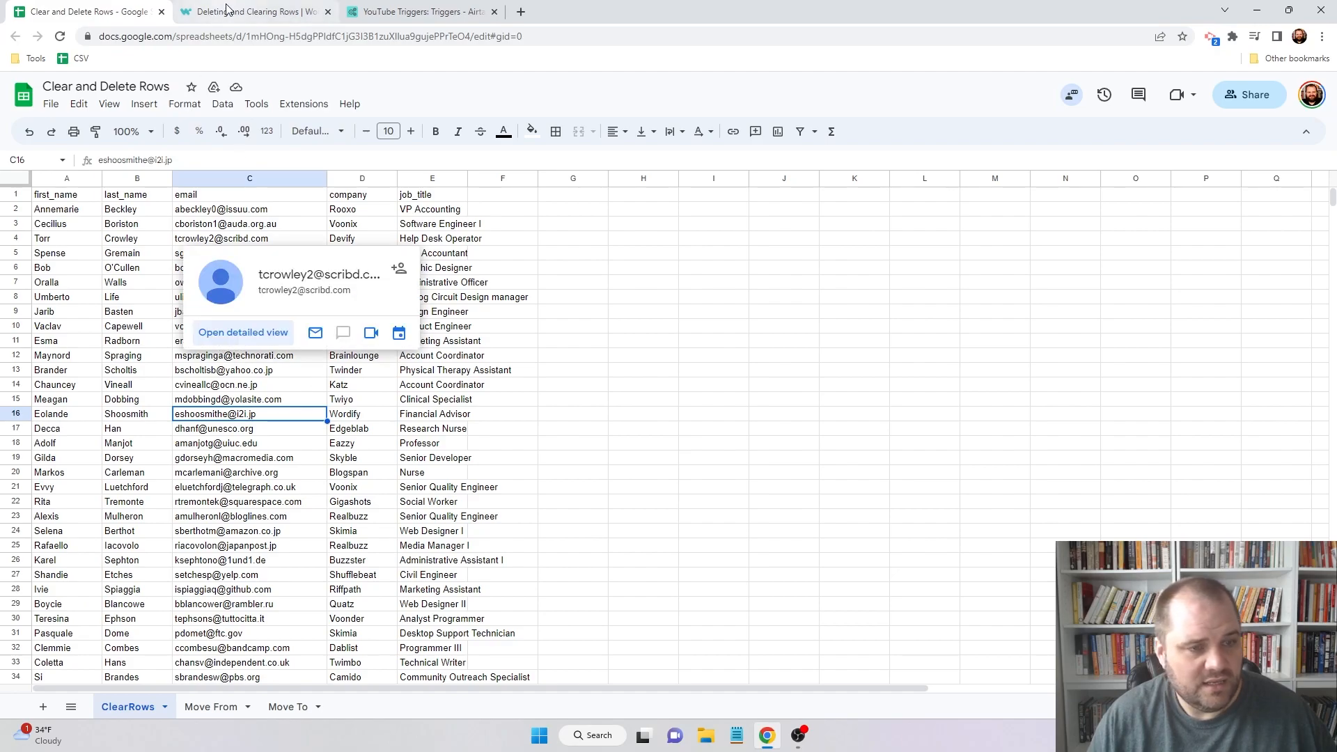
pyautogui.moveTo(250, 11)
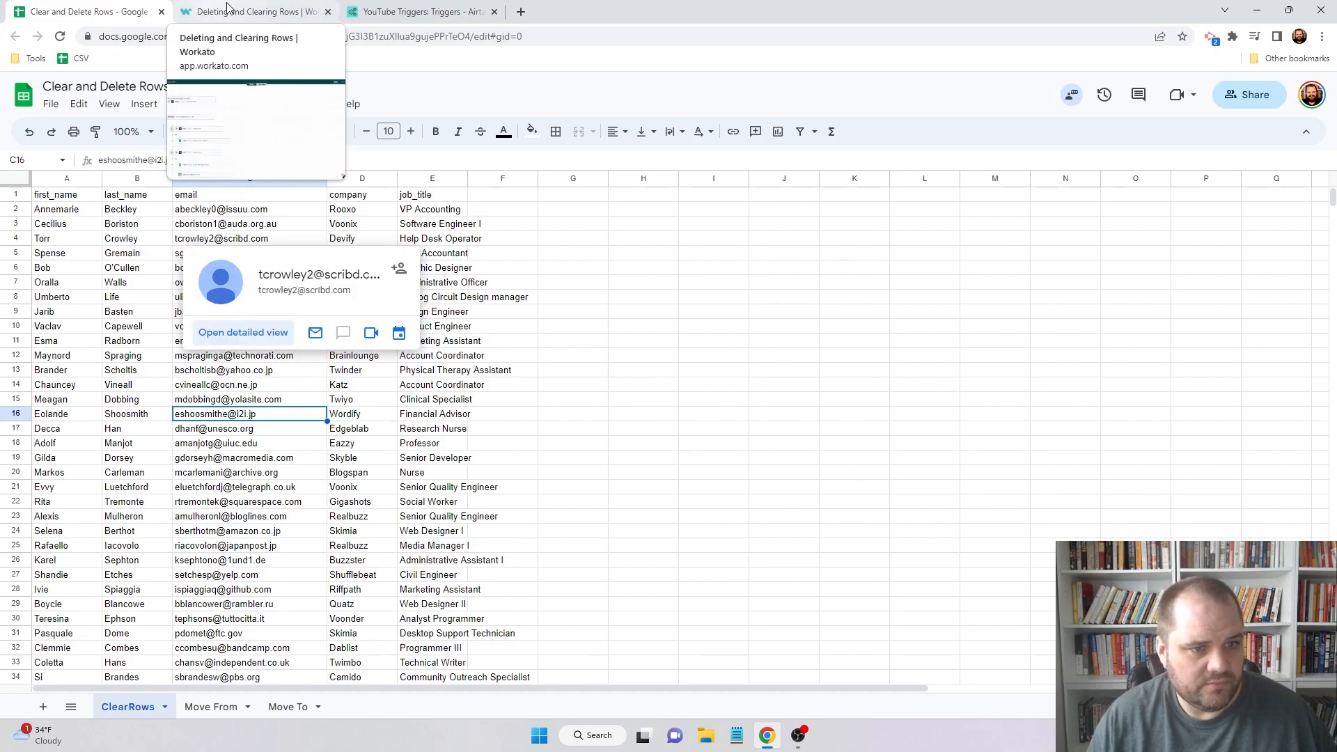
# - Compare the Clear Rows step's Path spreadsheet ID with the ID in the Sheets URL
pyautogui.click(252, 11)
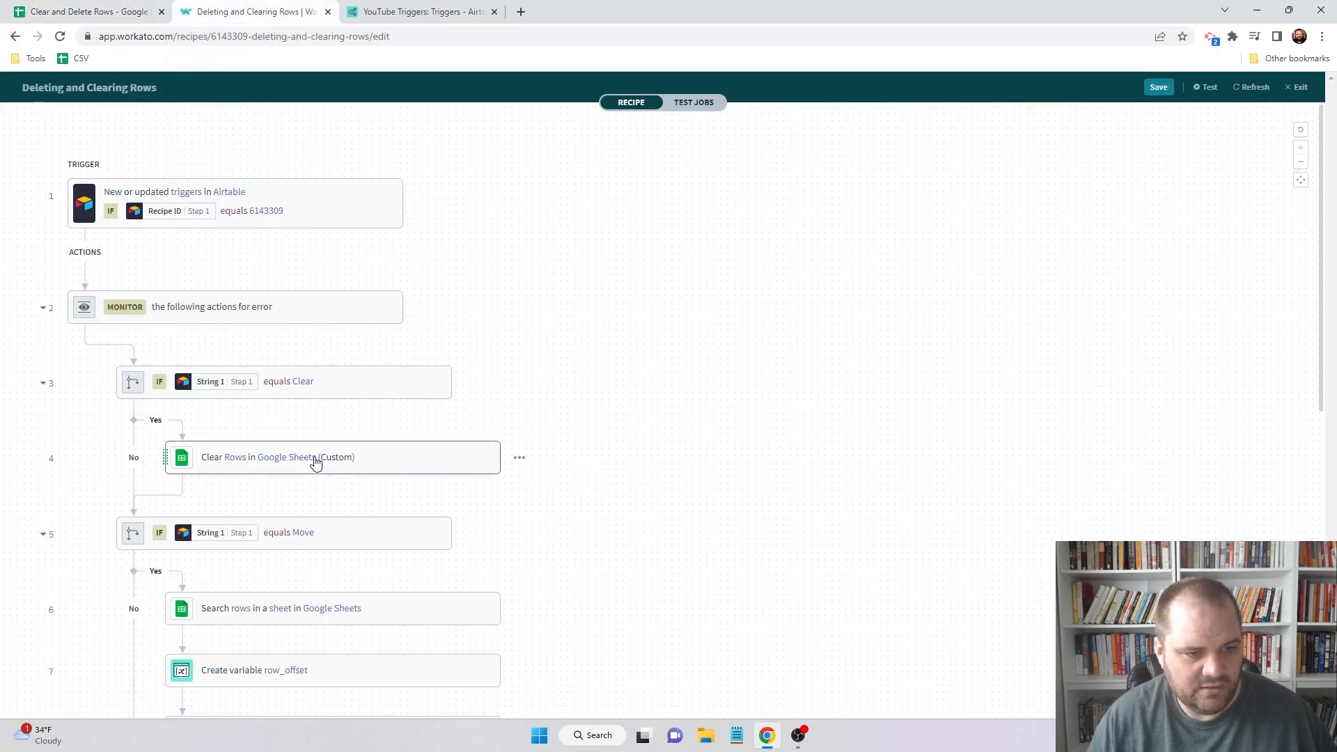
pyautogui.click(281, 457)
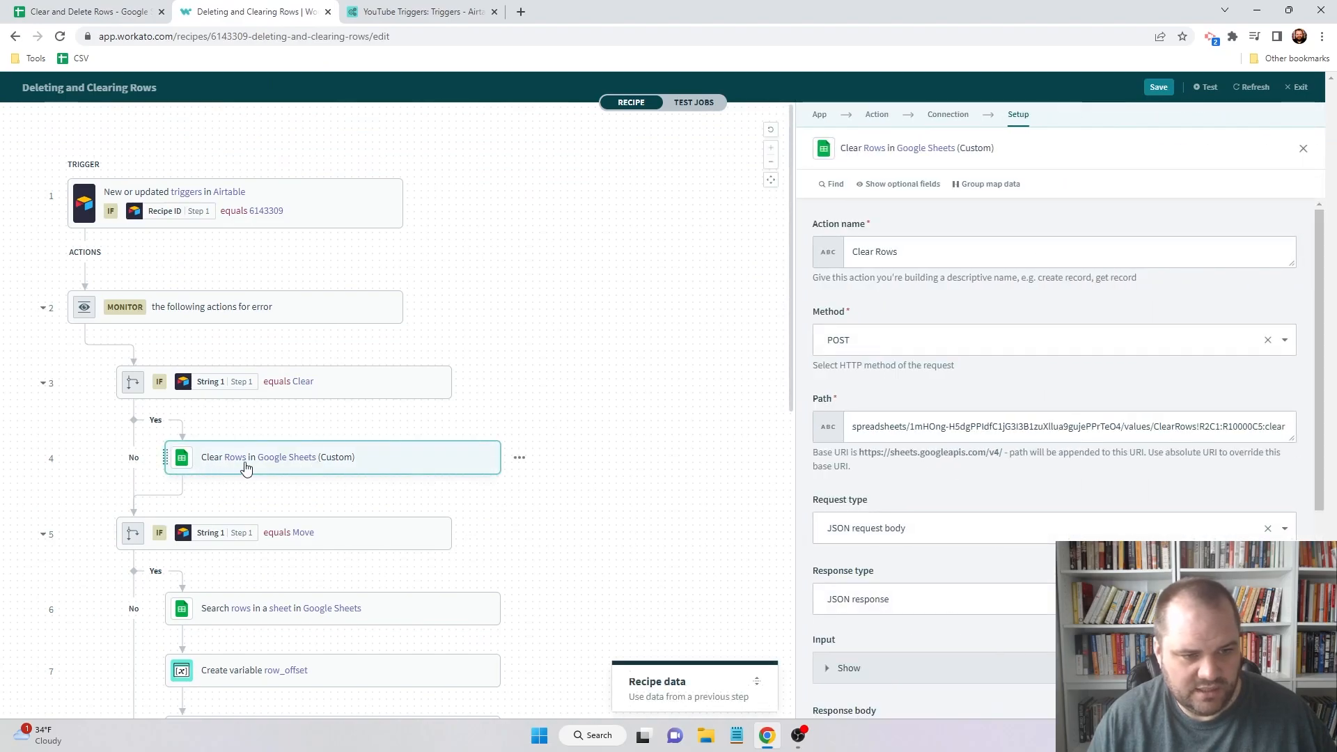
pyautogui.moveTo(300, 467)
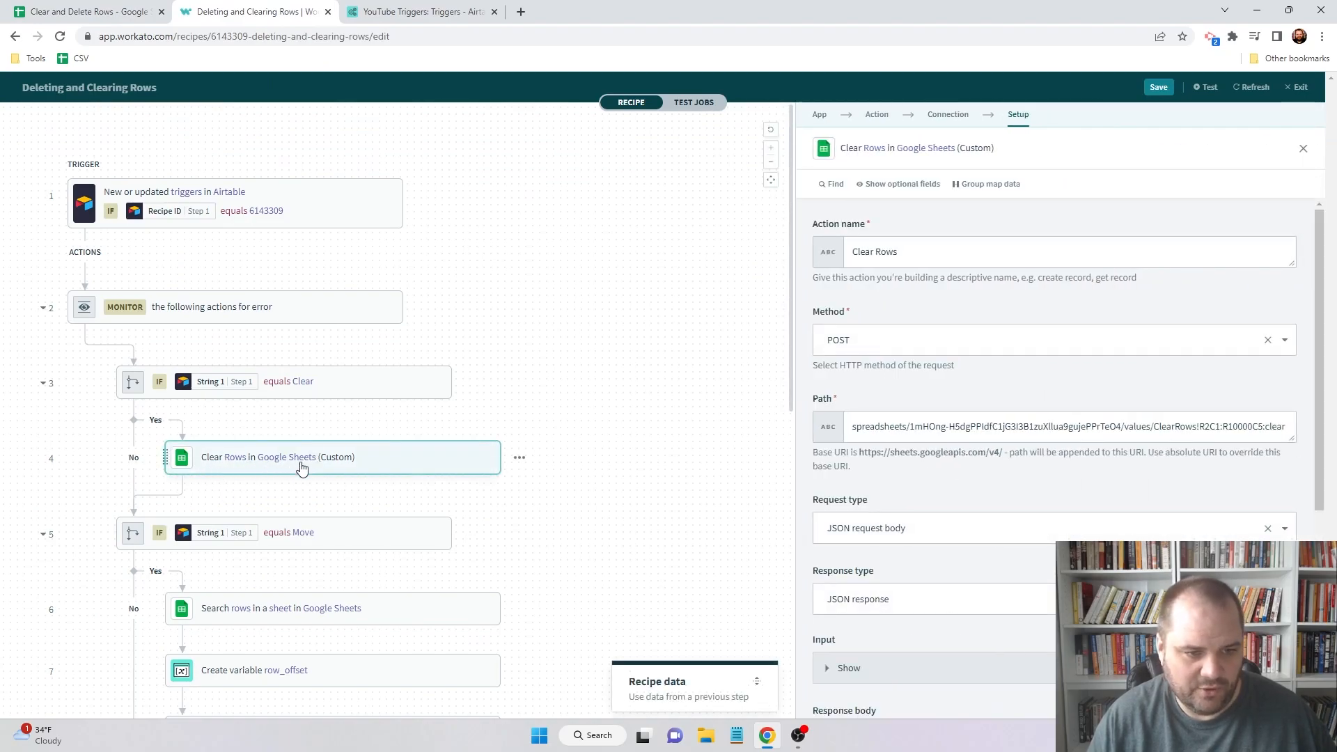
pyautogui.moveTo(335, 468)
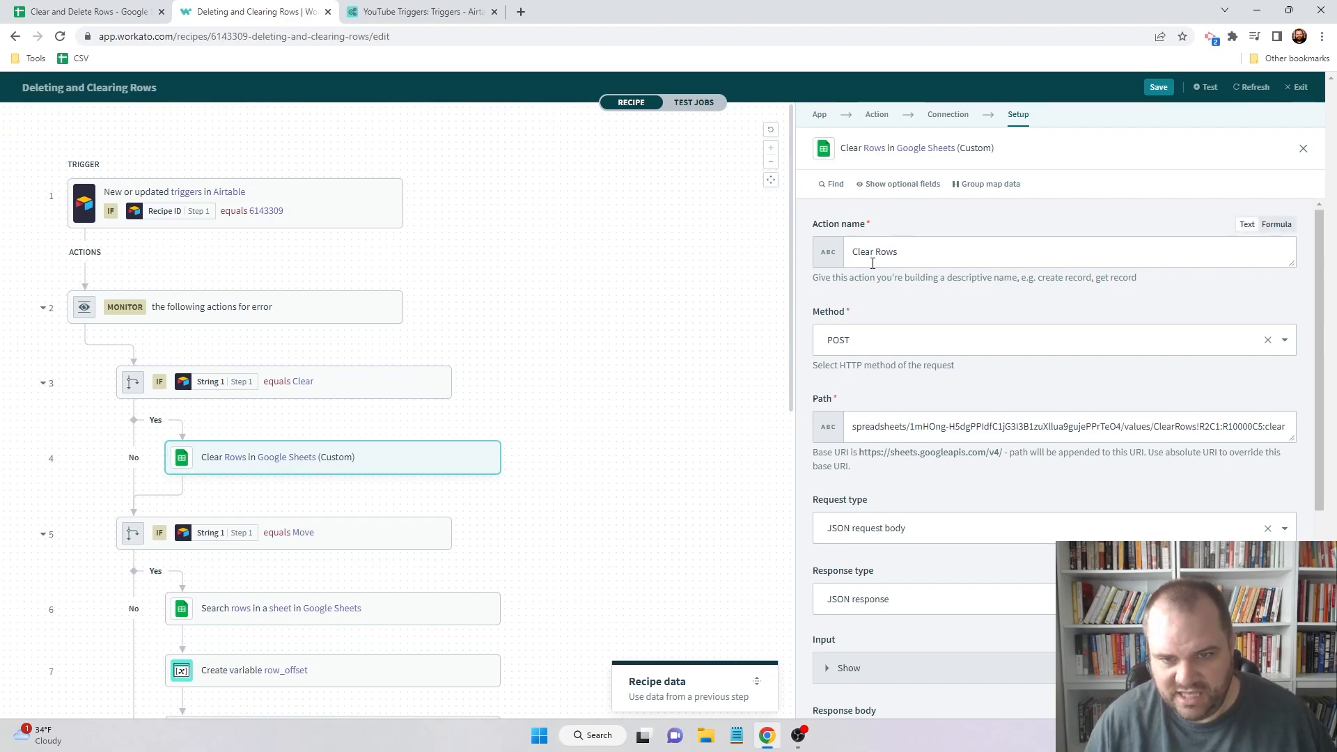
pyautogui.moveTo(850, 349)
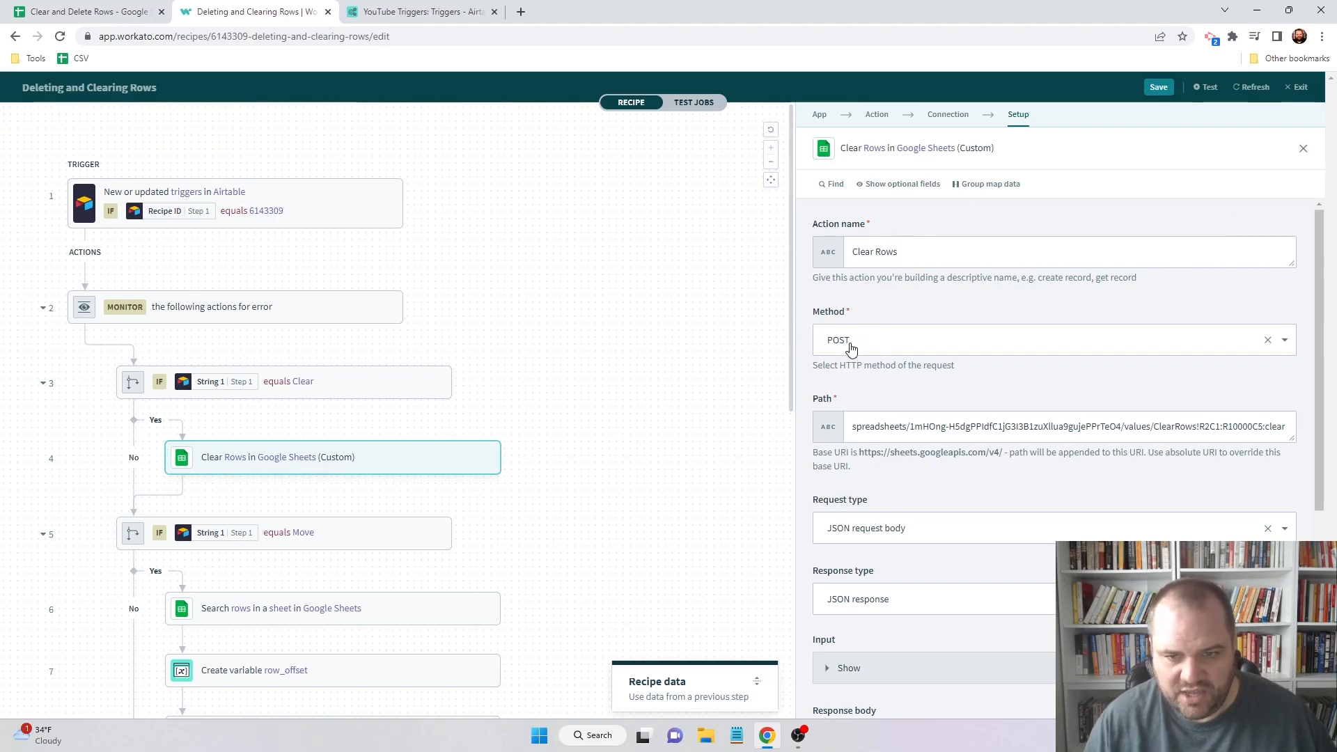
pyautogui.click(1024, 426)
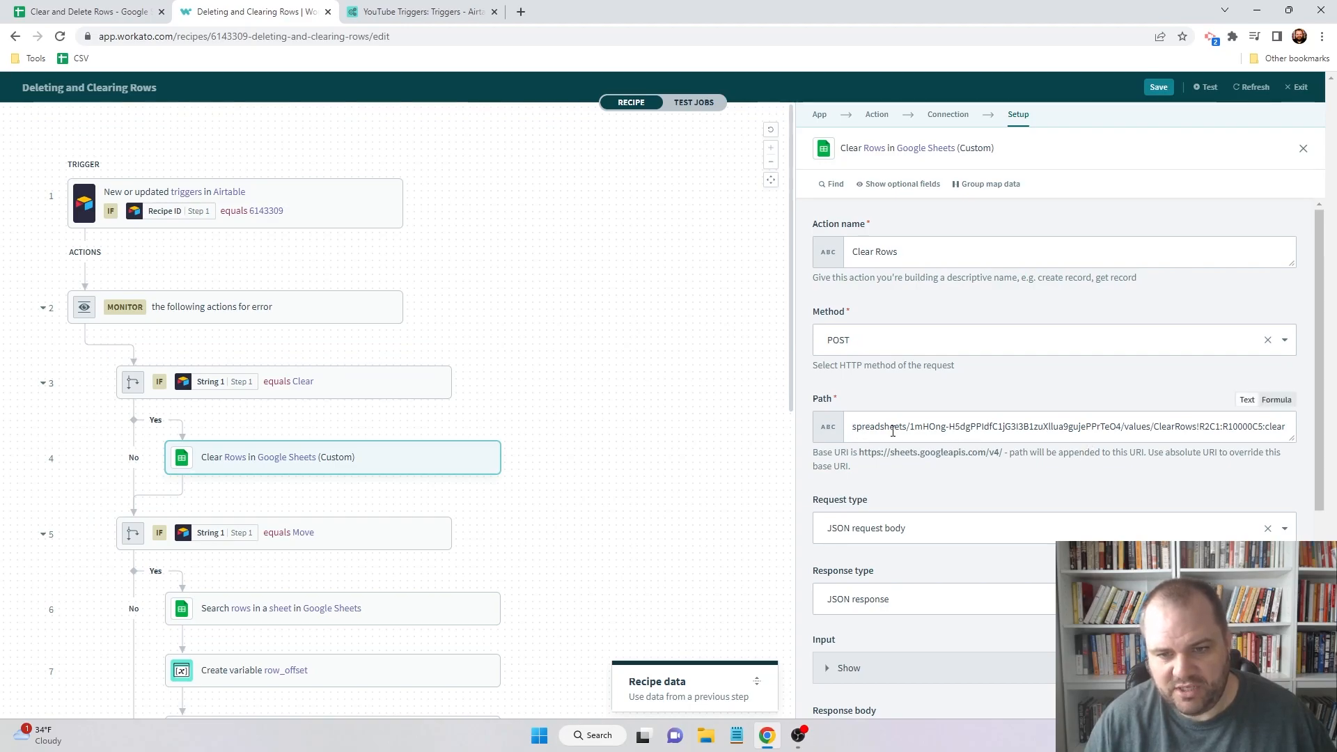
pyautogui.click(85, 11)
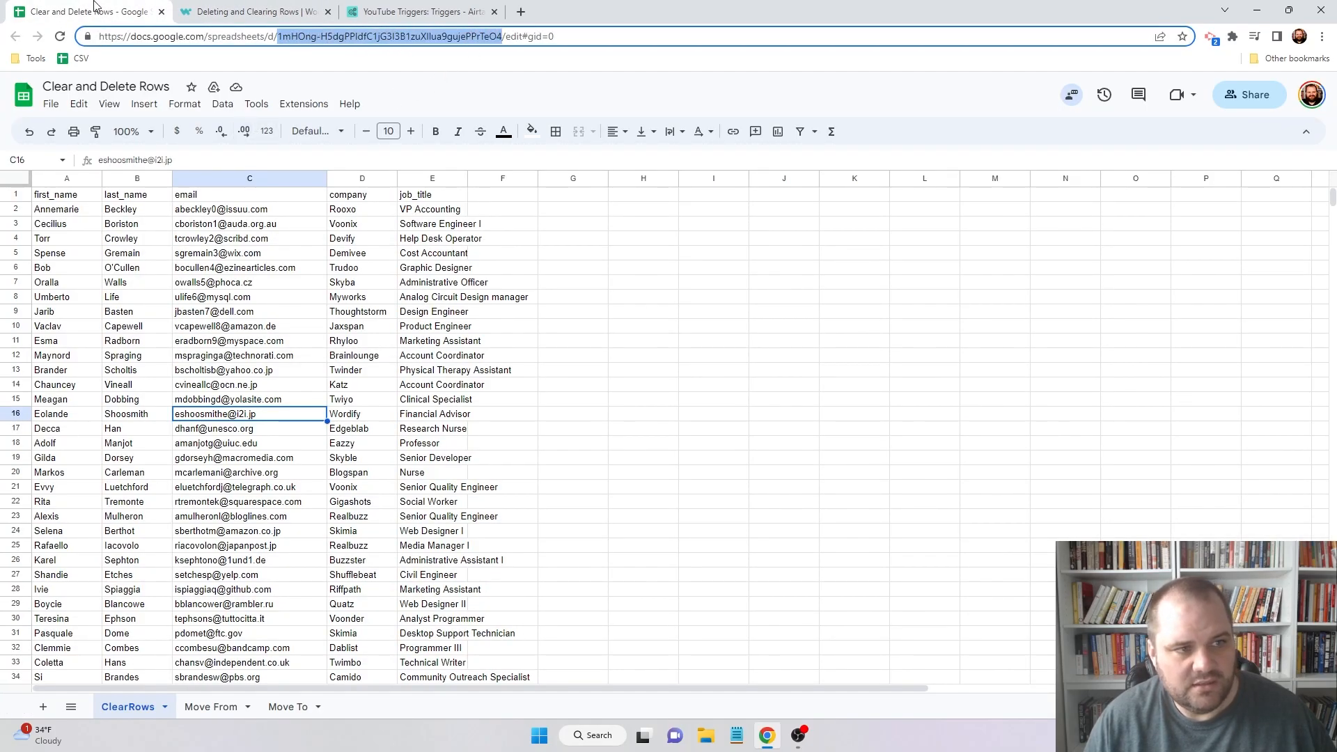
pyautogui.moveTo(251, 11)
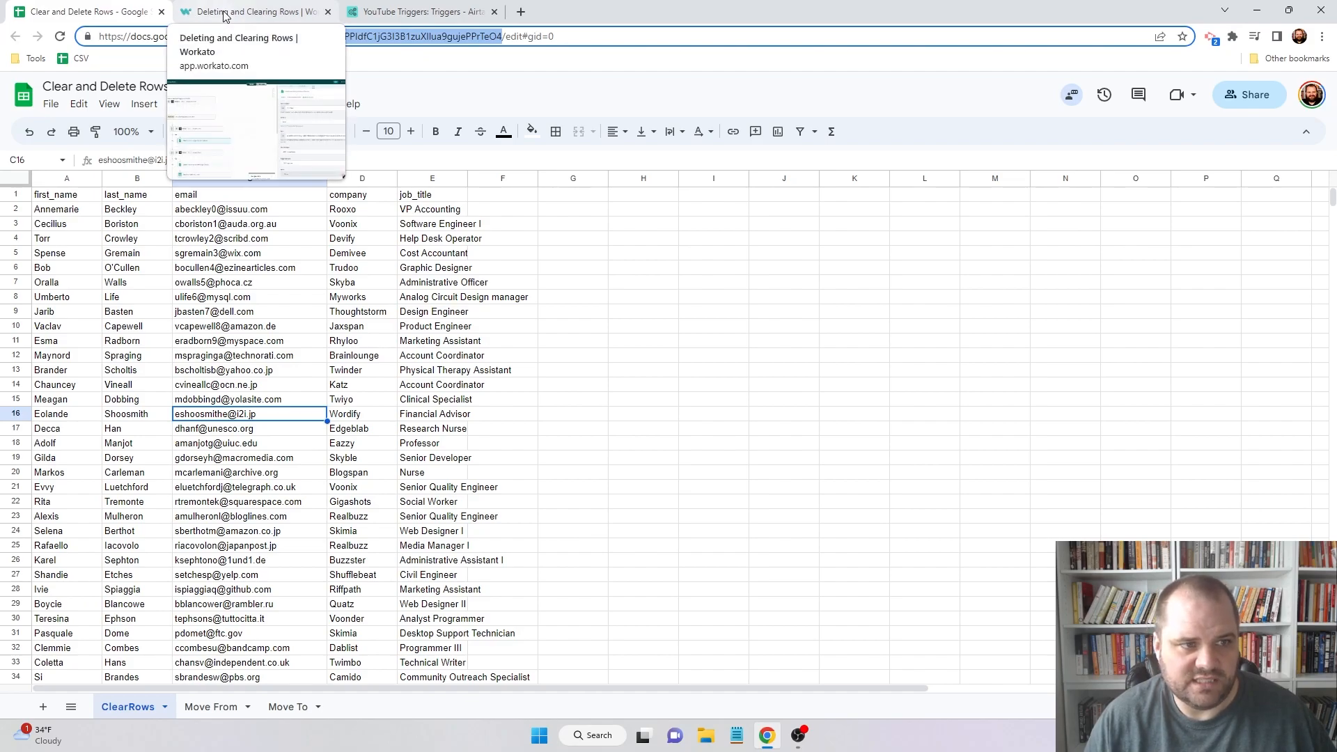
# - Check the Path's ClearRows sheet name against the spreadsheet's ClearRows tab
pyautogui.click(250, 11)
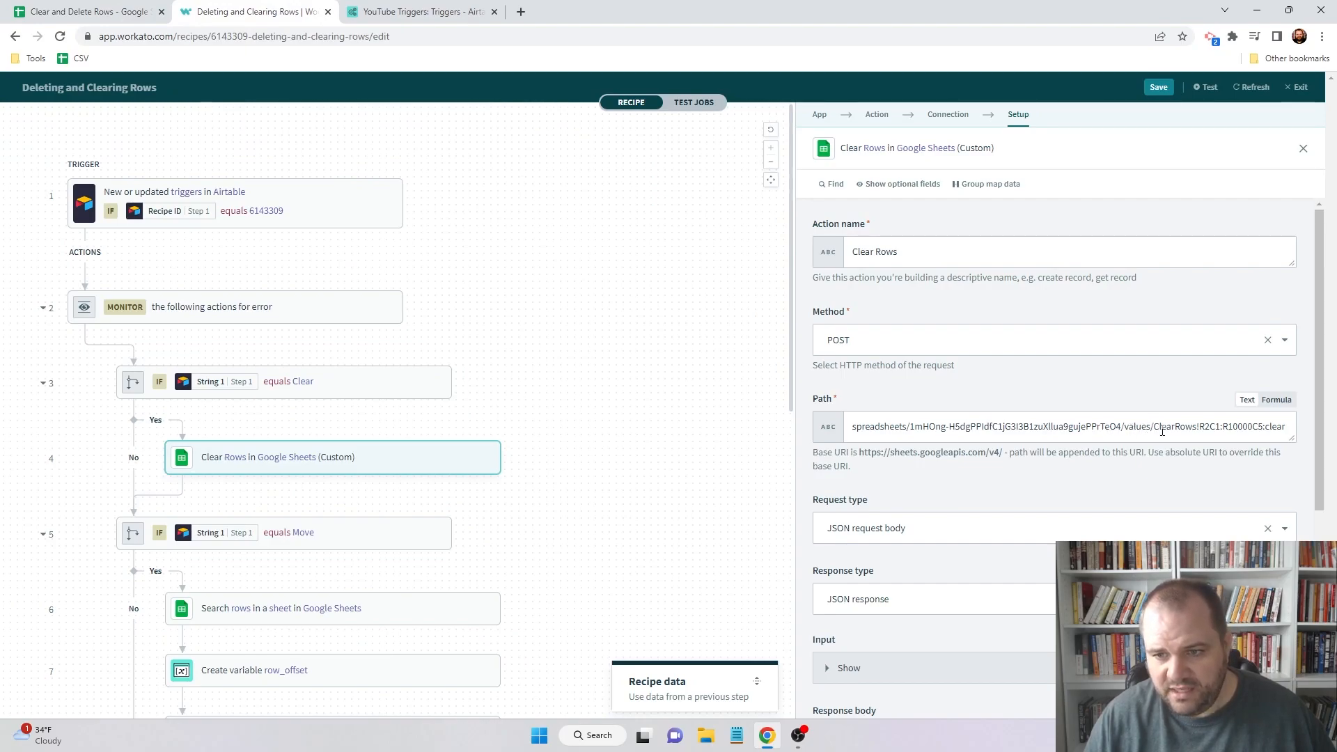
pyautogui.click(1175, 426)
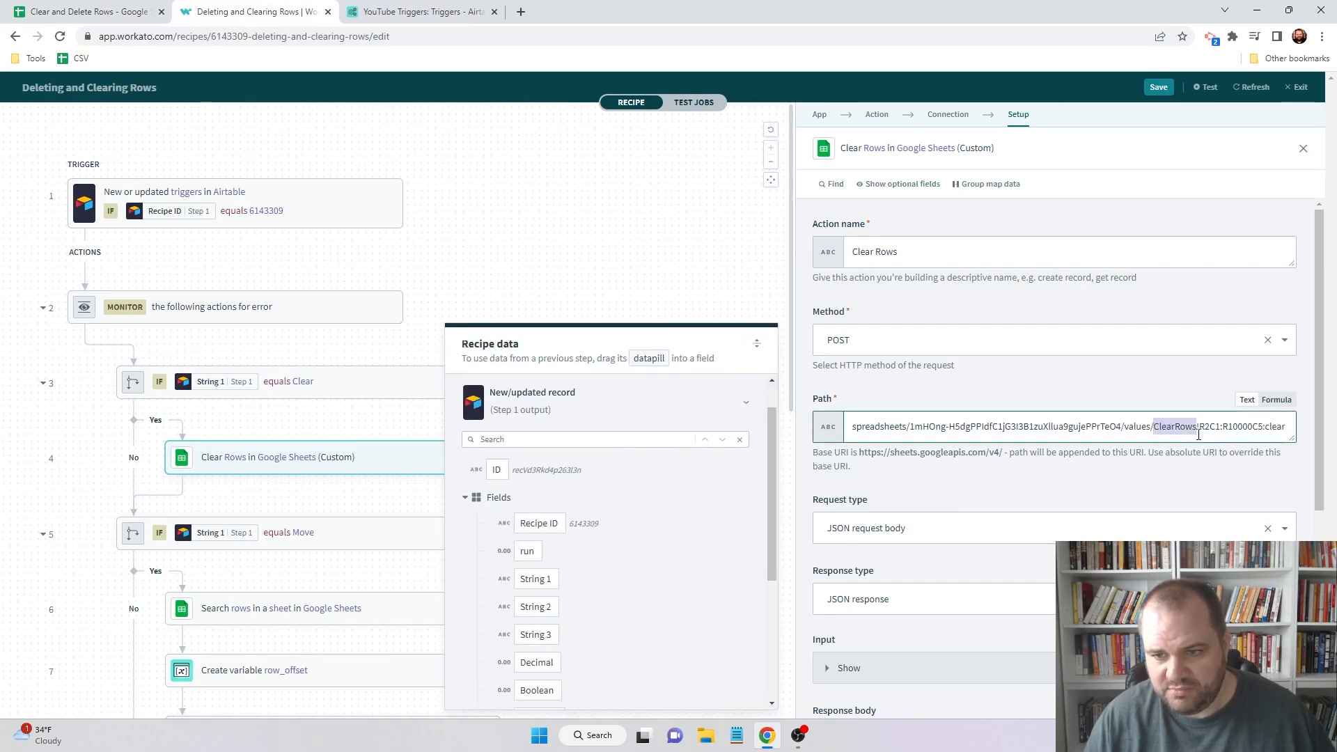
pyautogui.click(85, 11)
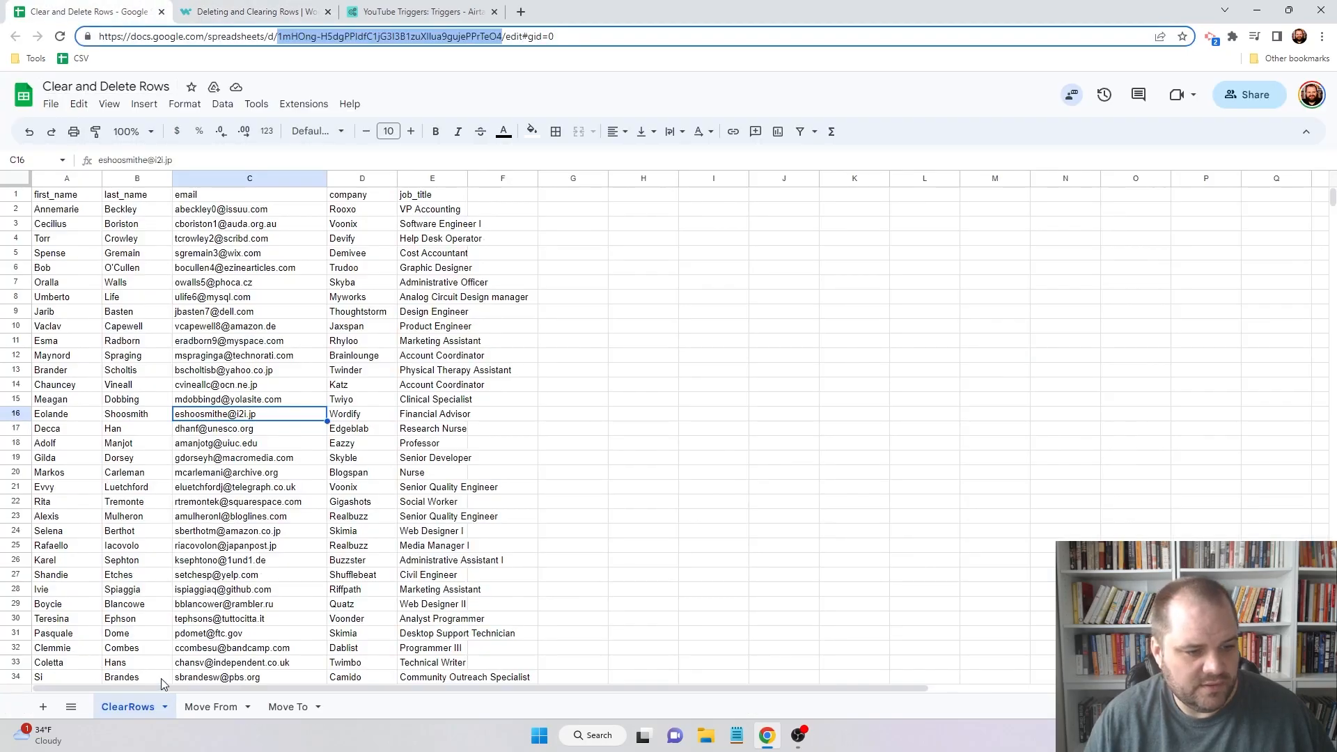
# - Compare the R2C1:R10000C5 range with the sheet, starting at cell A2 below the header
pyautogui.click(251, 11)
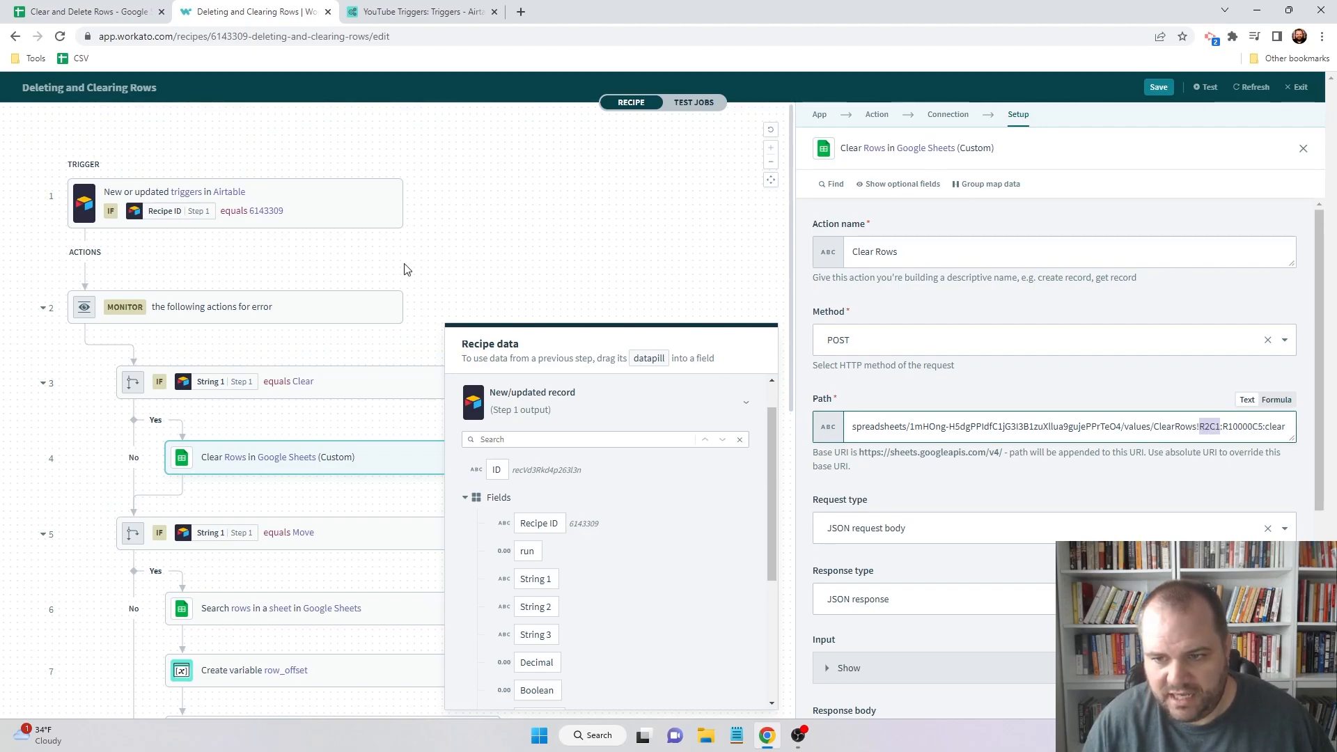
pyautogui.click(85, 11)
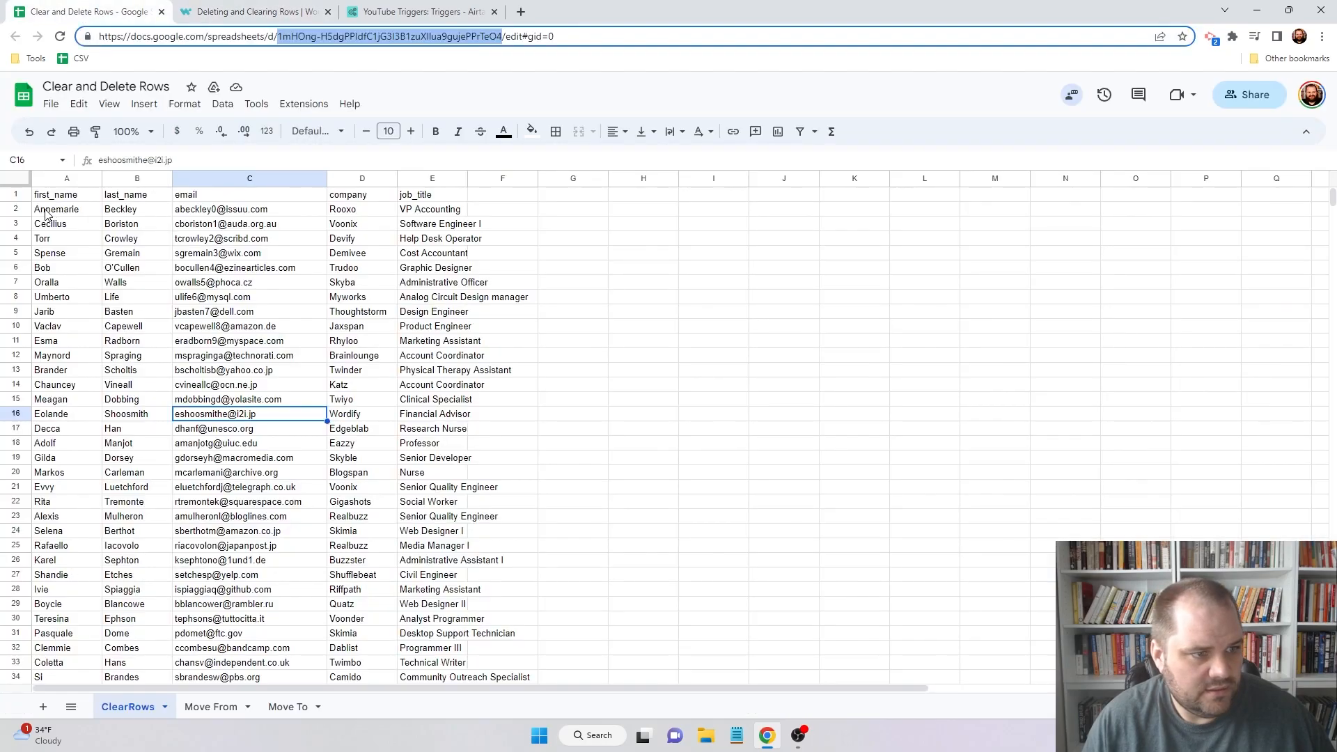
pyautogui.click(250, 11)
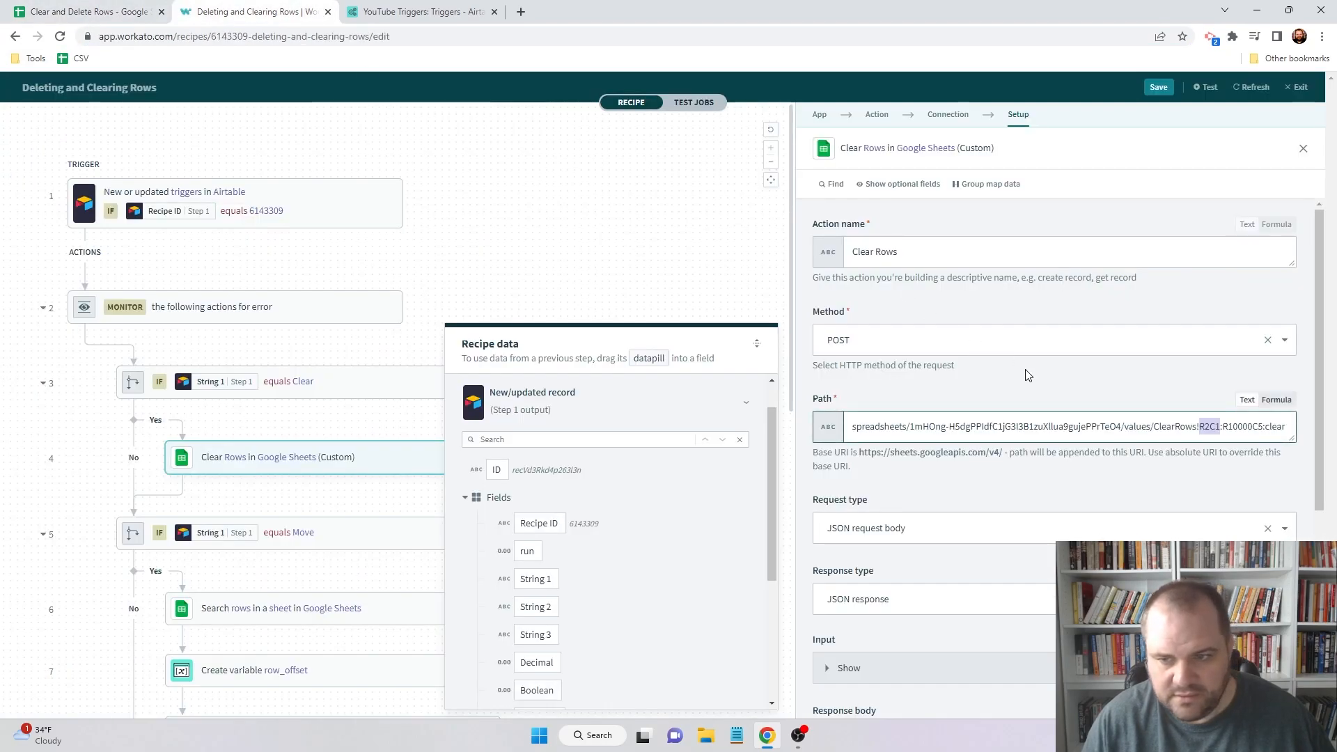
pyautogui.click(85, 11)
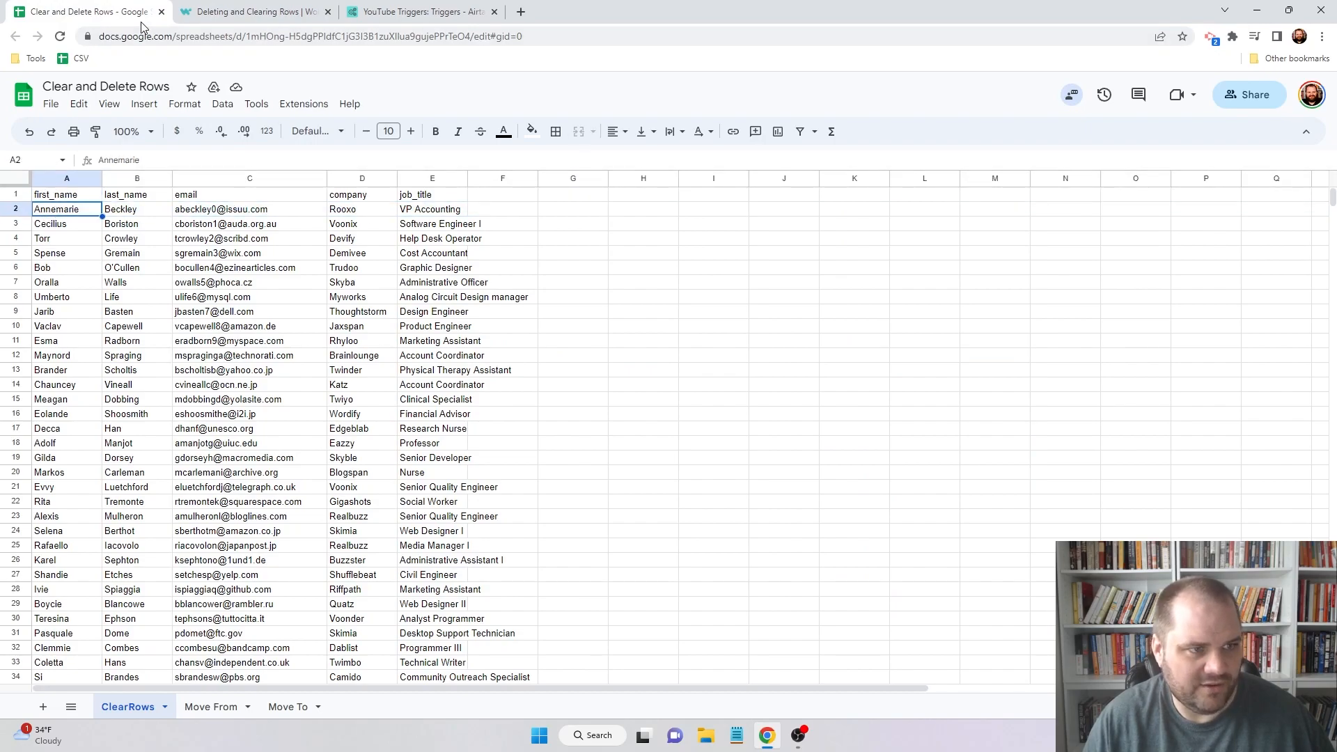
pyautogui.click(251, 11)
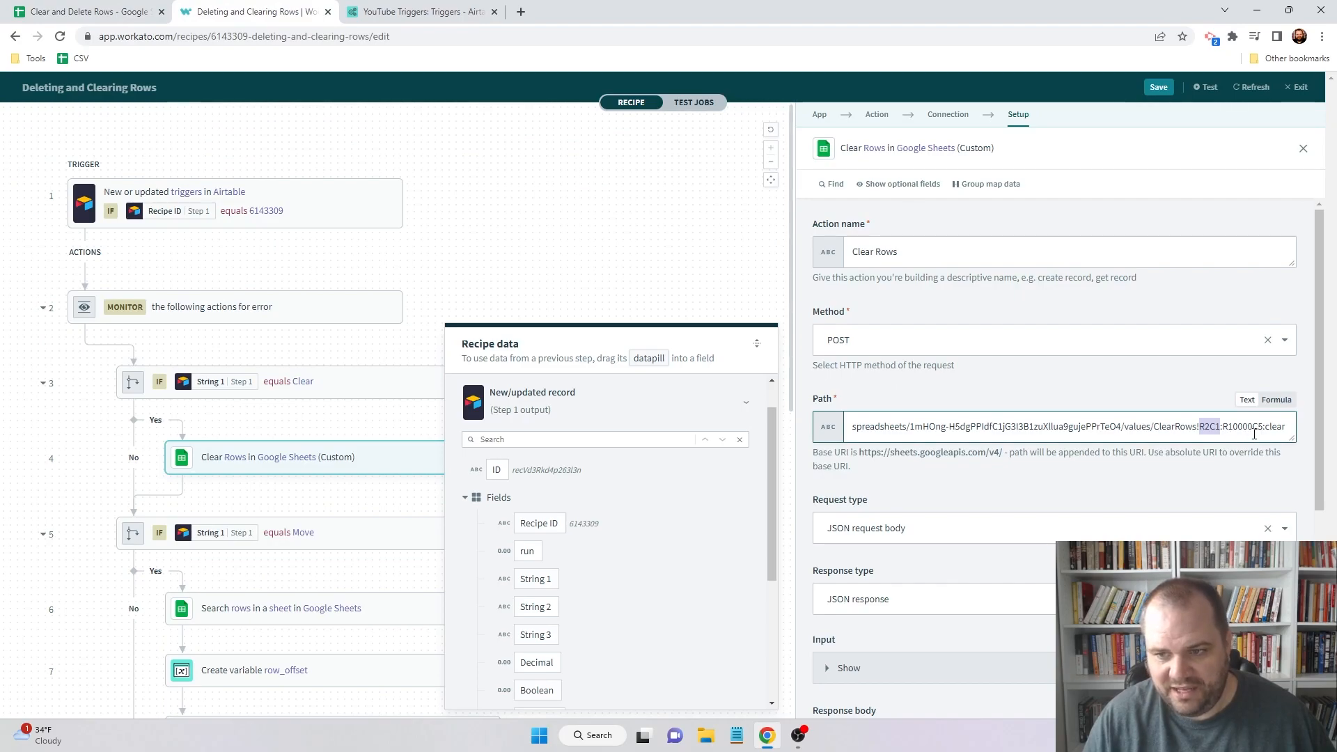
pyautogui.click(85, 11)
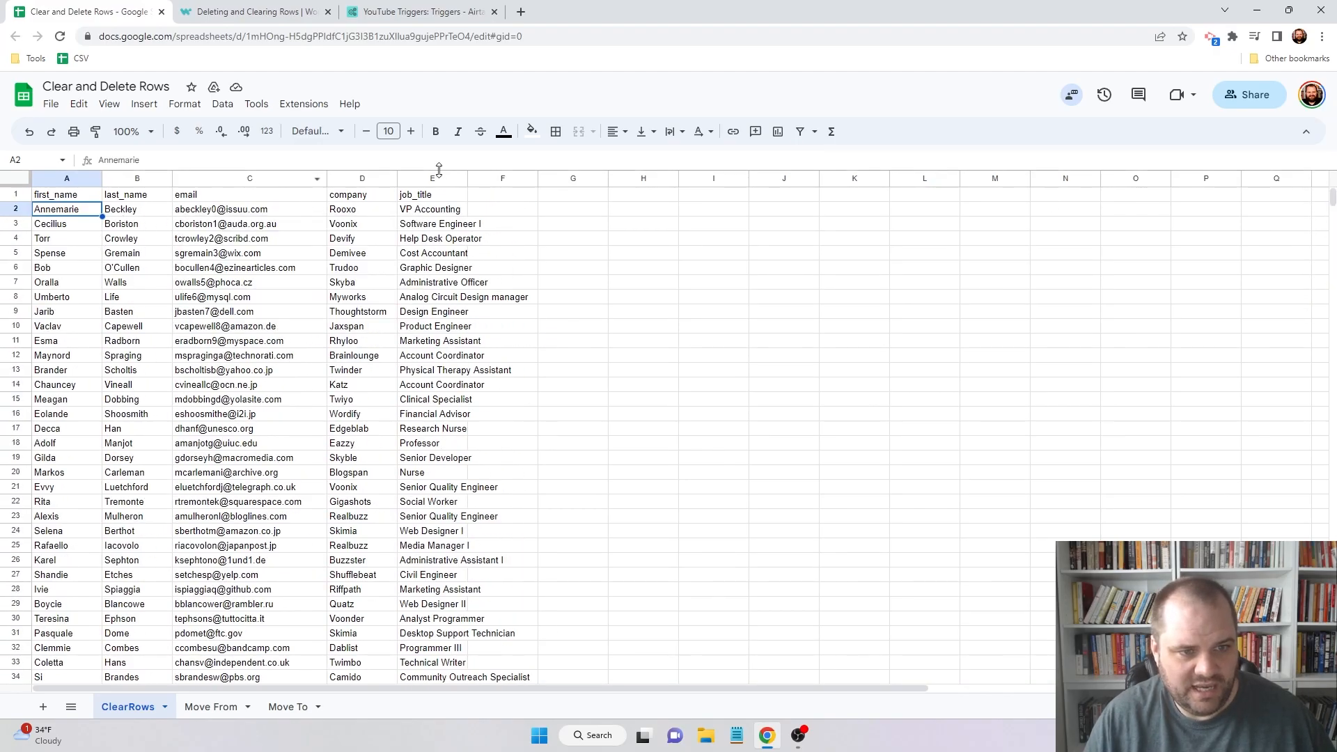
pyautogui.click(254, 12)
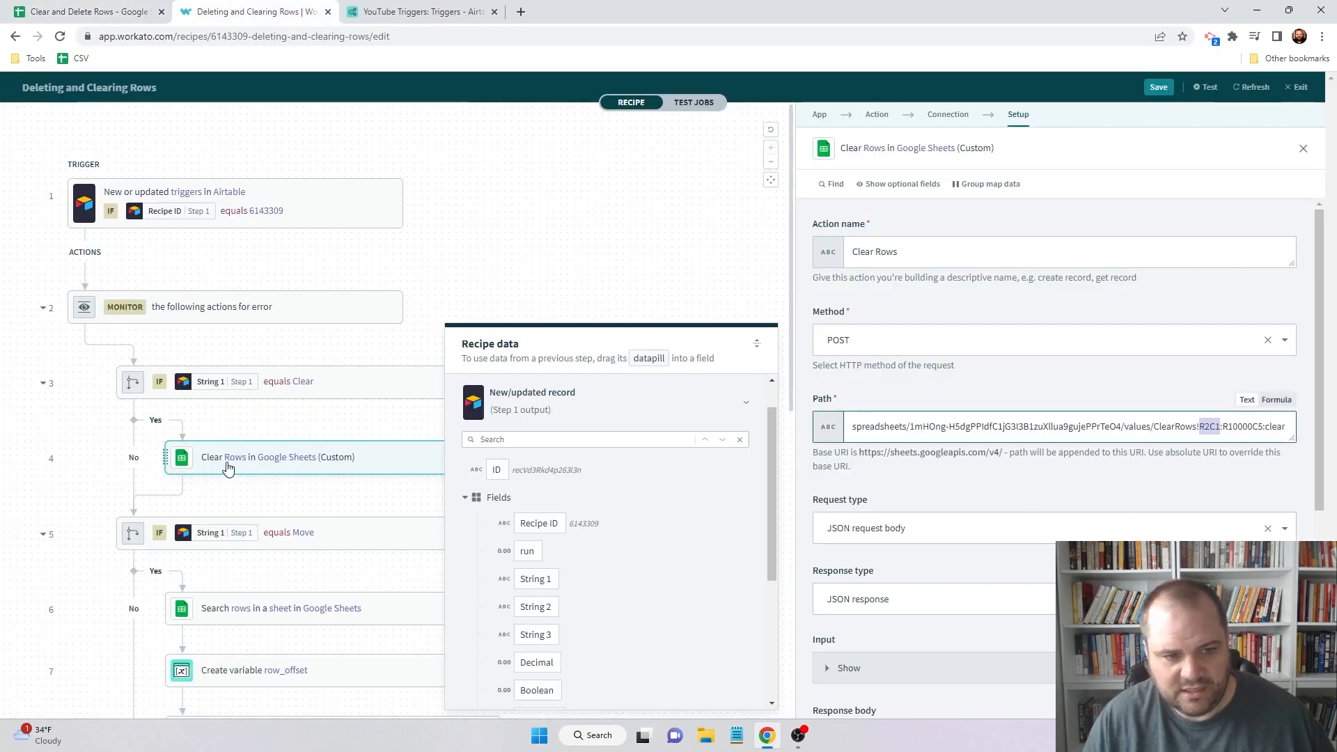
# - Save and start the recipe, then trigger it with the new Airtable Clear record
pyautogui.click(1158, 87)
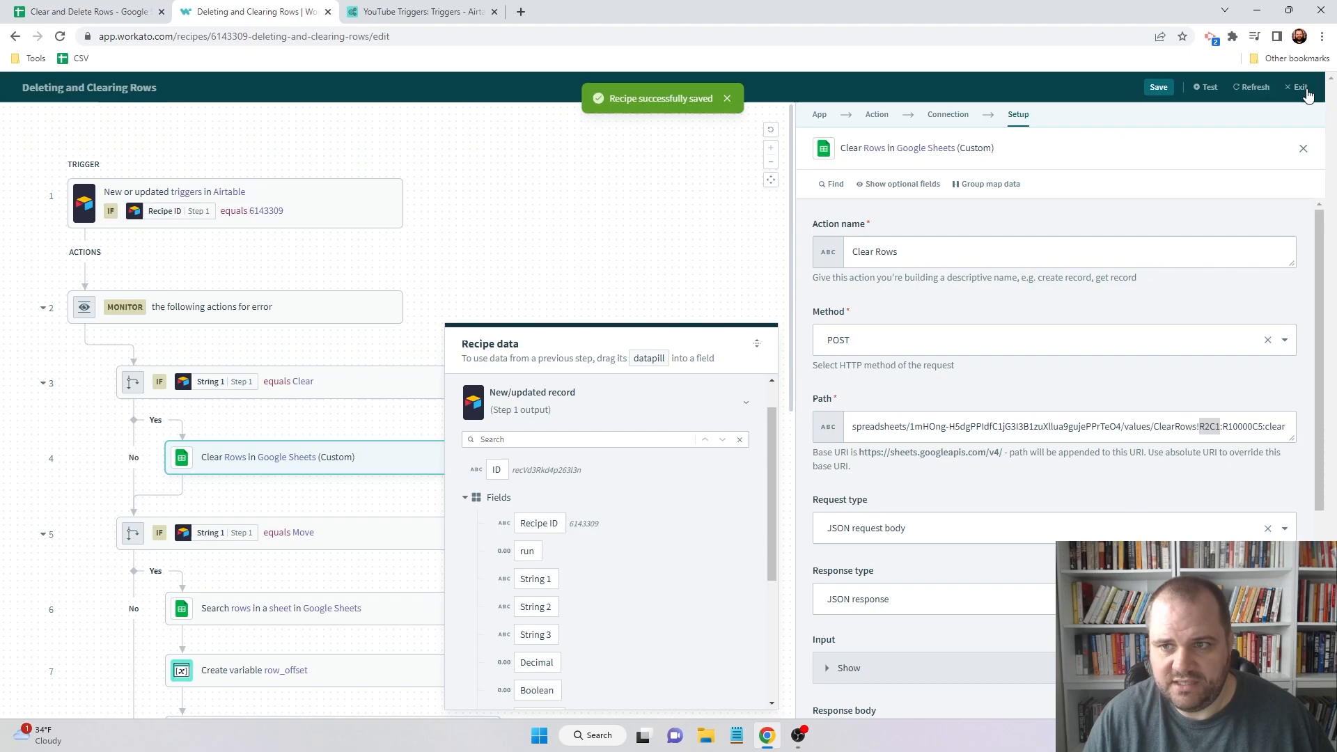
pyautogui.click(1297, 87)
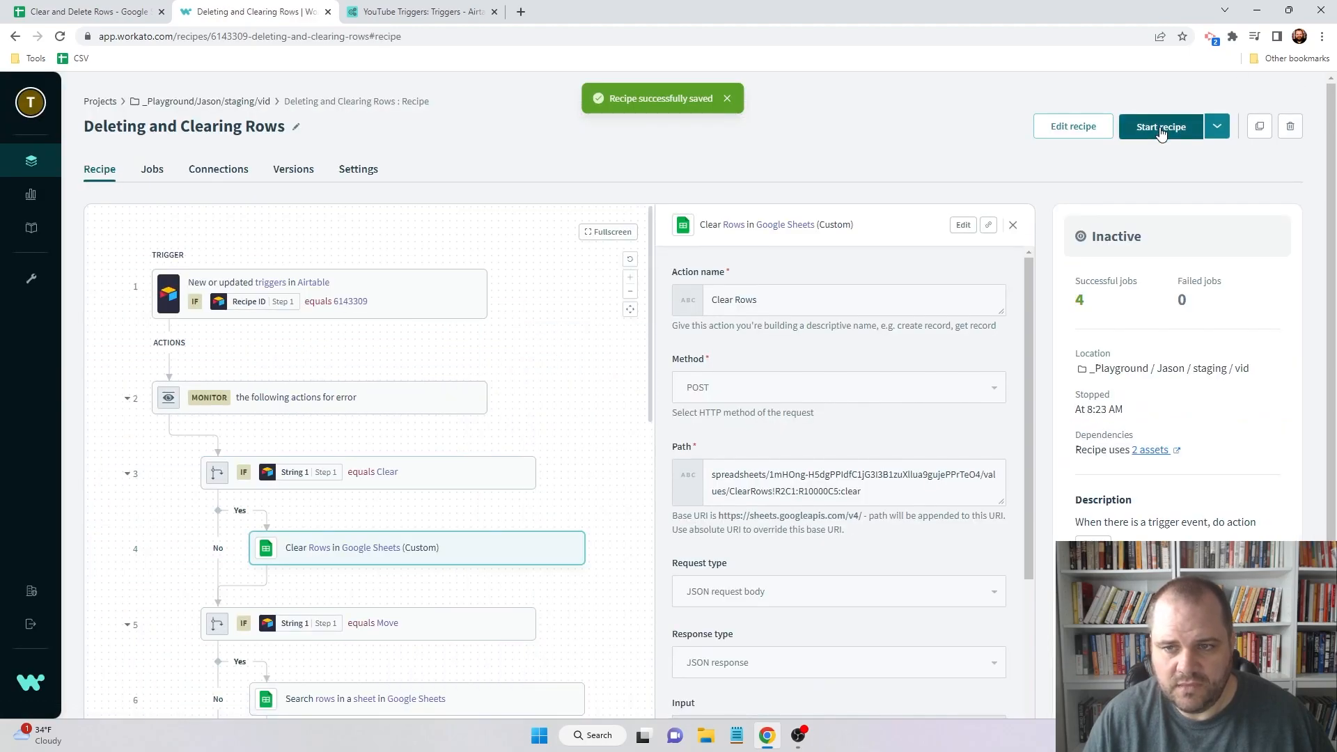
pyautogui.click(418, 11)
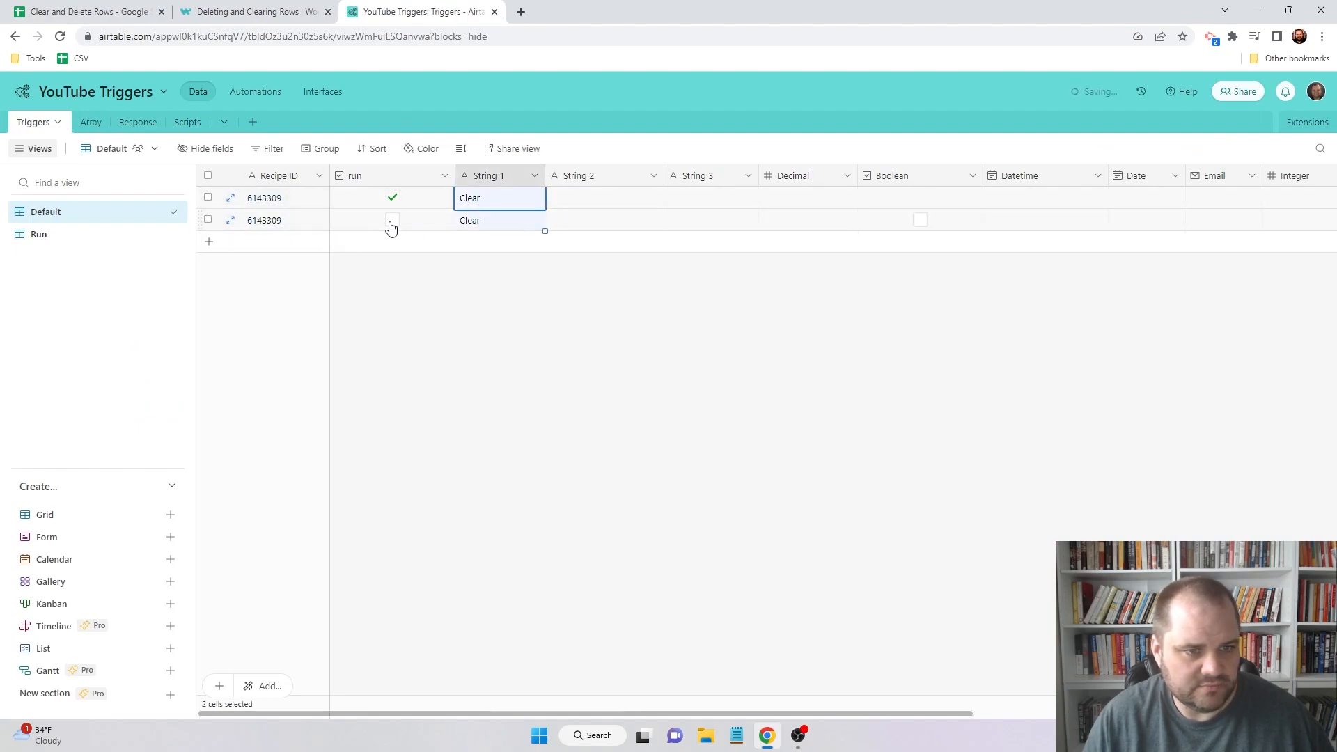
pyautogui.click(251, 11)
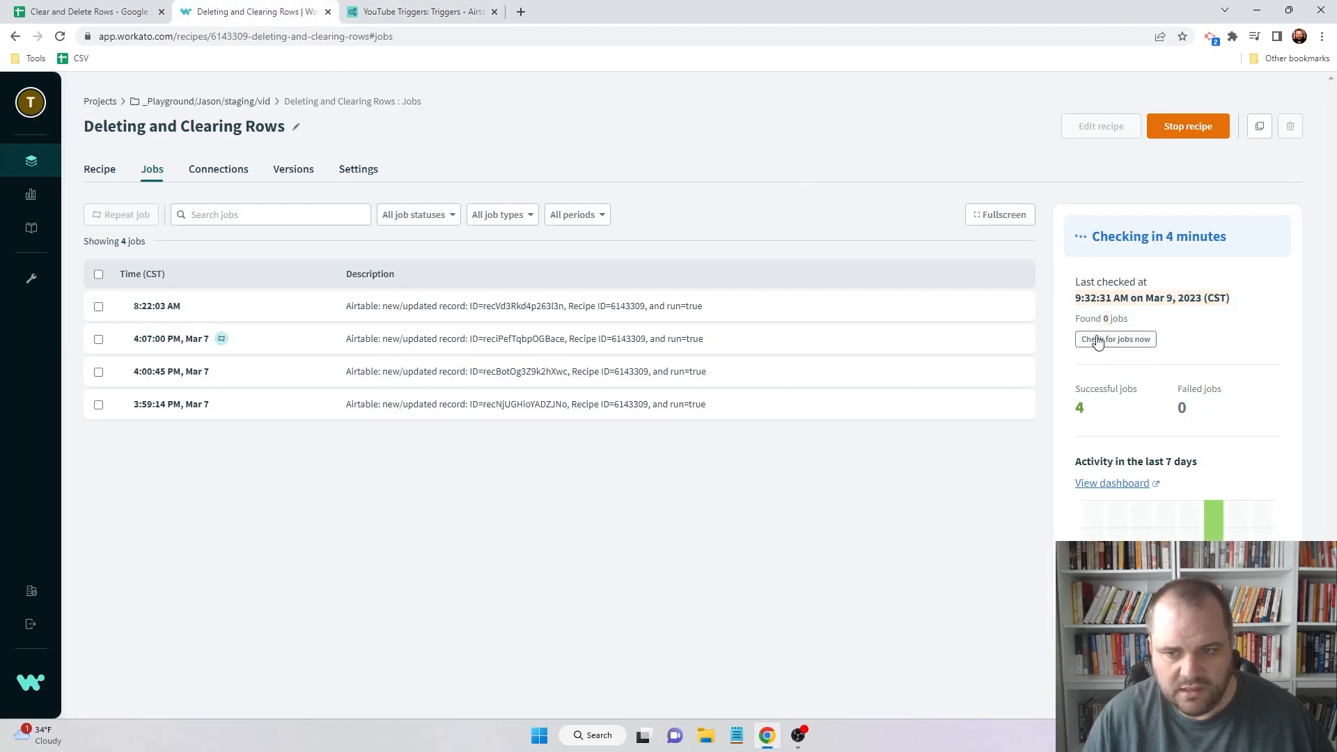
pyautogui.click(85, 11)
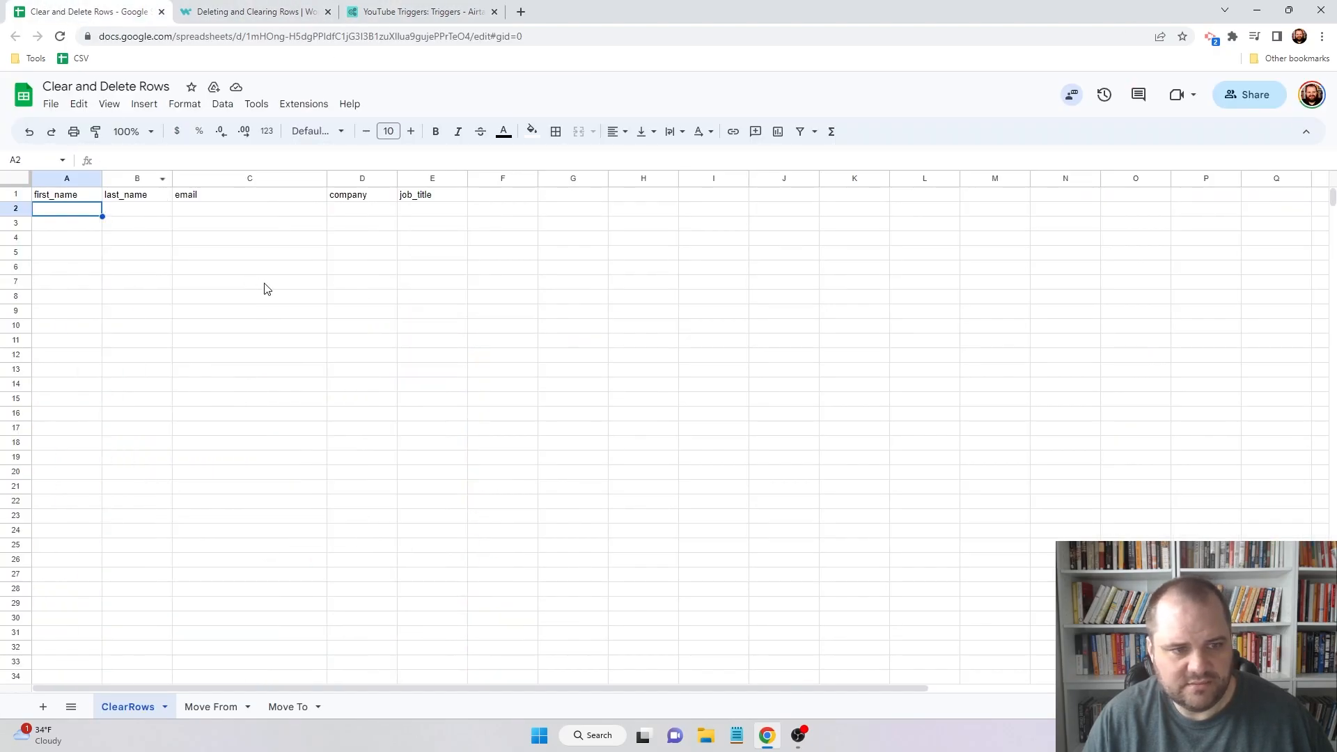
# - Check that ClearRows holds only headers, then open the Move From sheet
pyautogui.click(136, 223)
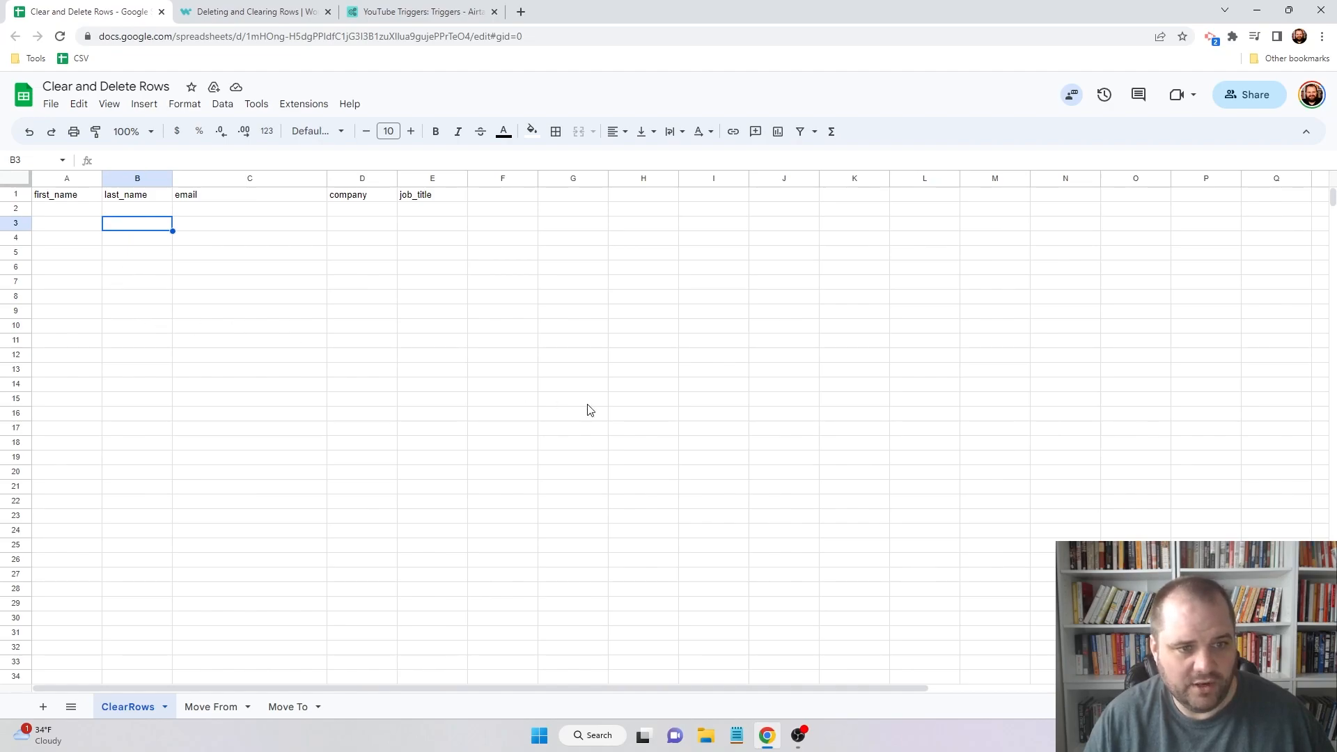
pyautogui.moveTo(117, 252)
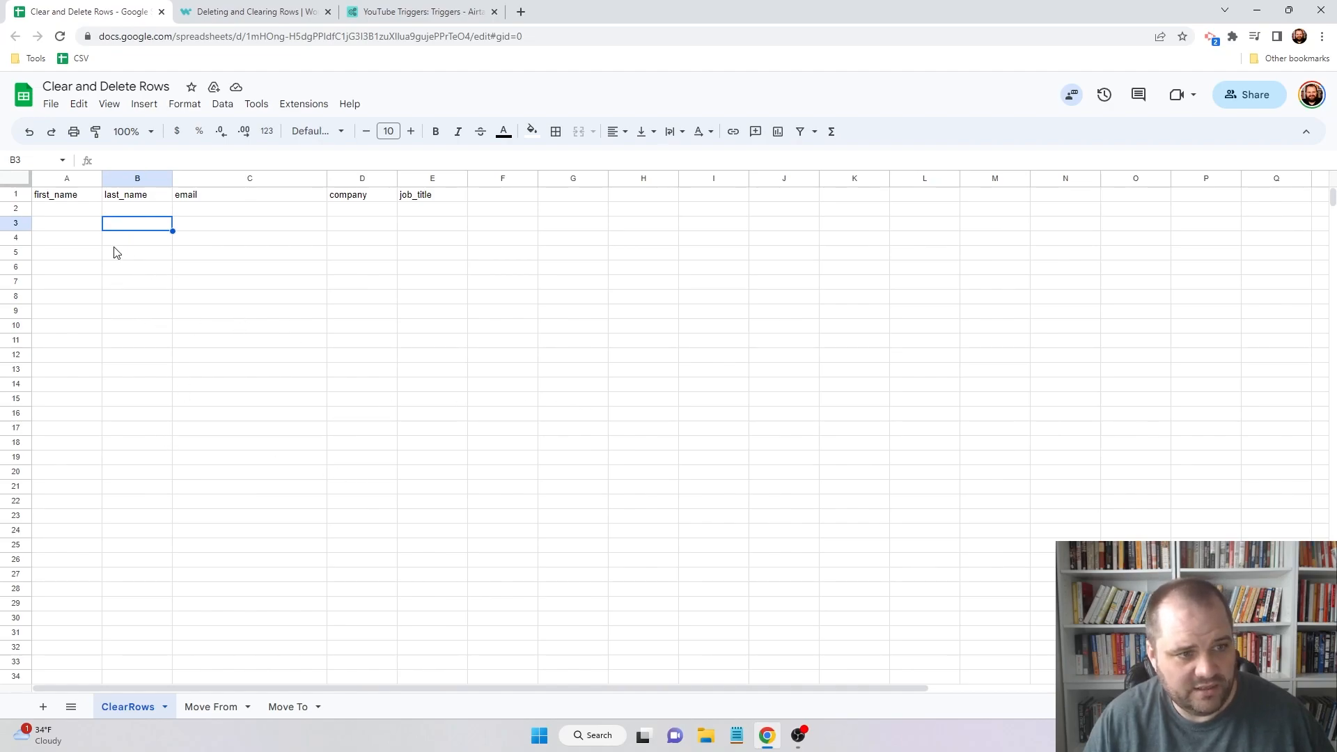
pyautogui.moveTo(478, 316)
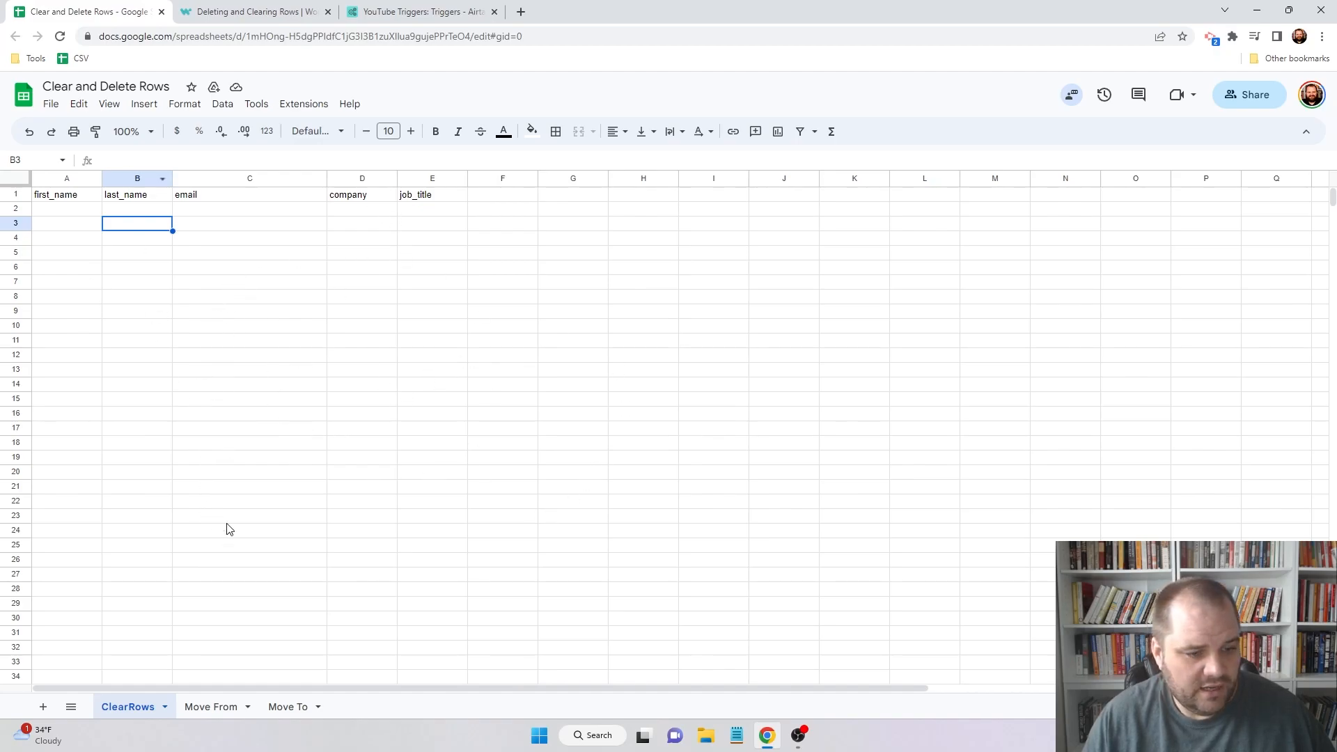
pyautogui.moveTo(322, 395)
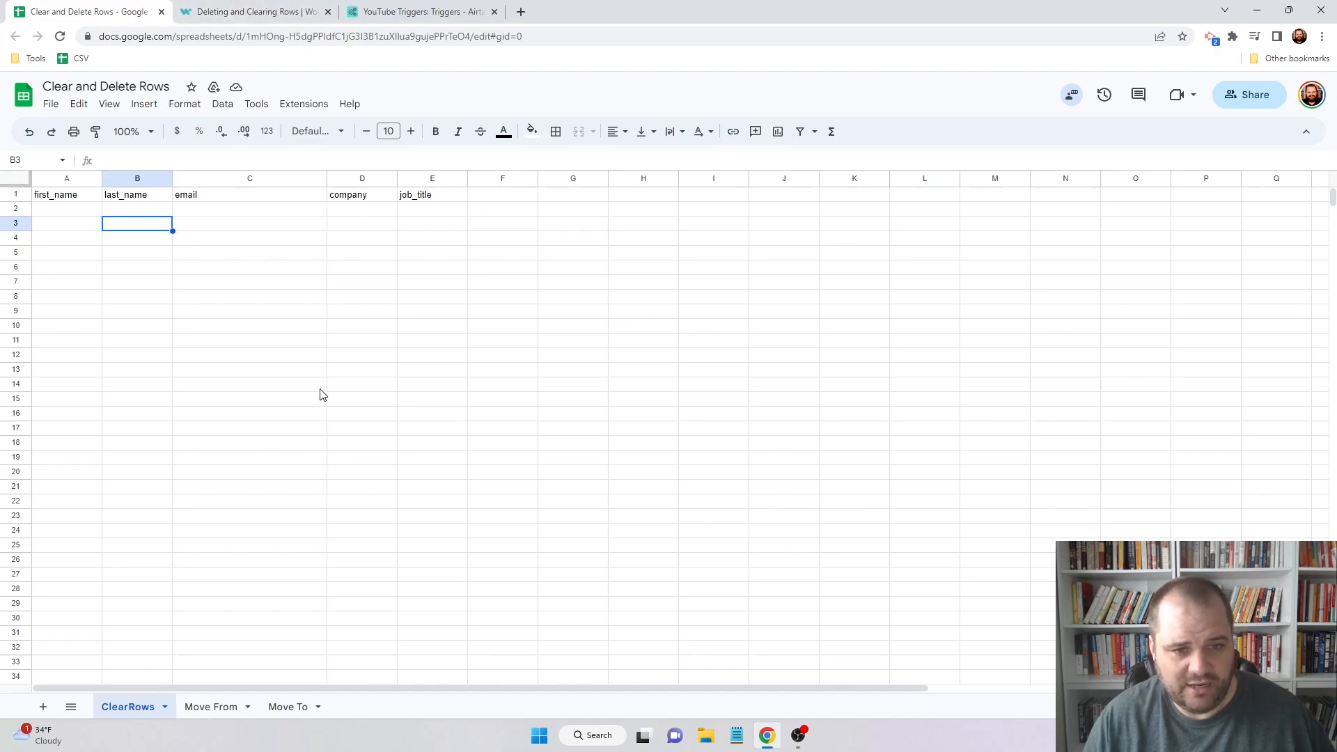
pyautogui.click(211, 707)
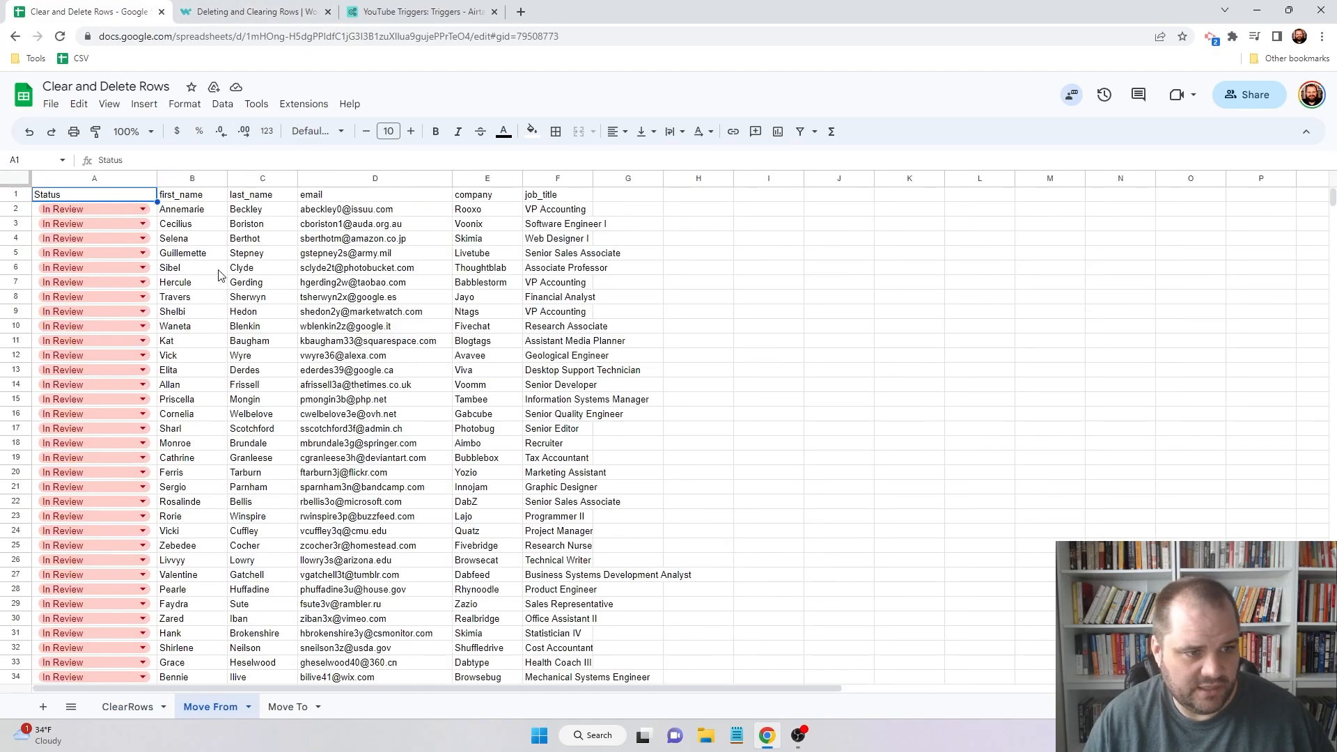
pyautogui.moveTo(250, 346)
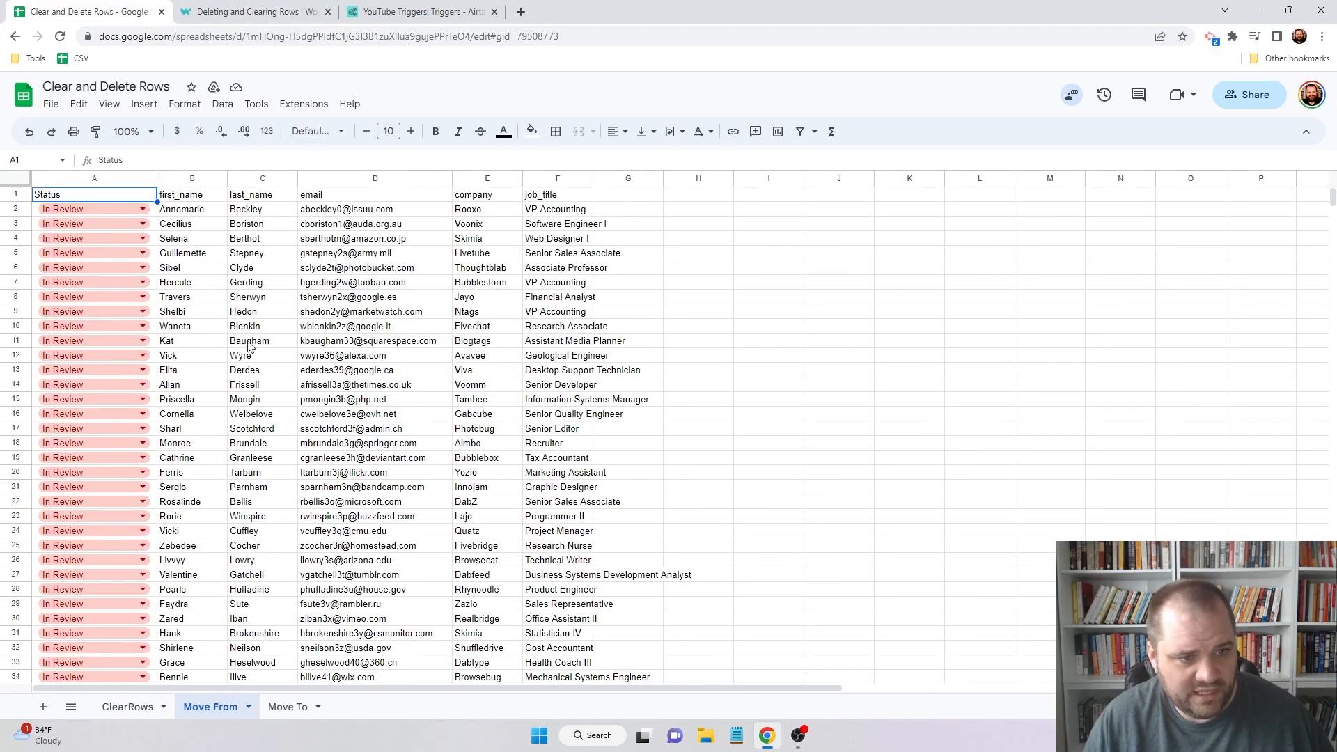
pyautogui.moveTo(175, 350)
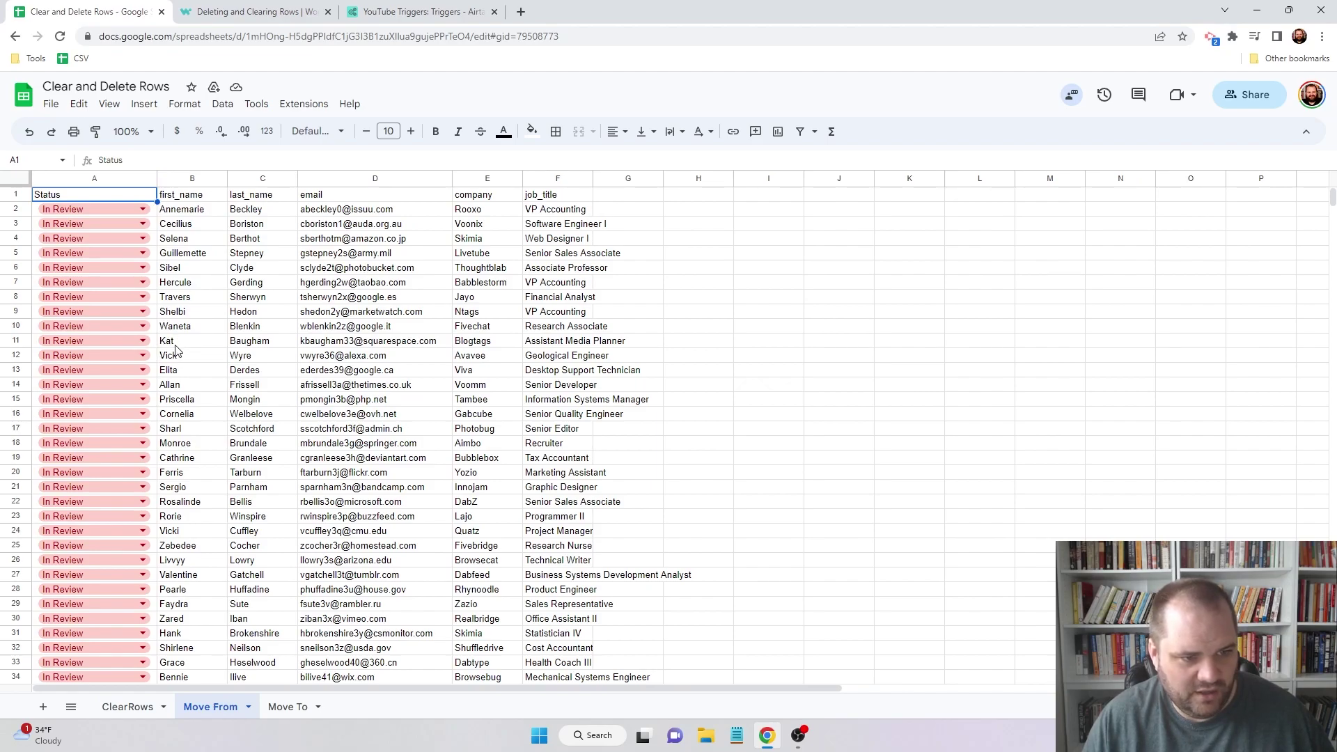
pyautogui.moveTo(181, 346)
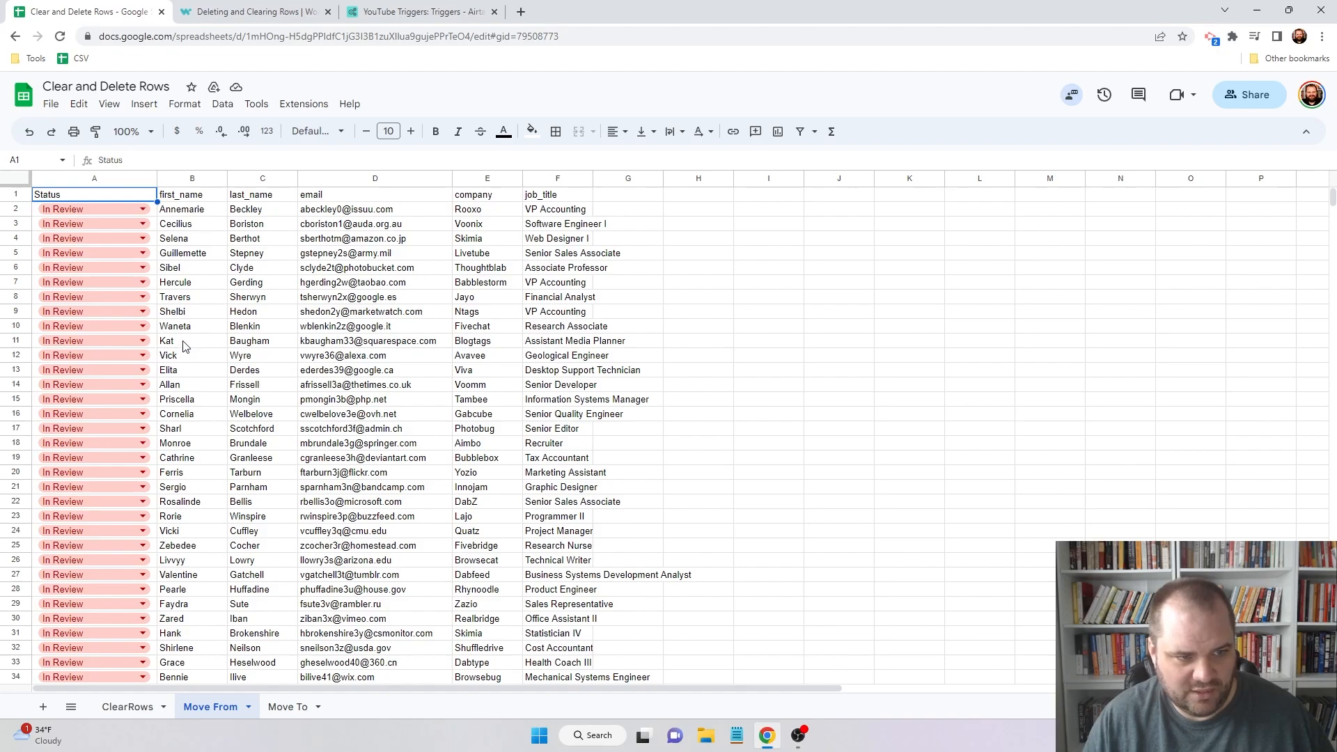
pyautogui.moveTo(187, 388)
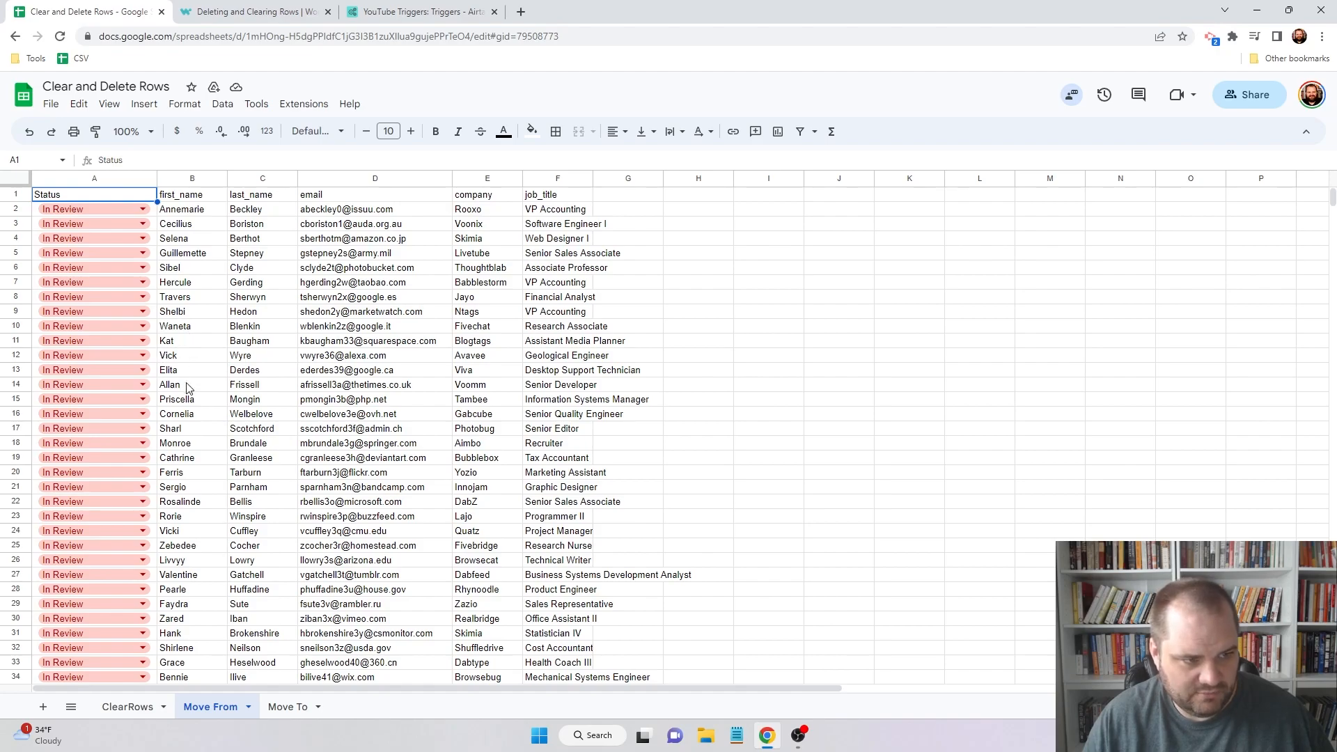
pyautogui.moveTo(208, 396)
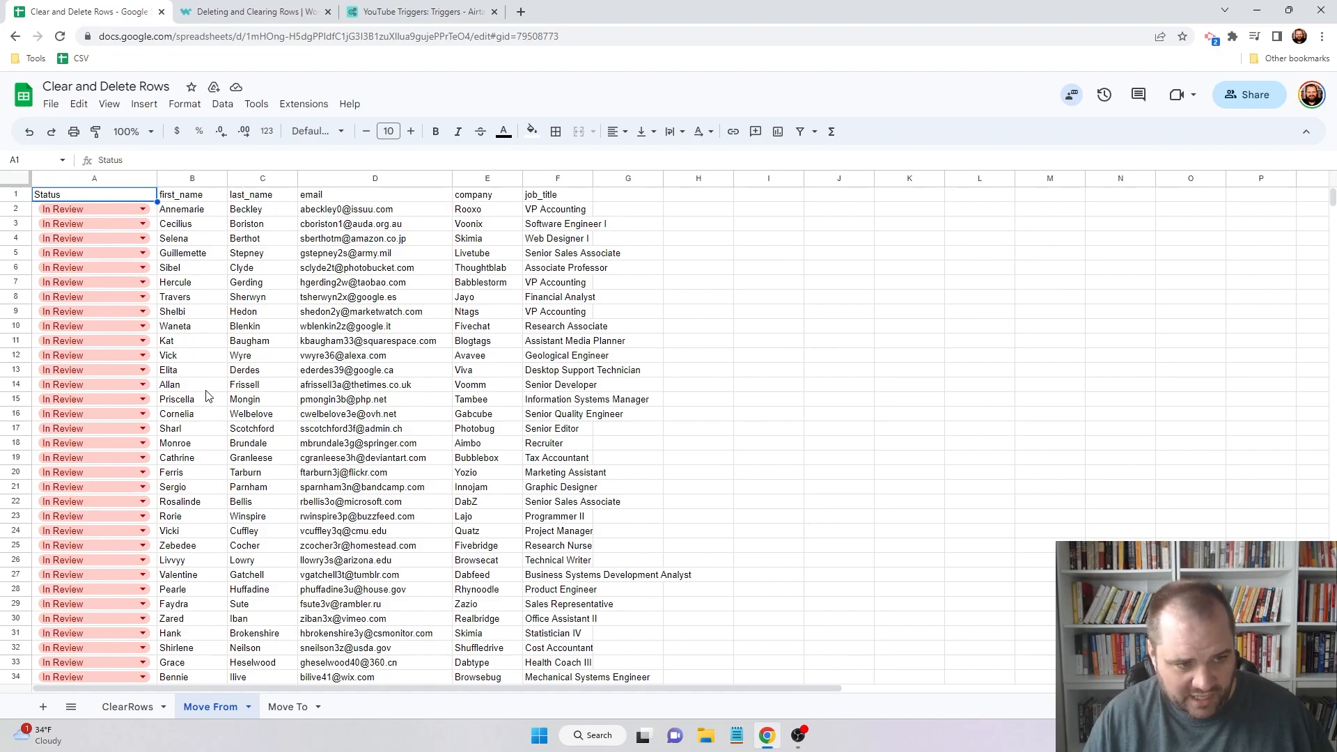
pyautogui.moveTo(215, 518)
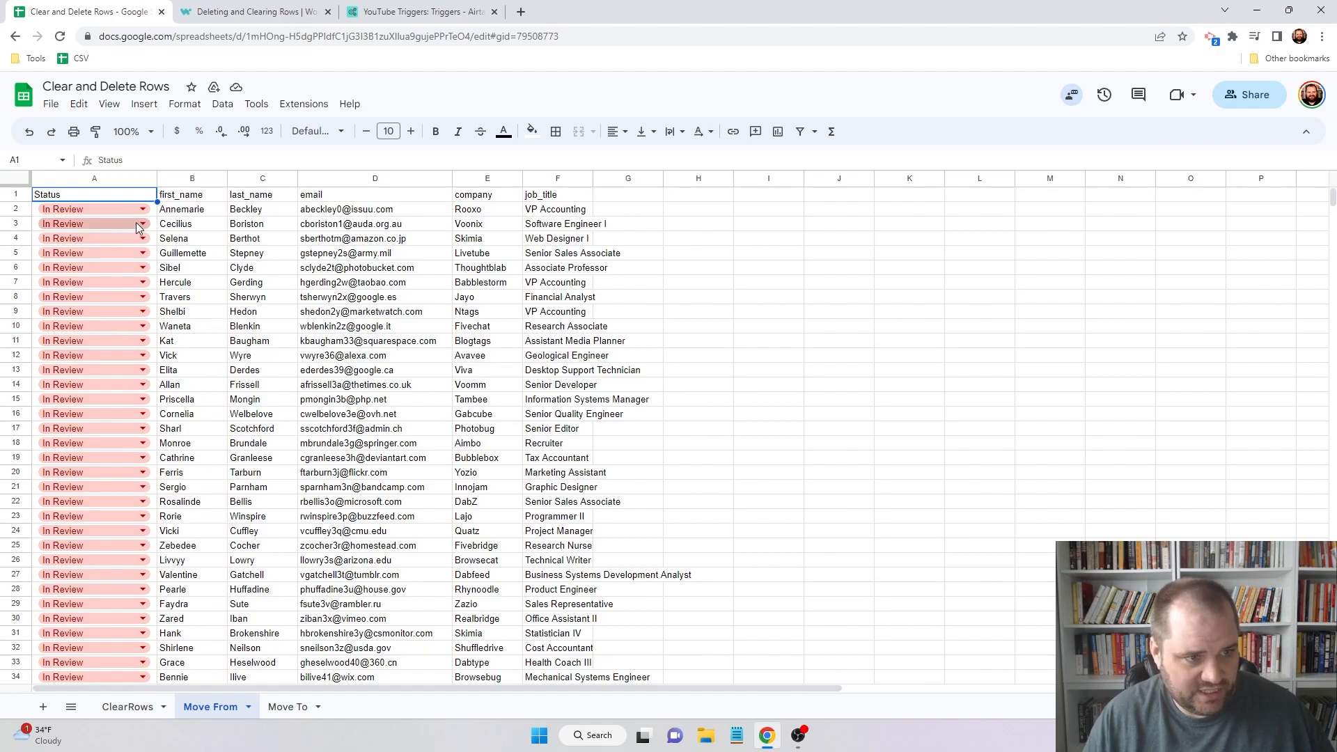
# - Compare Move From's In Review statuses with the Move To rows, then return to Workato
pyautogui.click(142, 224)
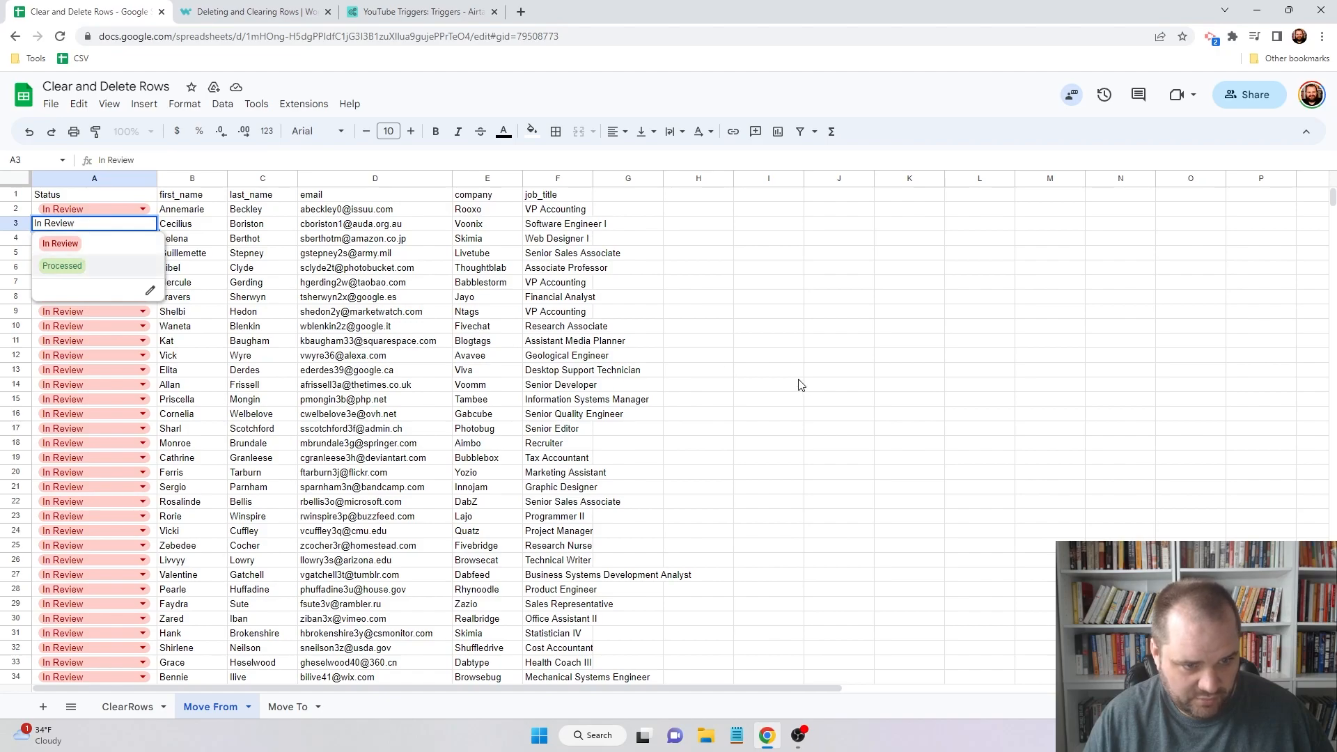
pyautogui.click(288, 706)
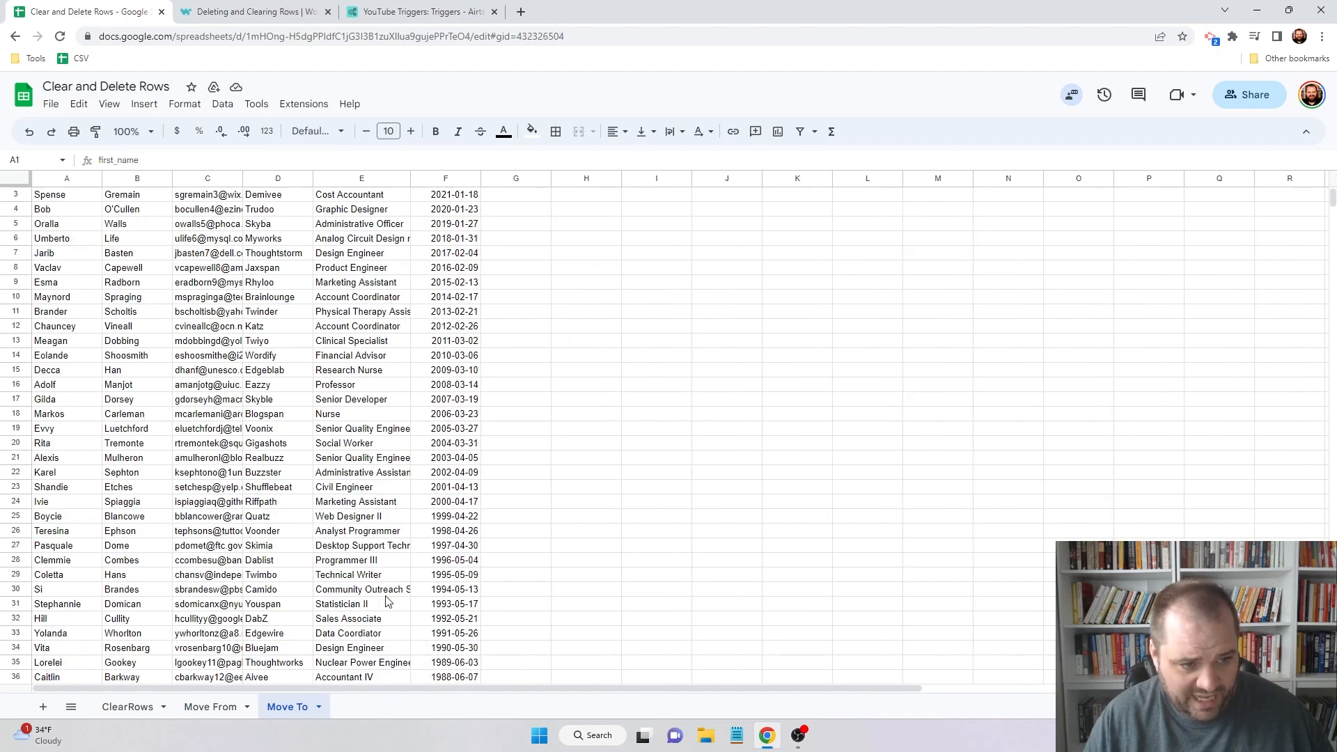
pyautogui.scroll(-3)
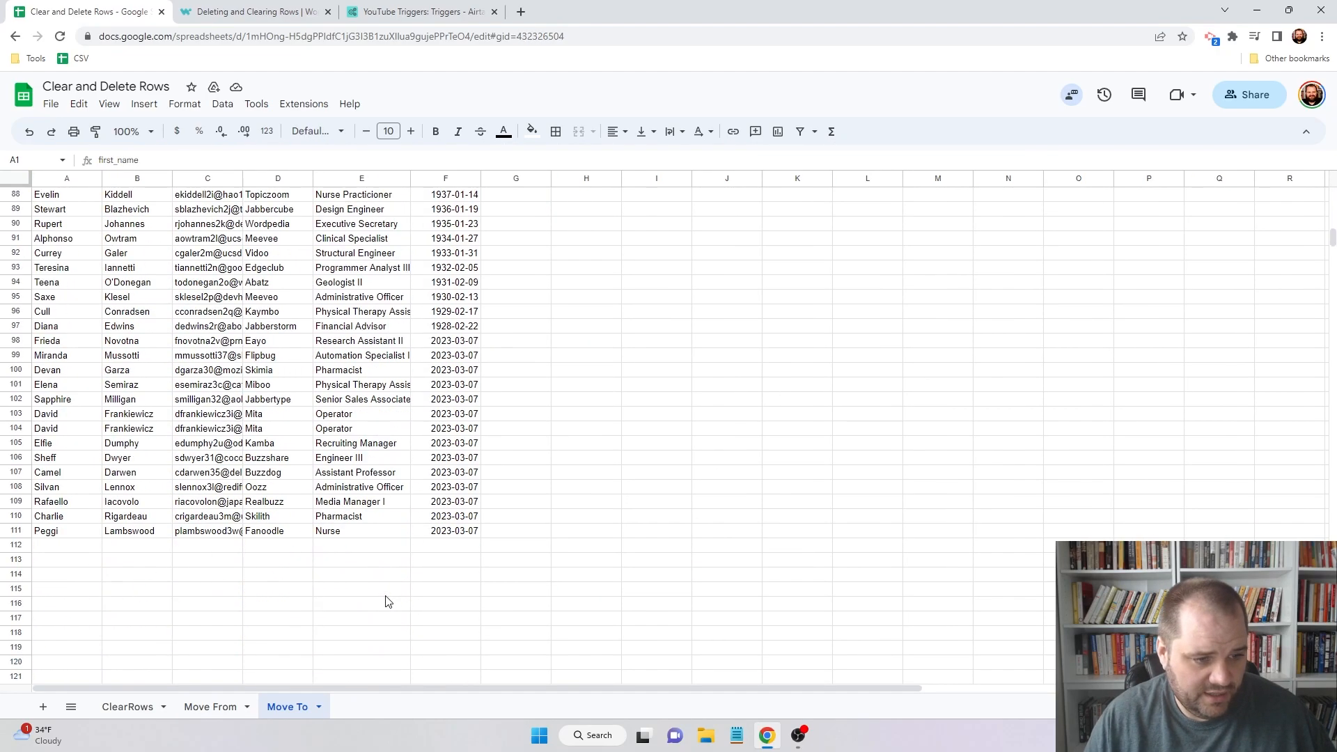
pyautogui.click(209, 706)
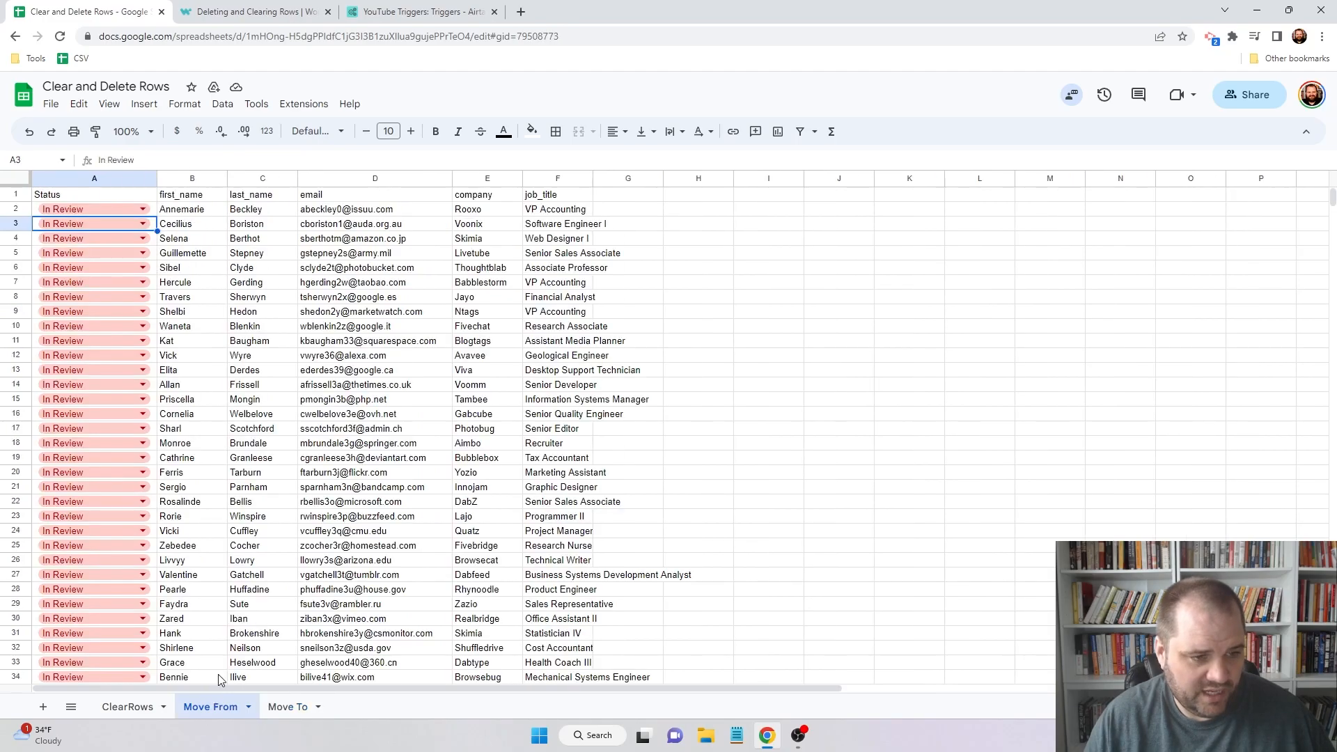
pyautogui.moveTo(300, 384)
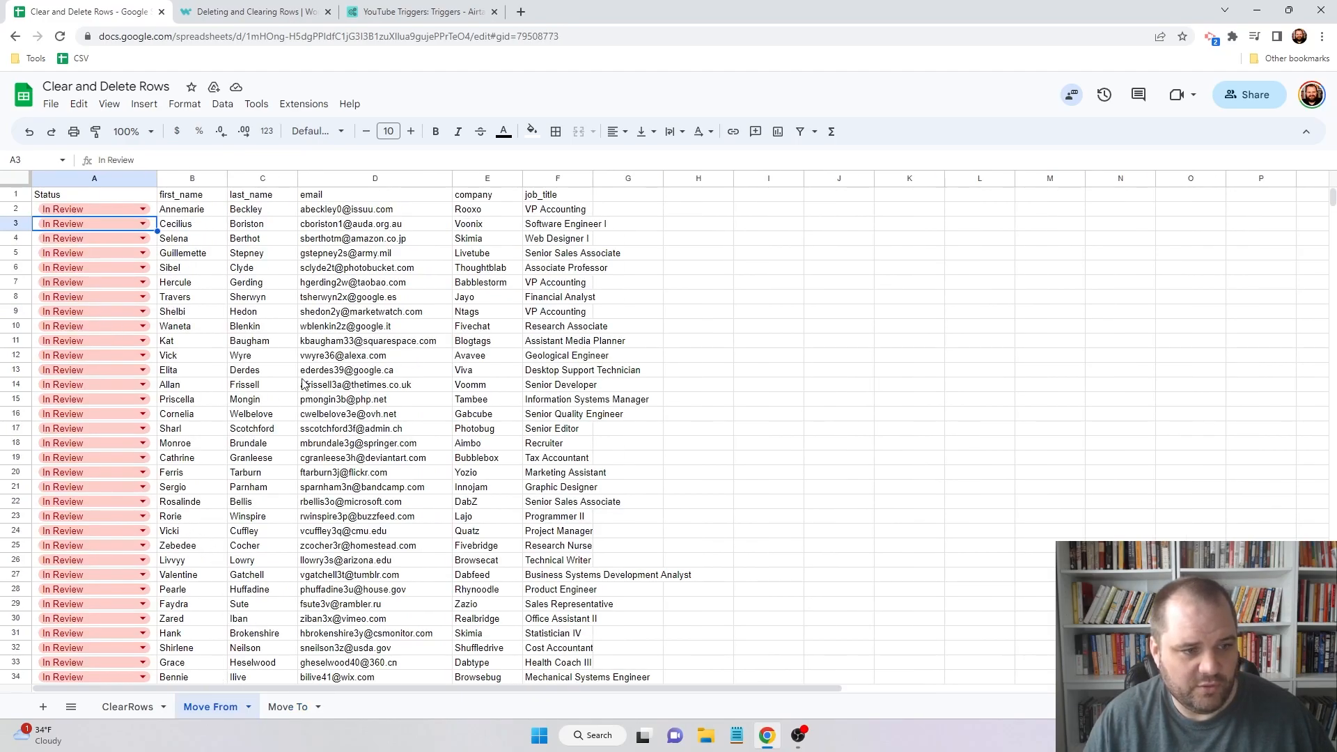
pyautogui.scroll(-3)
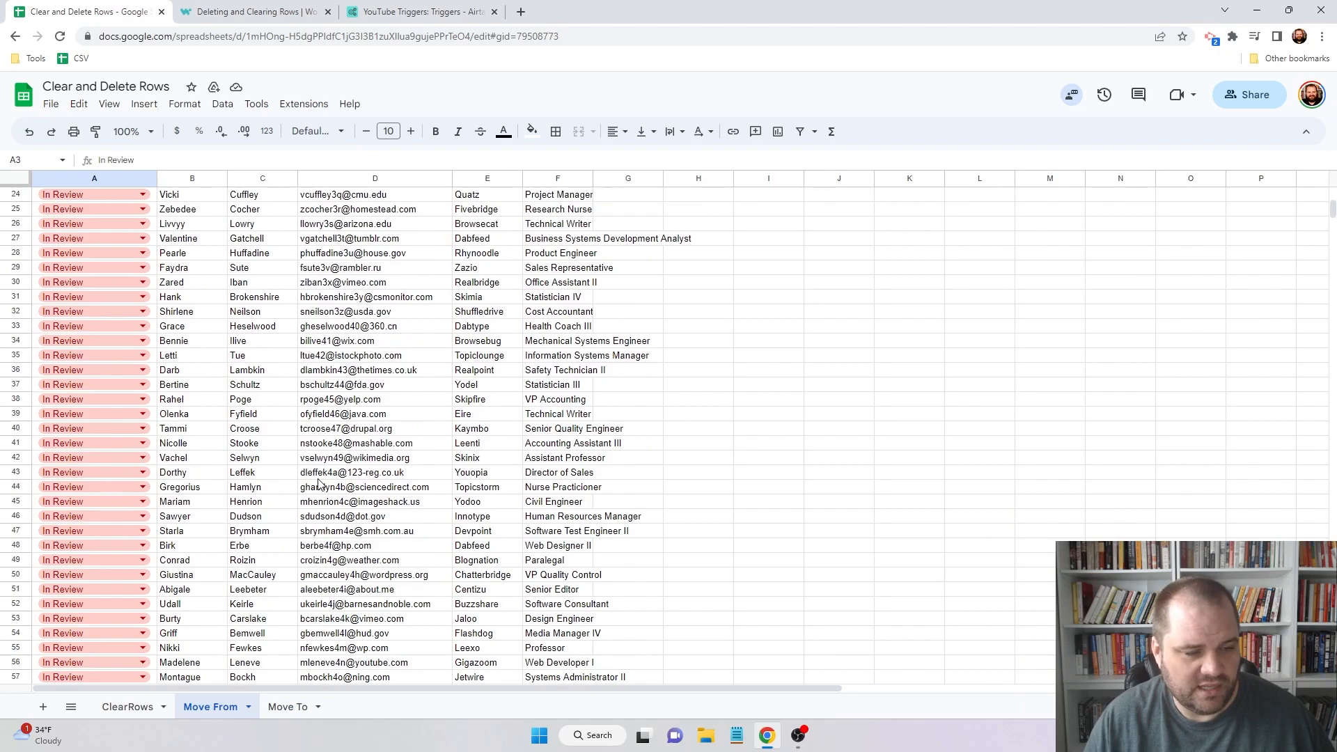
pyautogui.scroll(3)
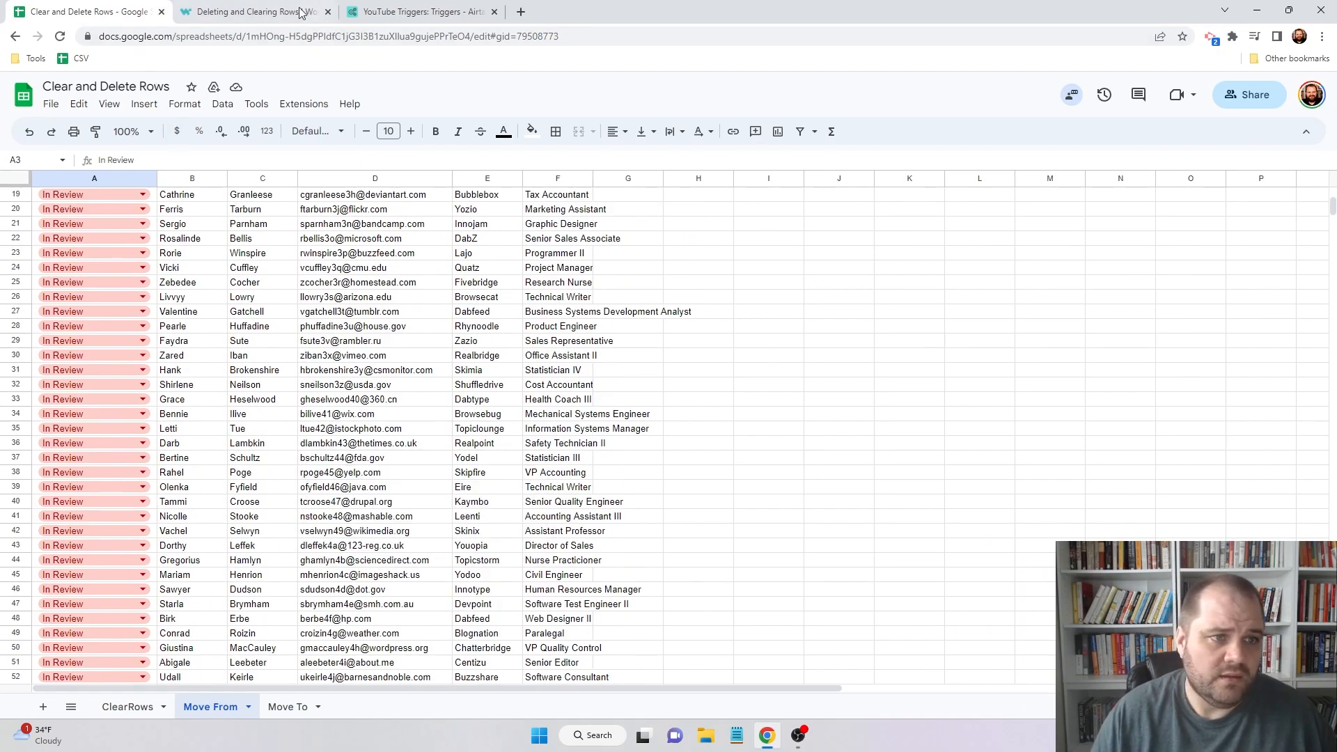
pyautogui.click(251, 11)
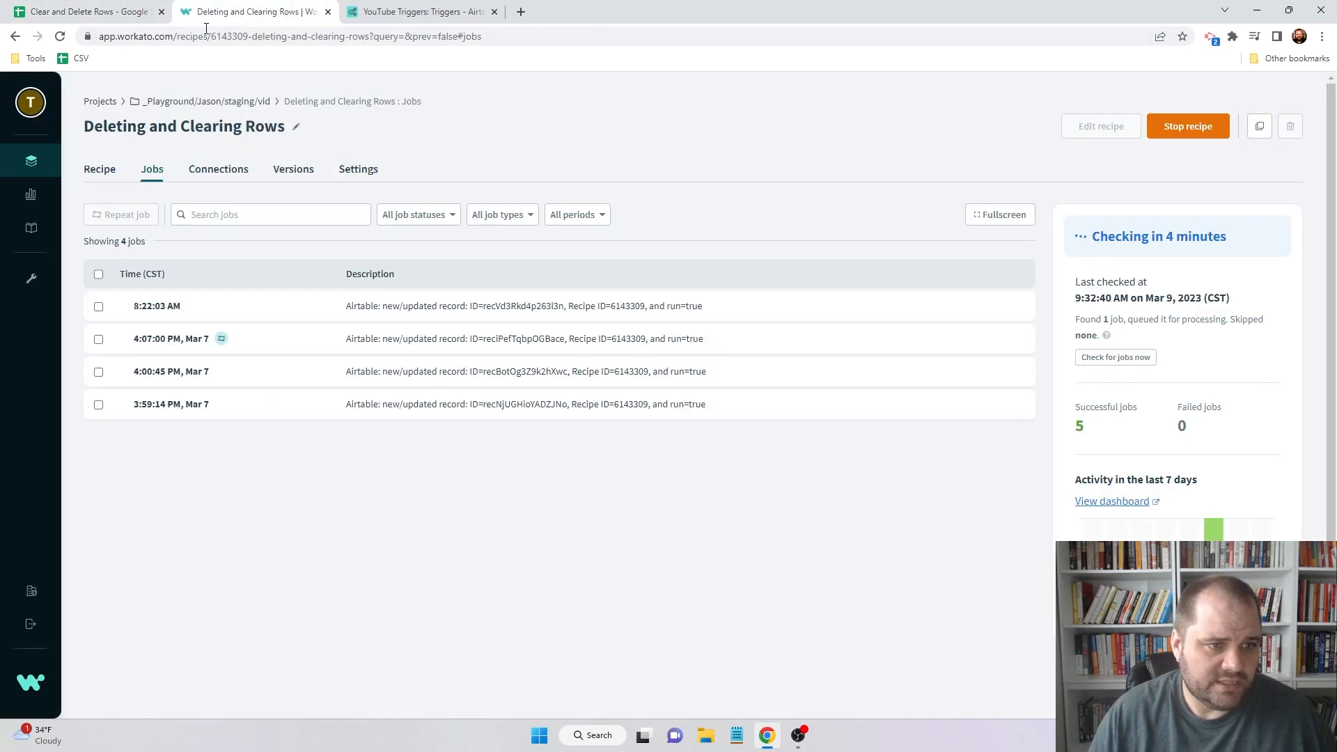
# - Edit the recipe and inspect the Search rows and Delete Row From Sheet settings
pyautogui.click(99, 169)
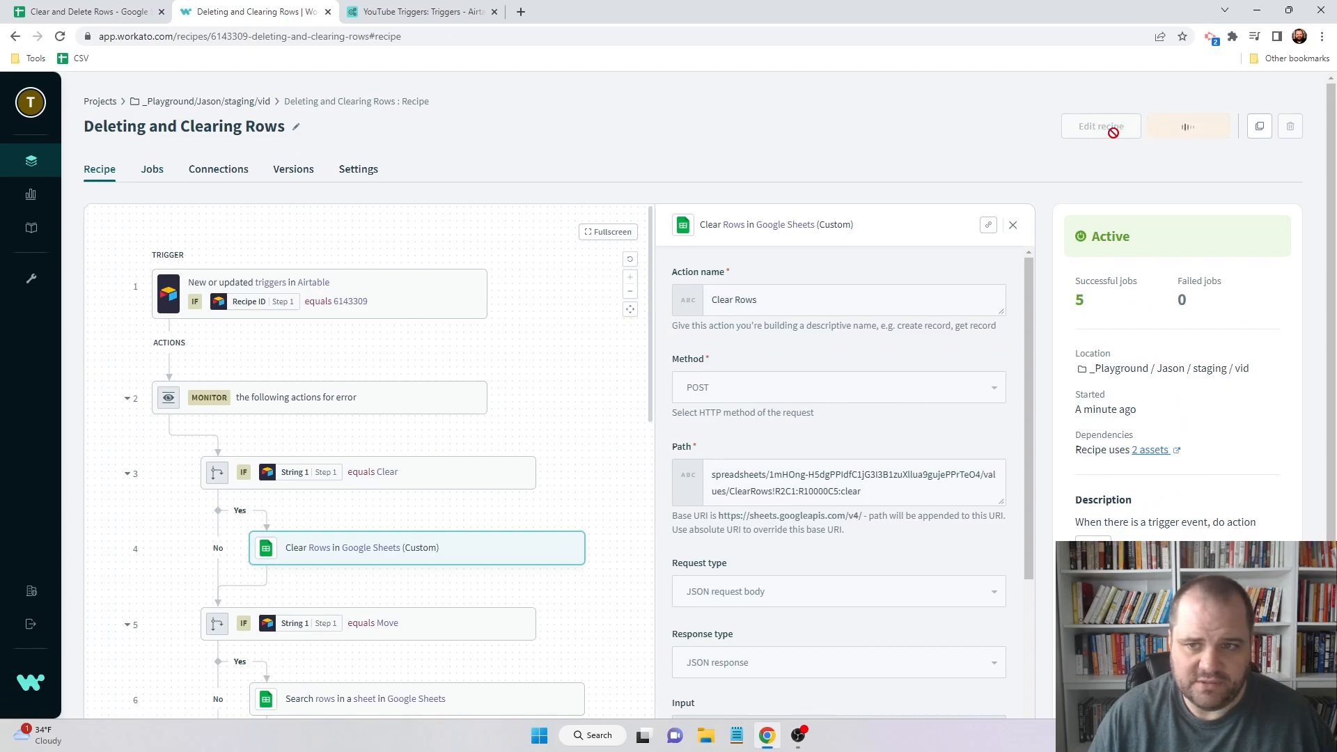
pyautogui.click(1100, 125)
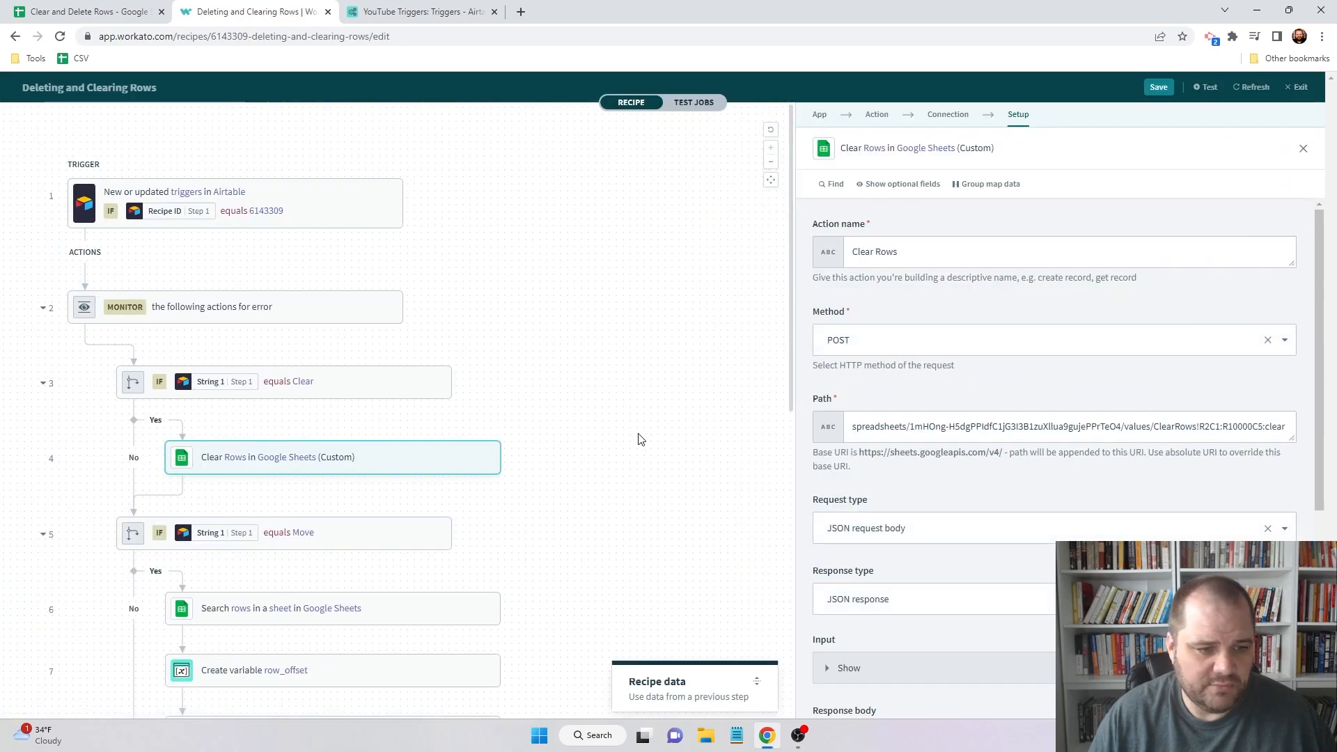
pyautogui.scroll(-3)
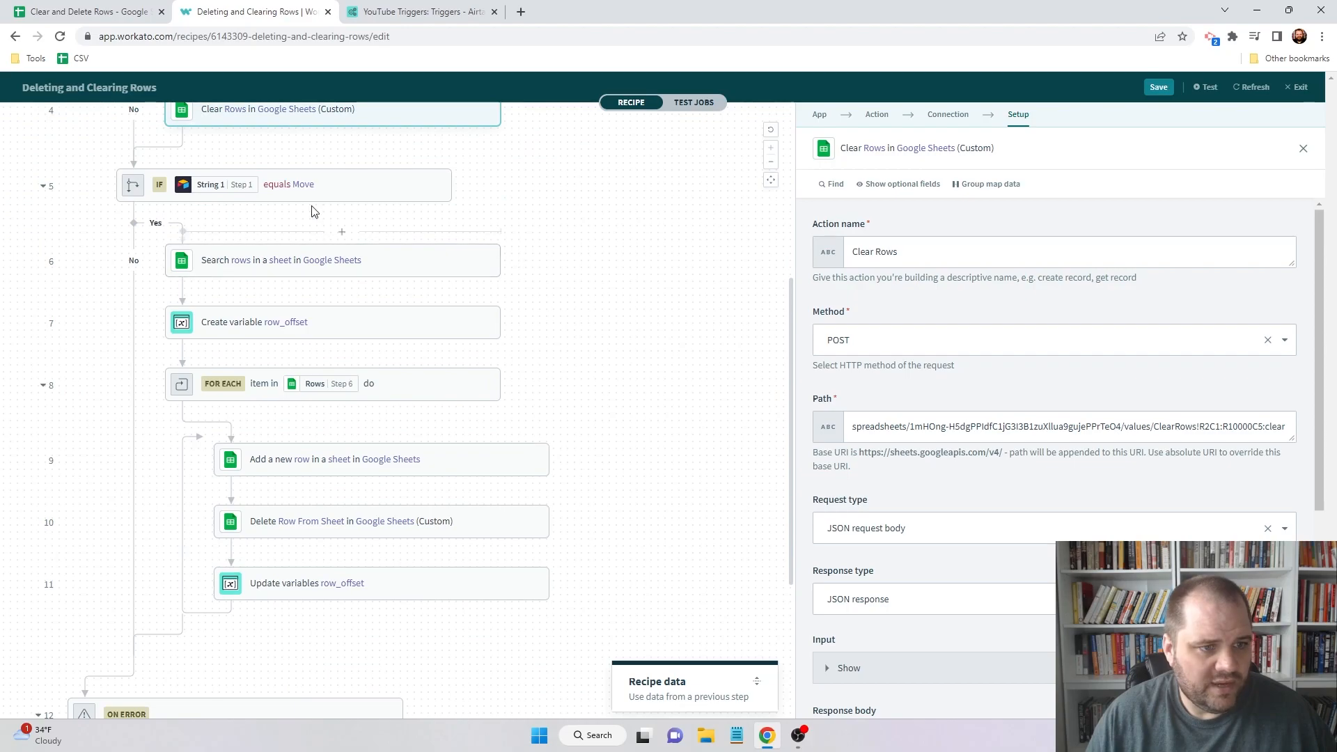
pyautogui.click(280, 259)
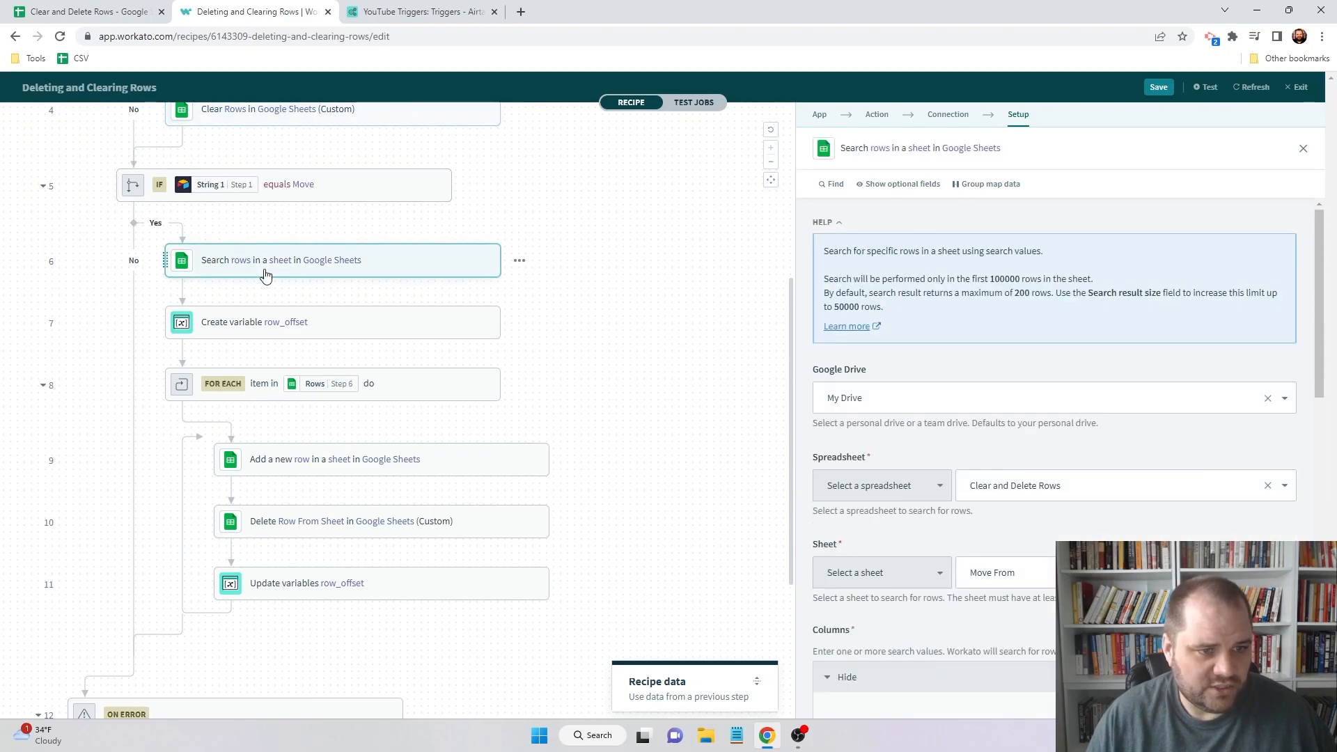
pyautogui.scroll(-3)
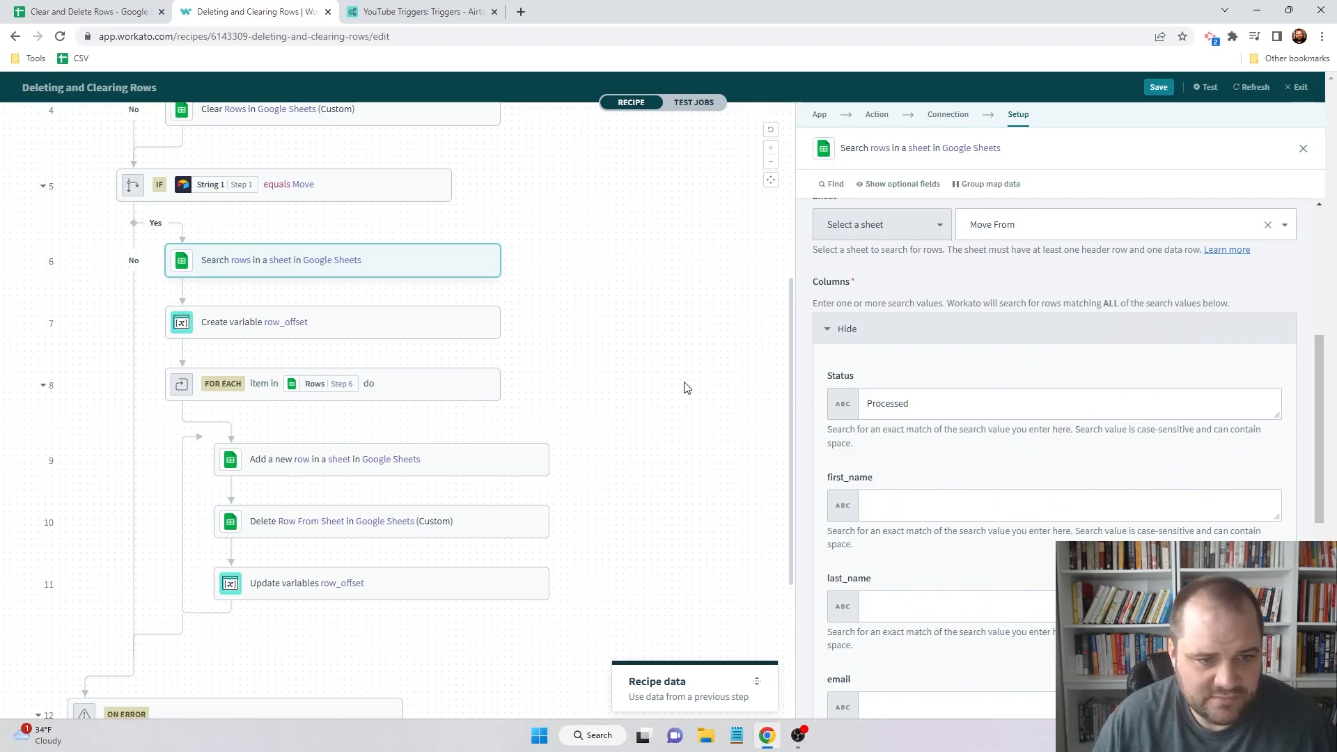
pyautogui.moveTo(115, 358)
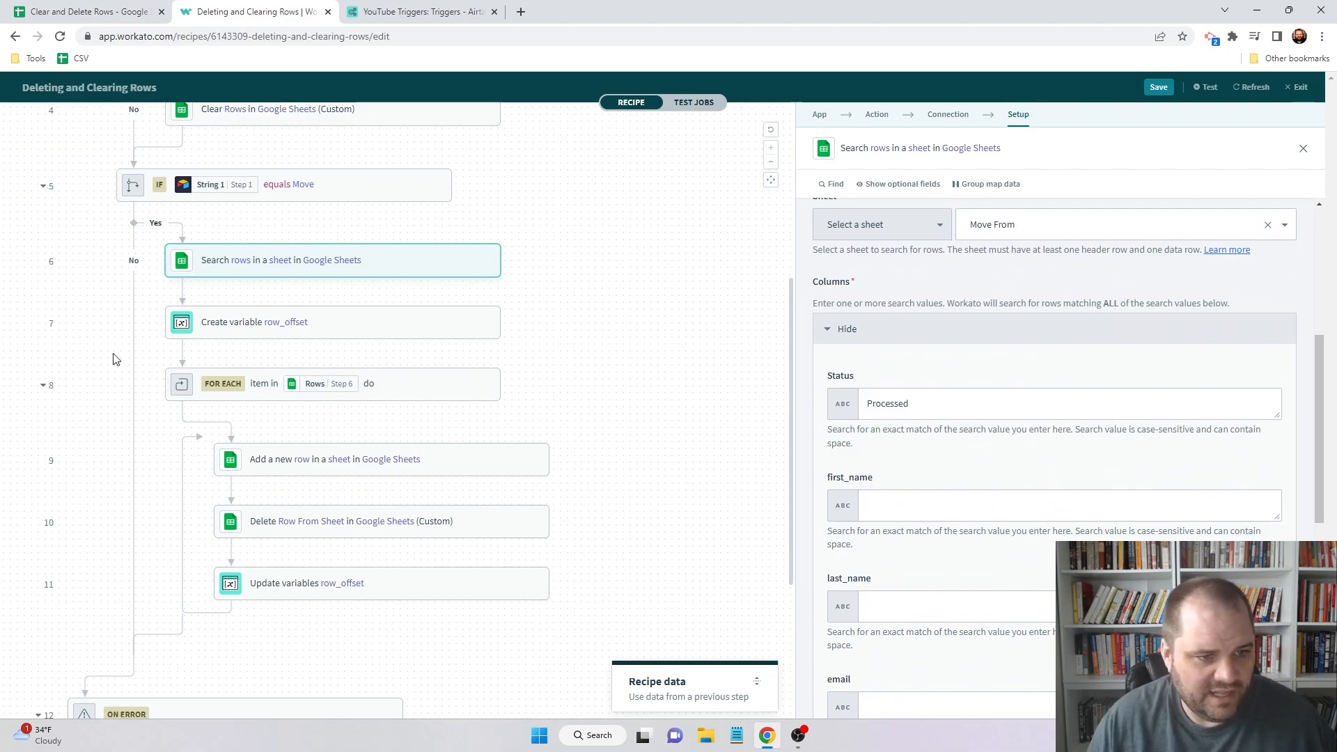
pyautogui.moveTo(407, 521)
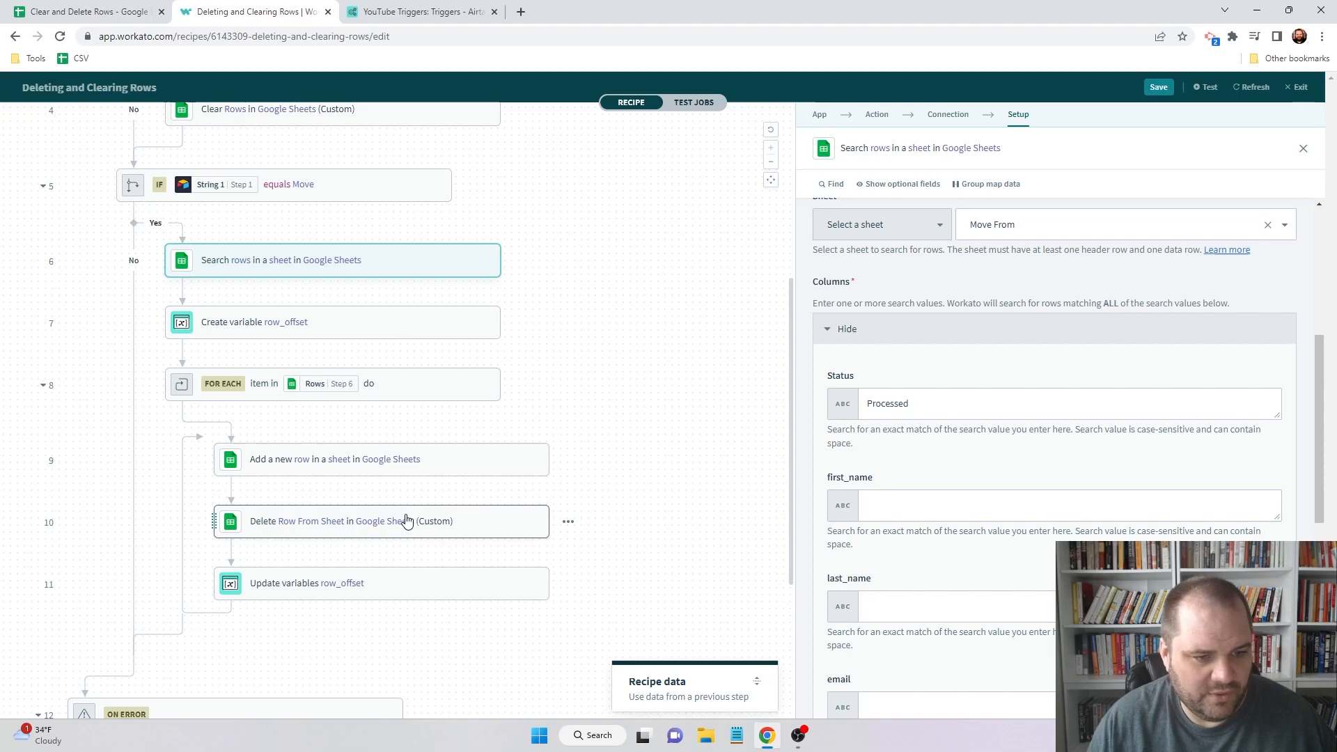
pyautogui.click(381, 521)
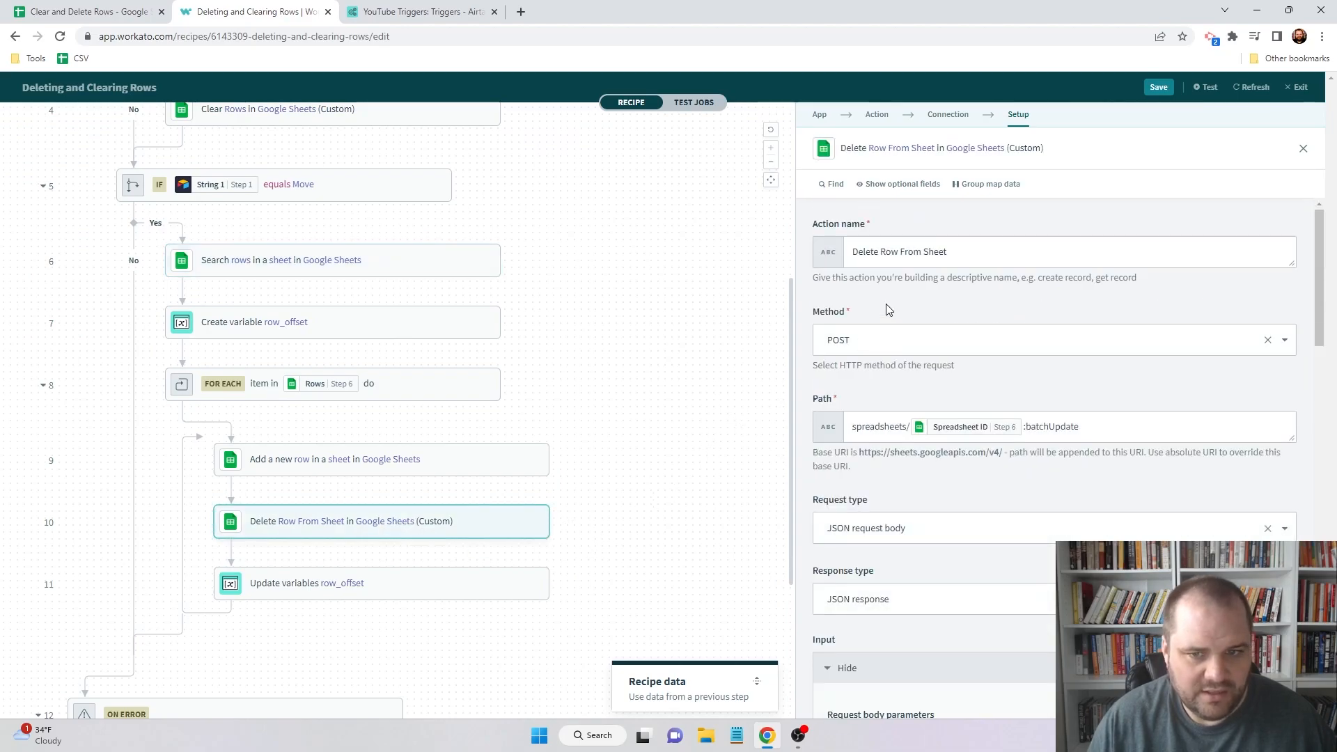
pyautogui.moveTo(884, 273)
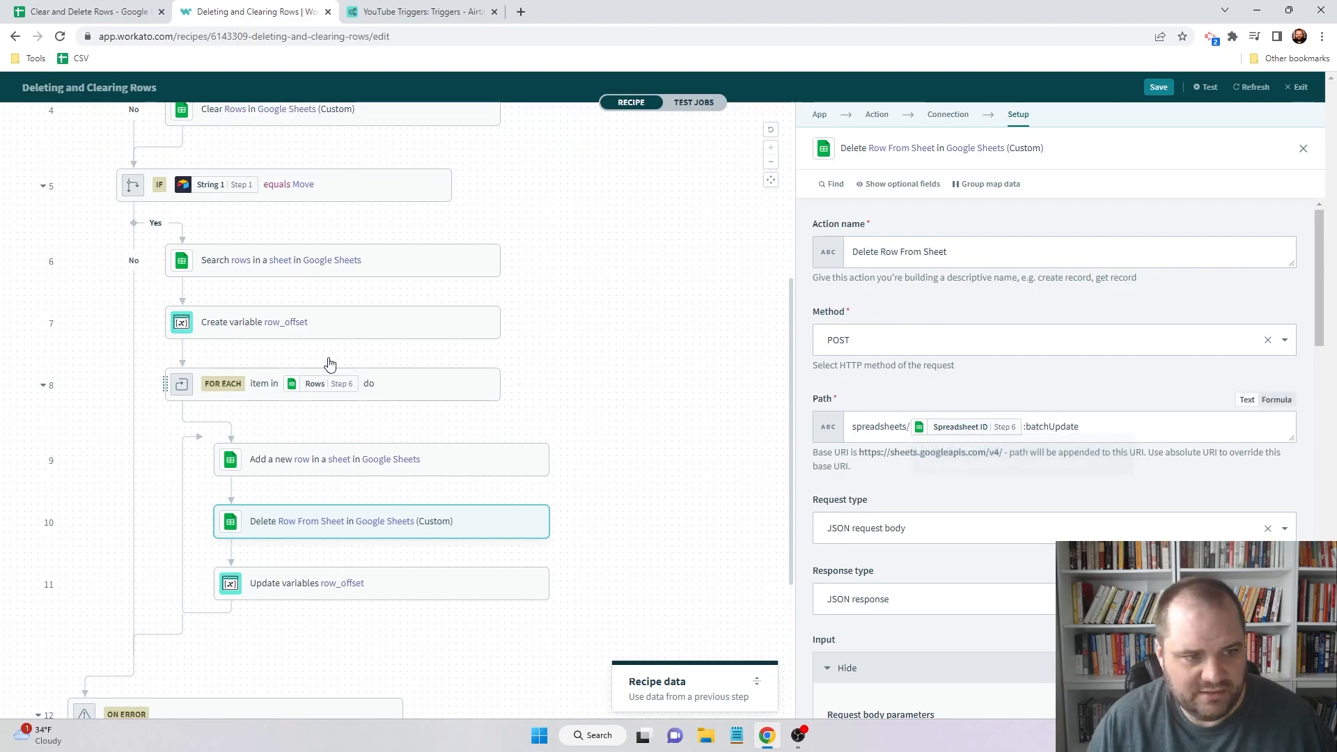
pyautogui.moveTo(269, 266)
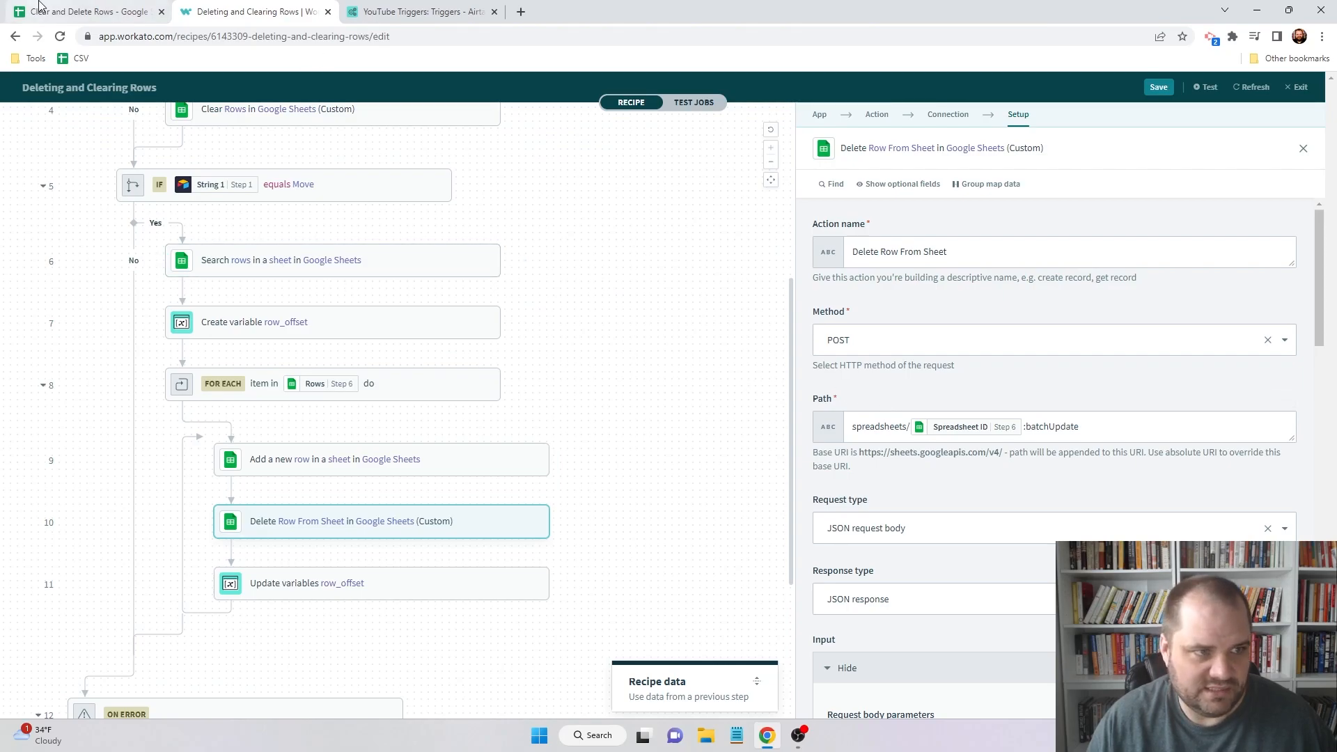
pyautogui.click(85, 12)
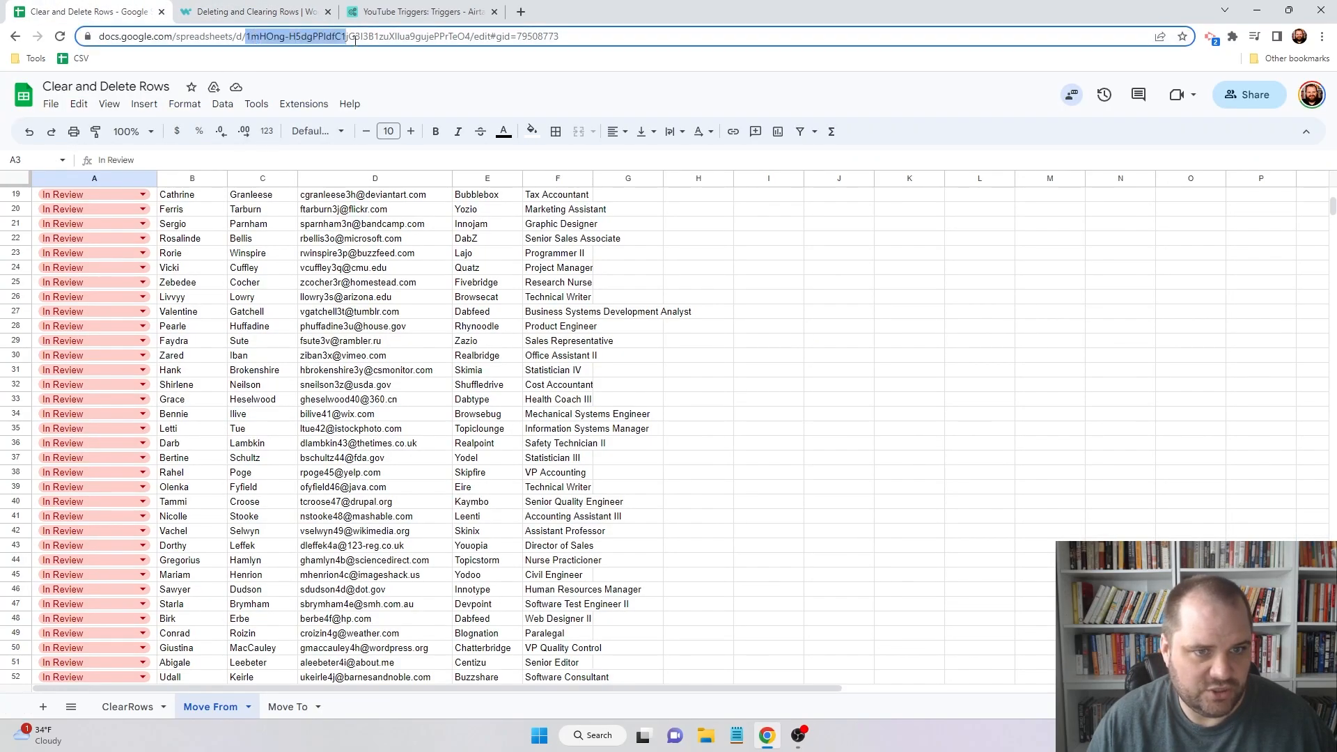
pyautogui.click(251, 11)
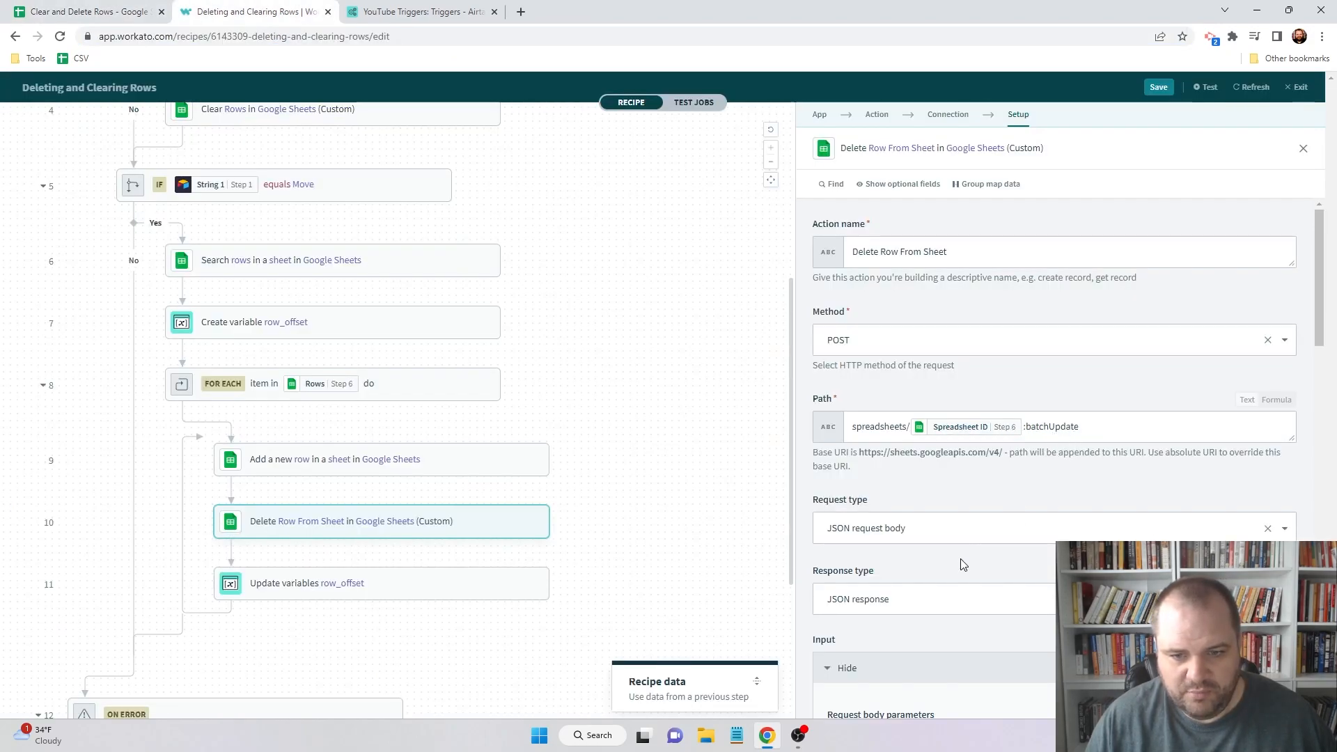
pyautogui.scroll(-3)
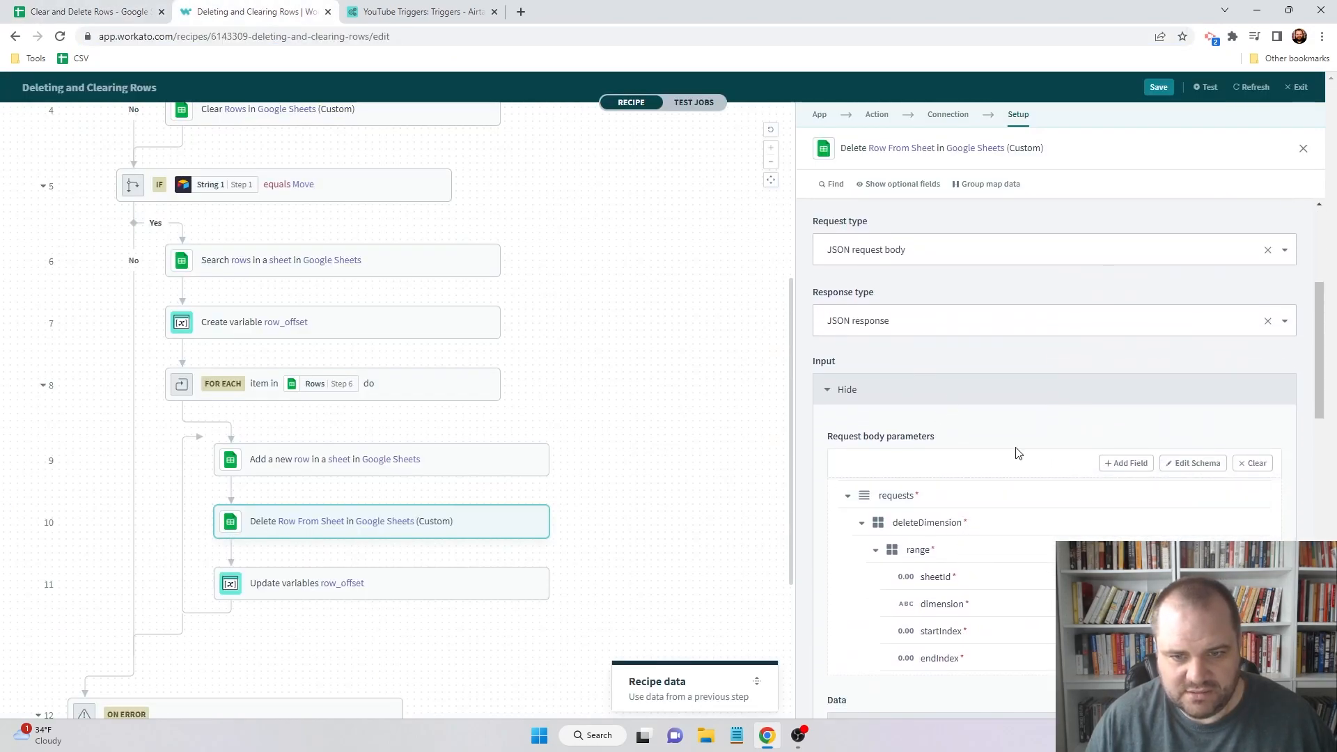
# - Set the delete range to ROWS, from Row number − row_offset − 1 to Row number − row_offset
pyautogui.scroll(-3)
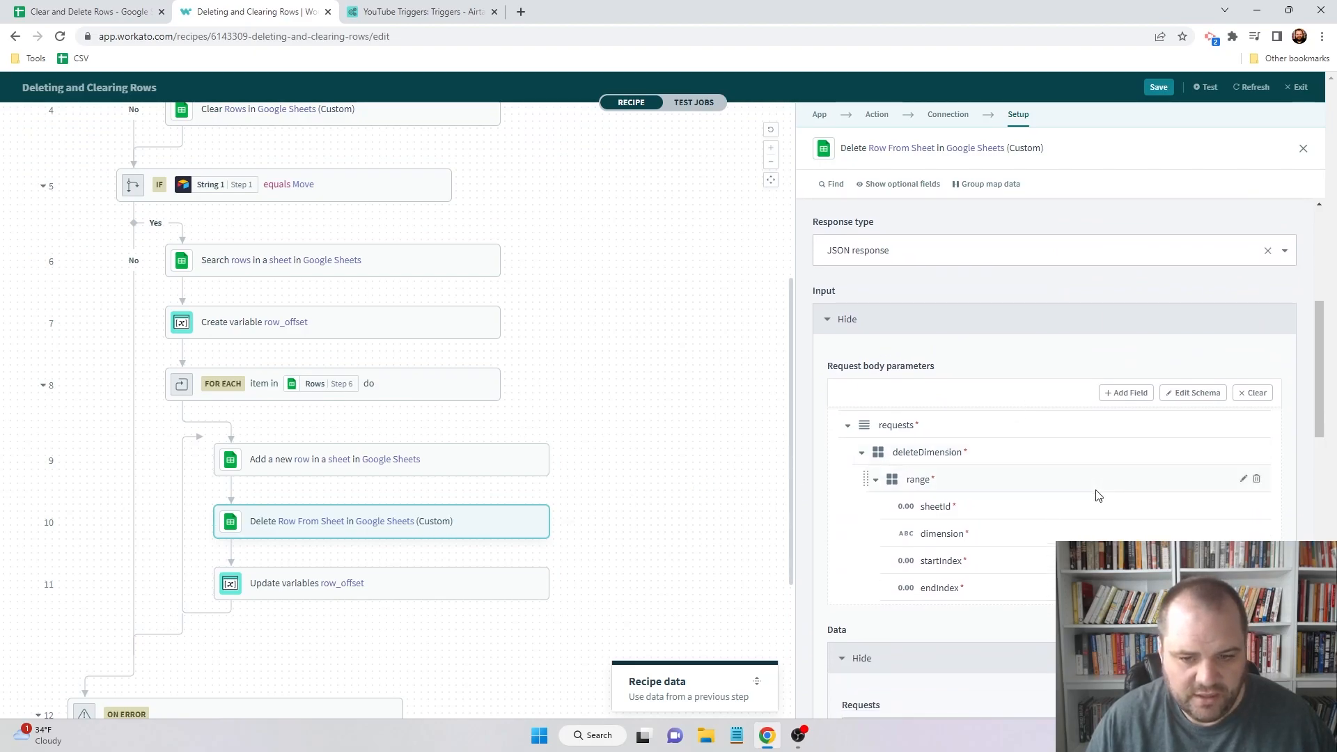
pyautogui.scroll(-3)
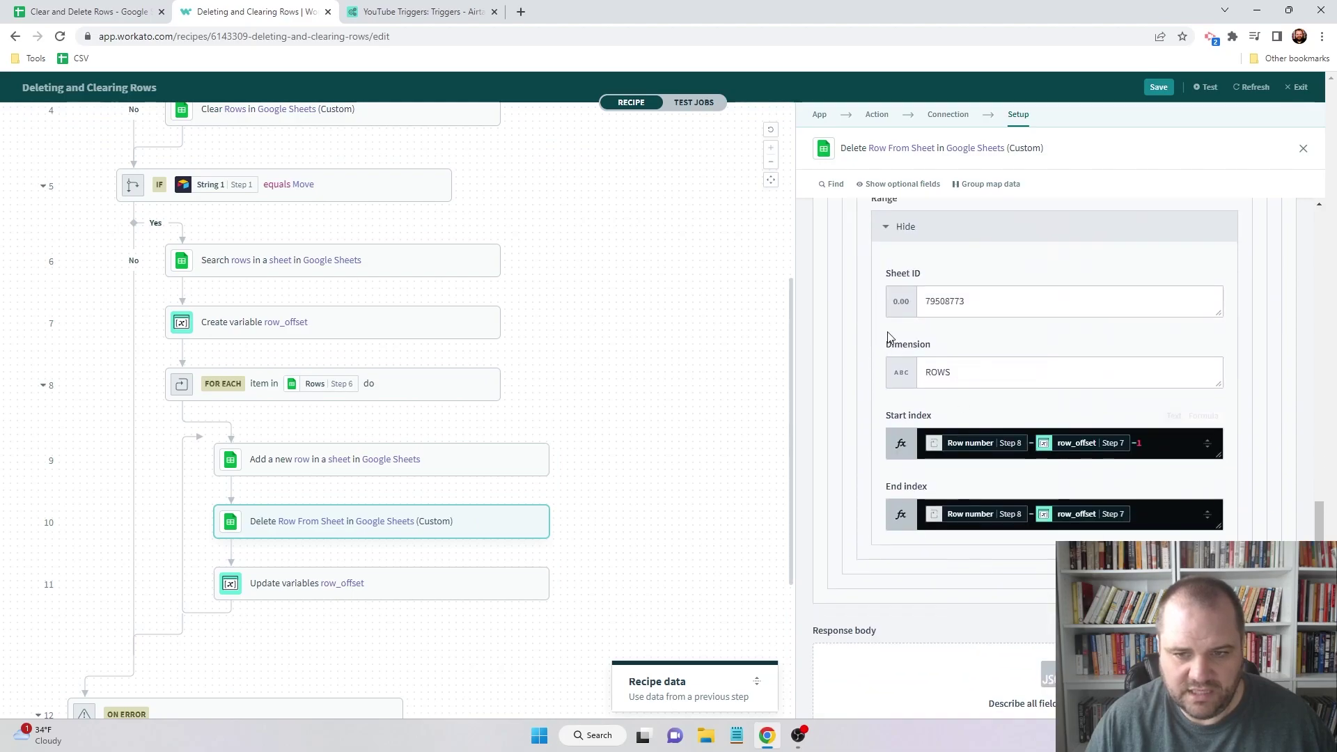
pyautogui.moveTo(331, 449)
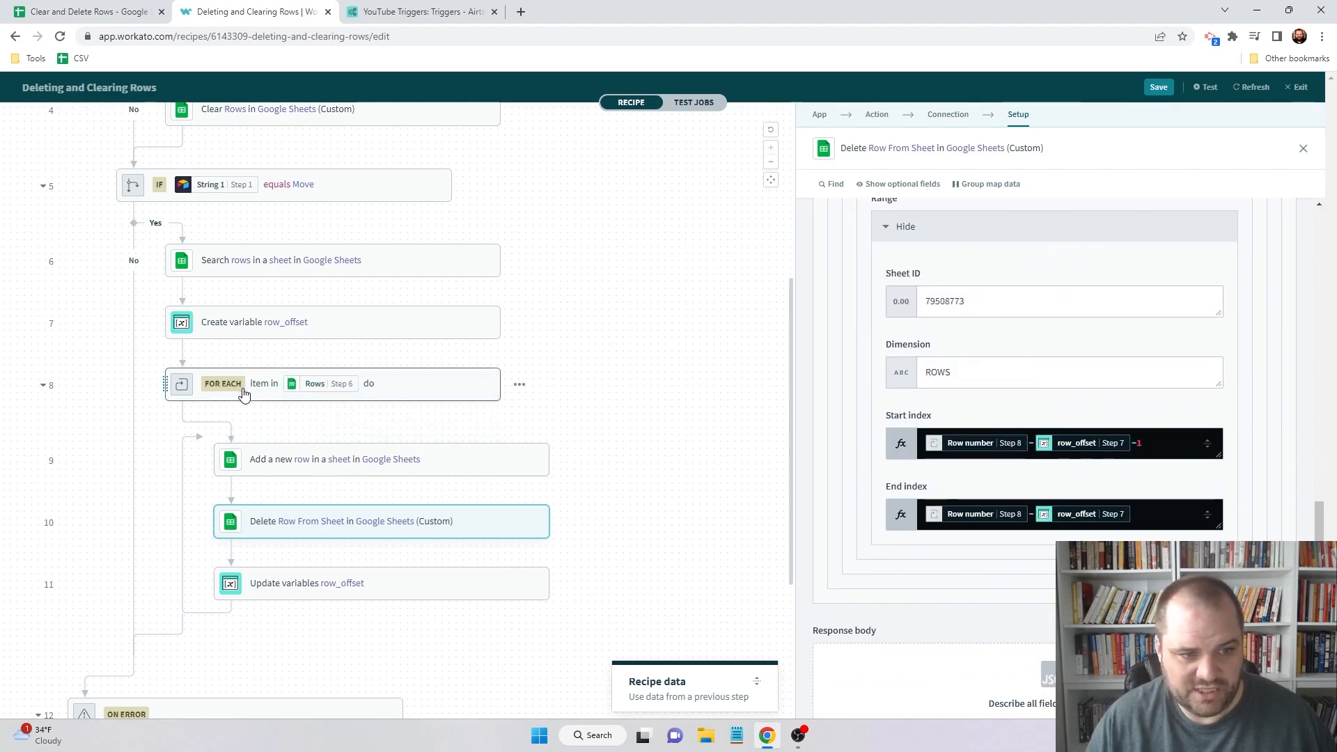
pyautogui.moveTo(314, 383)
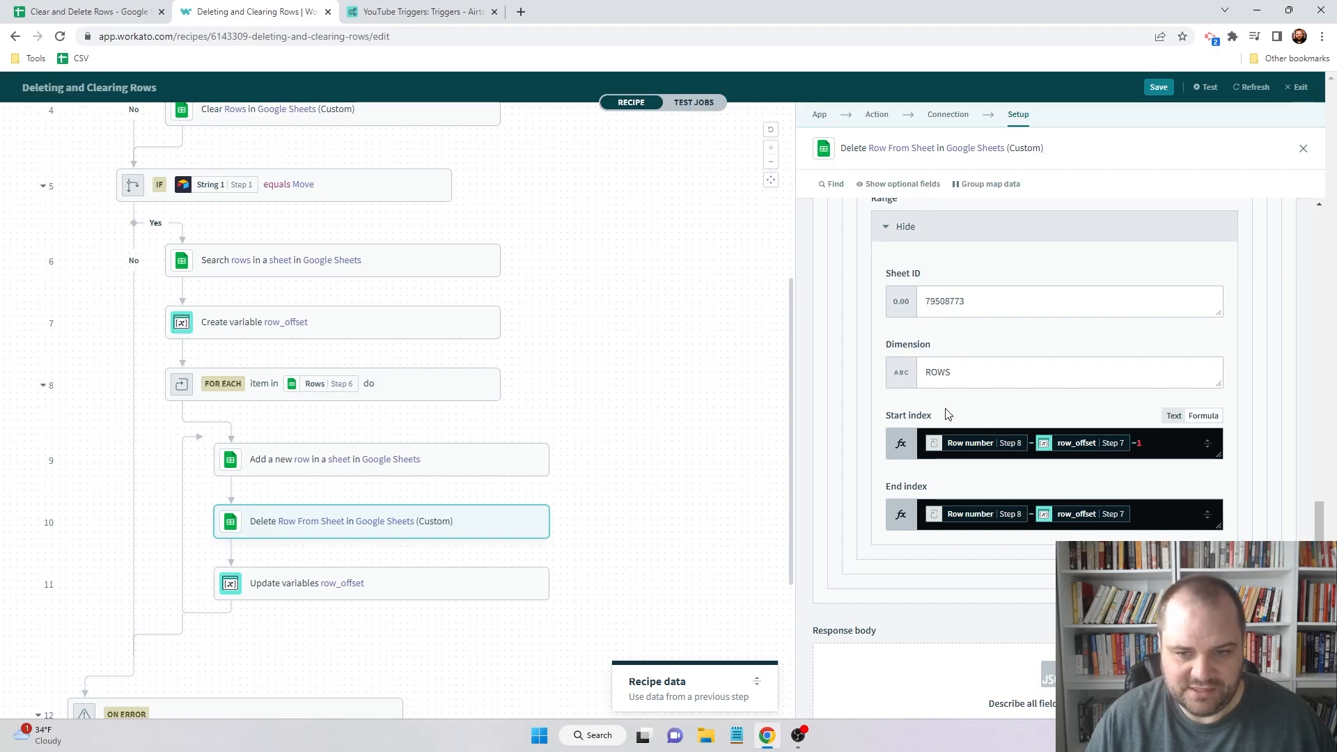
pyautogui.moveTo(915, 433)
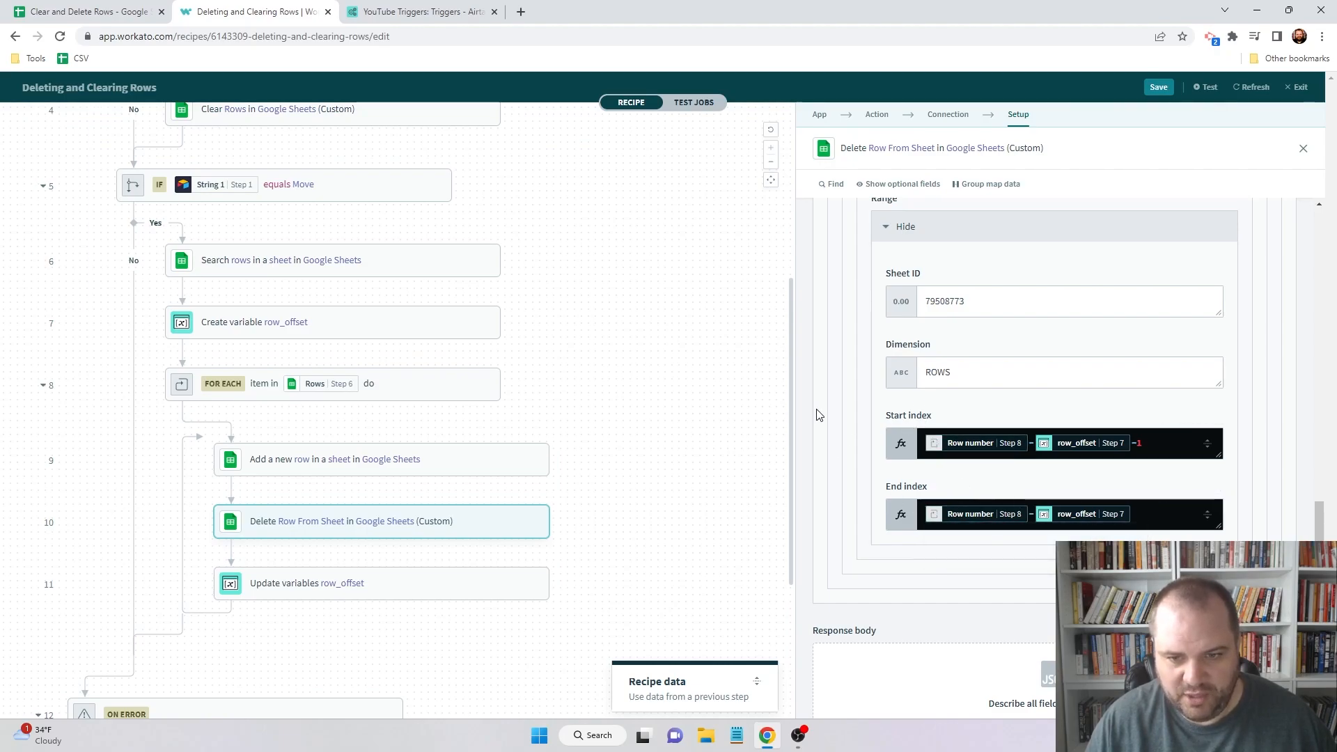
pyautogui.moveTo(216, 334)
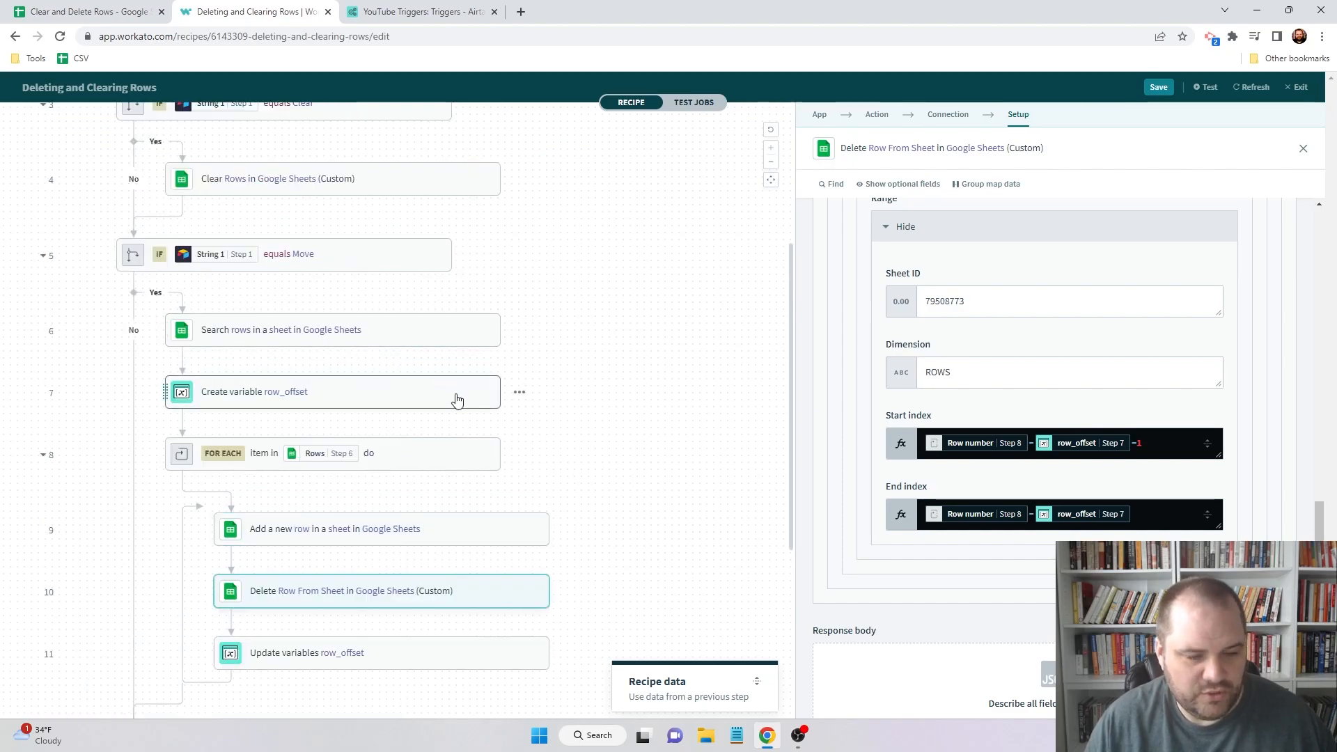
pyautogui.moveTo(315, 416)
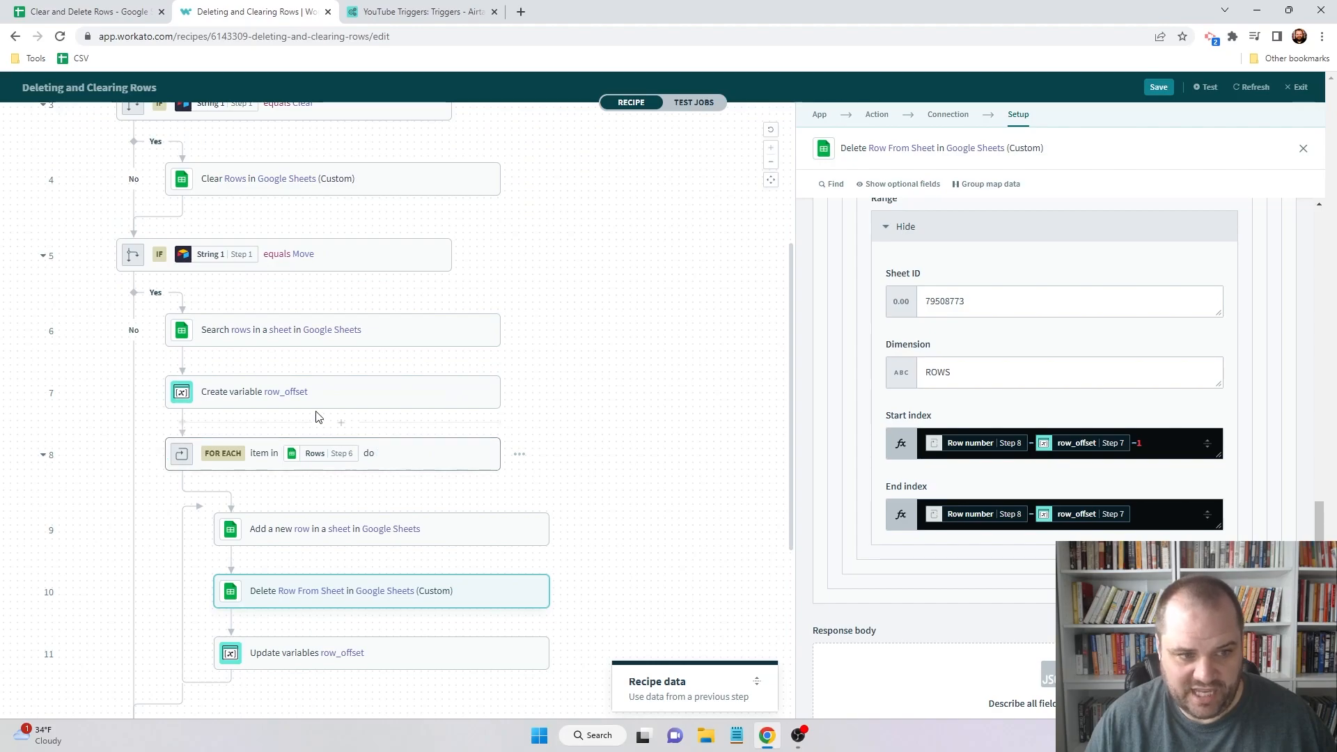
pyautogui.moveTo(482, 512)
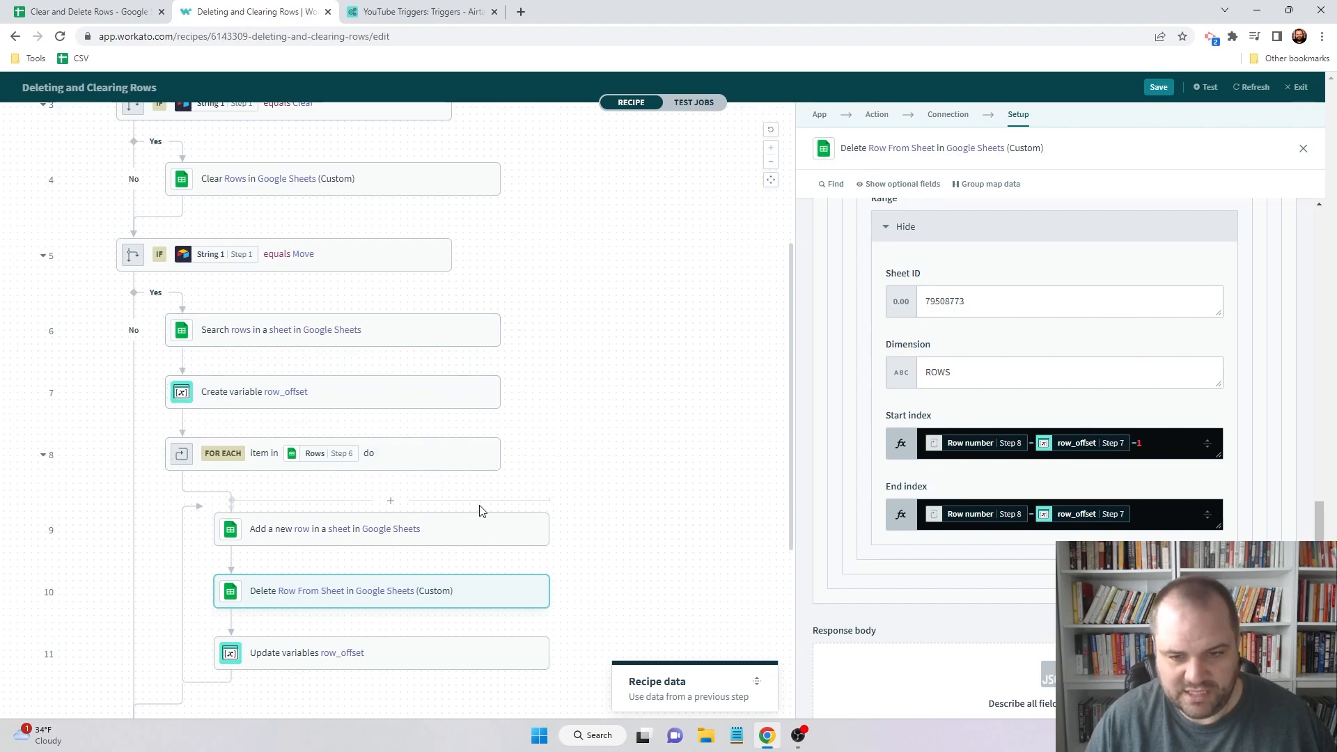
pyautogui.moveTo(367, 333)
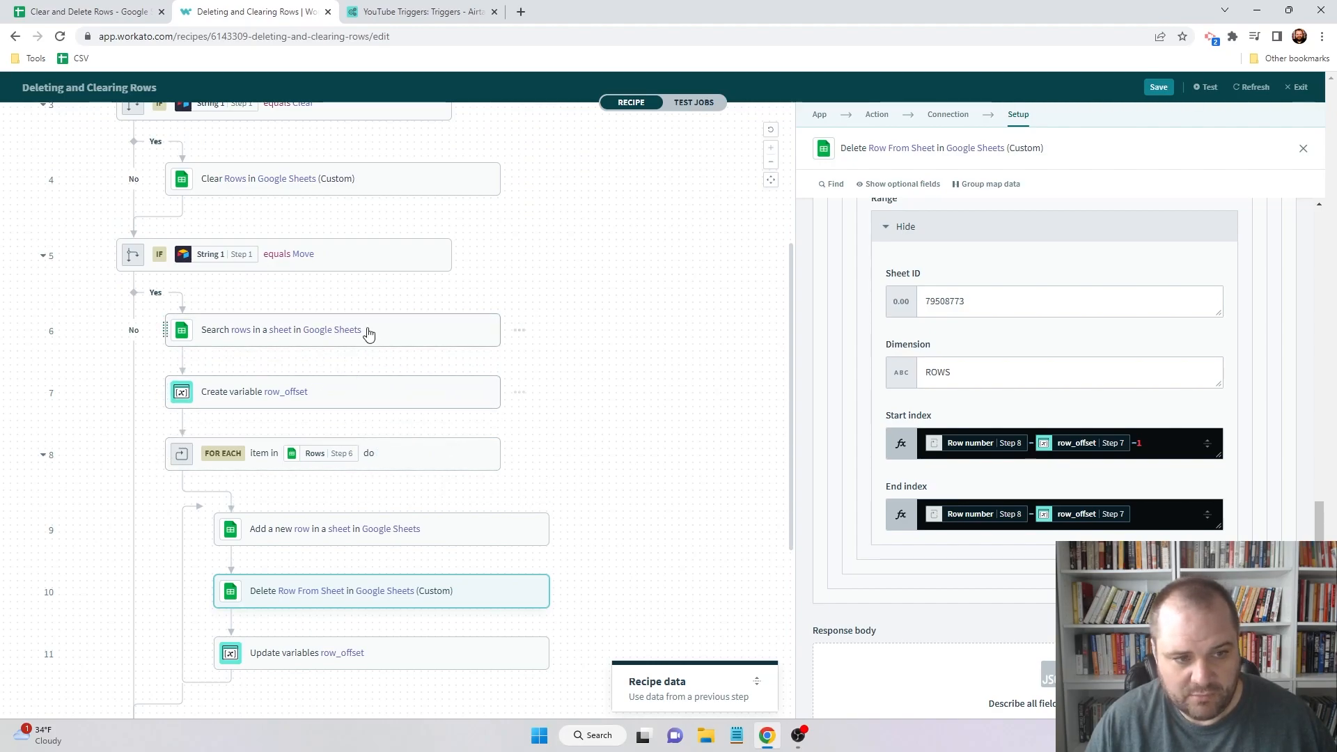
pyautogui.moveTo(333, 333)
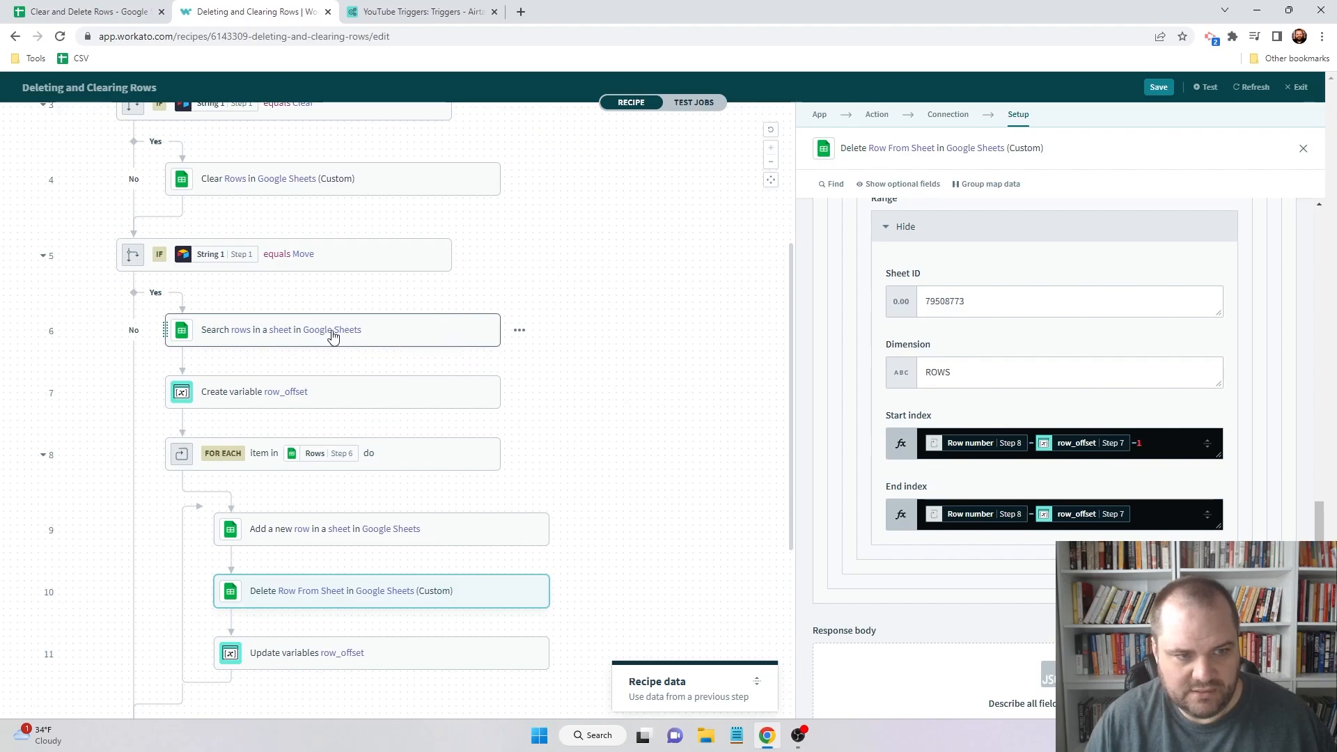
pyautogui.moveTo(337, 335)
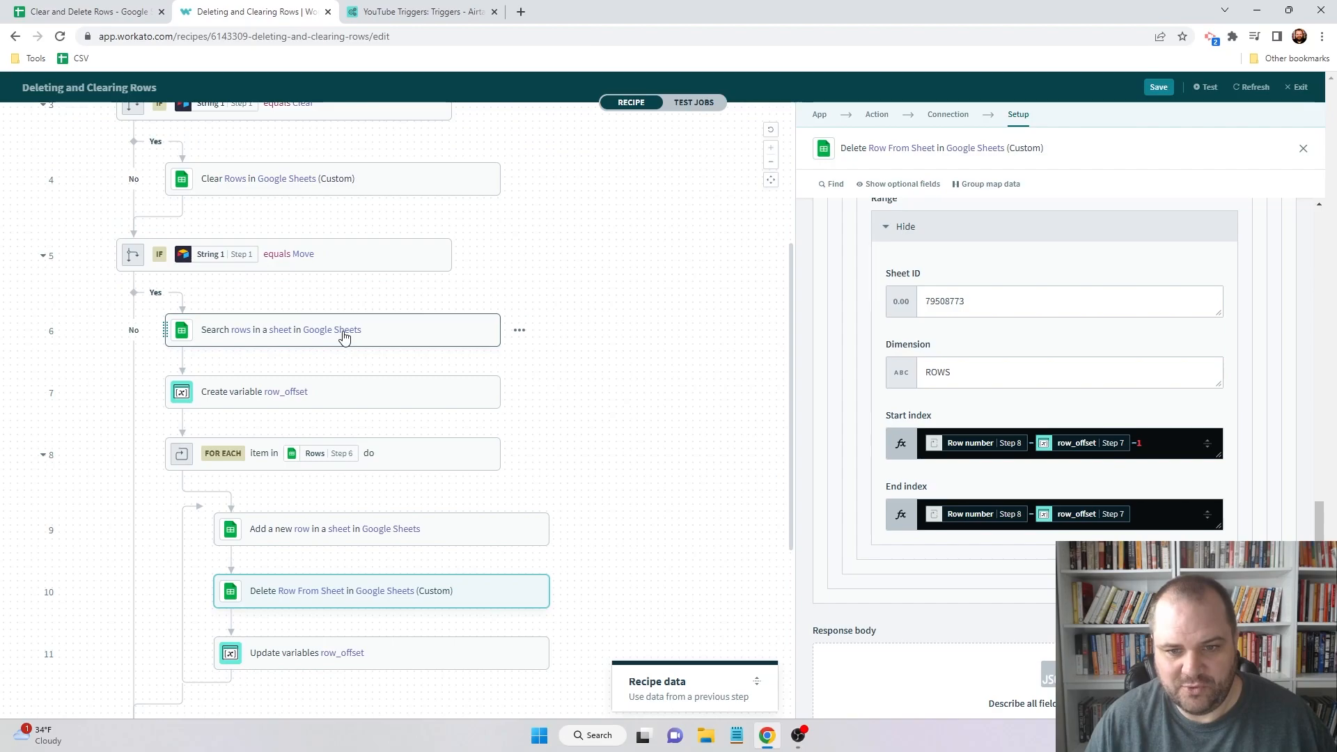
pyautogui.moveTo(341, 563)
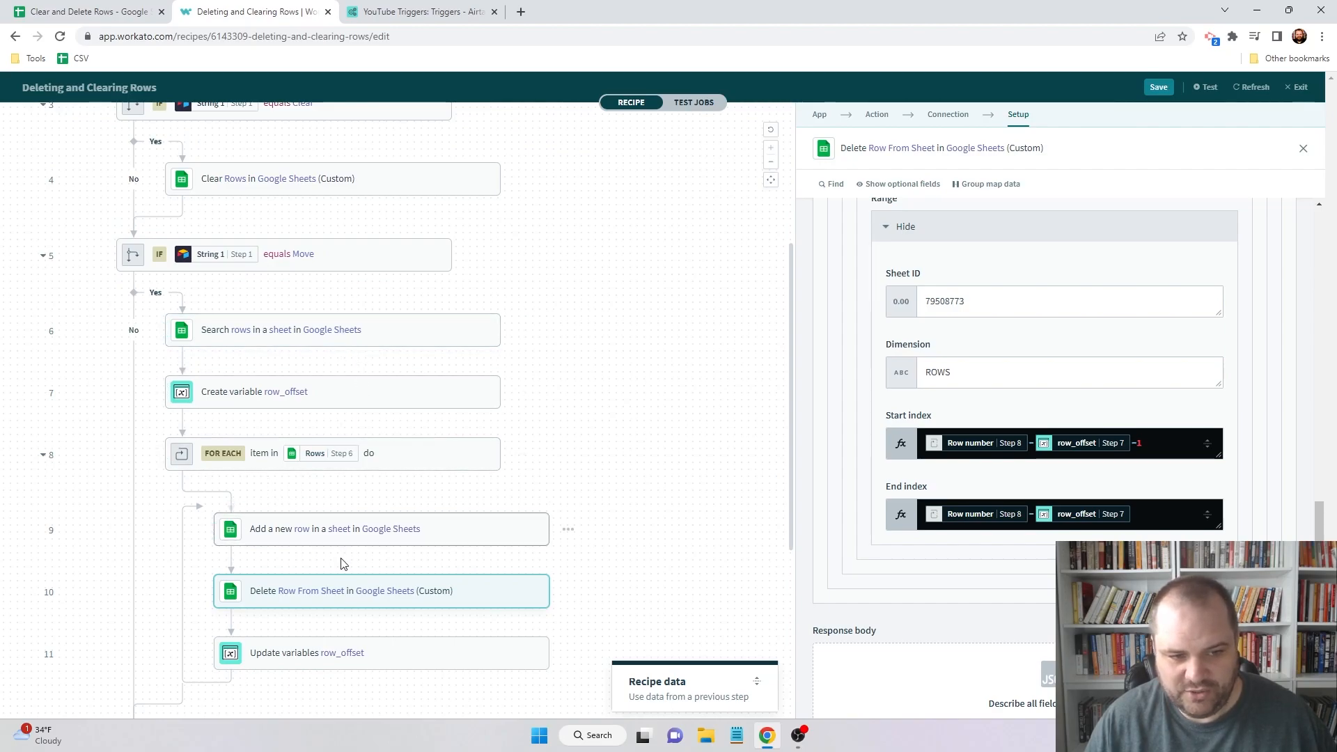
pyautogui.moveTo(328, 590)
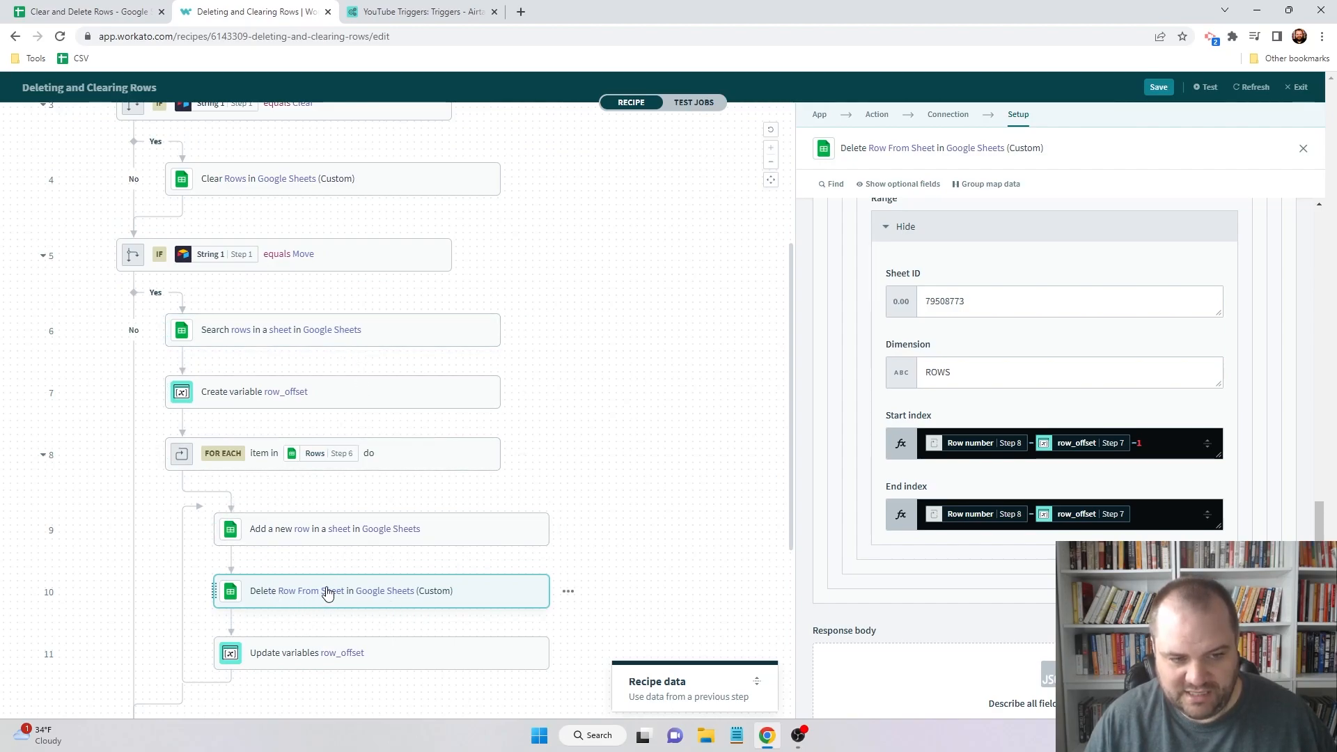
pyautogui.moveTo(358, 620)
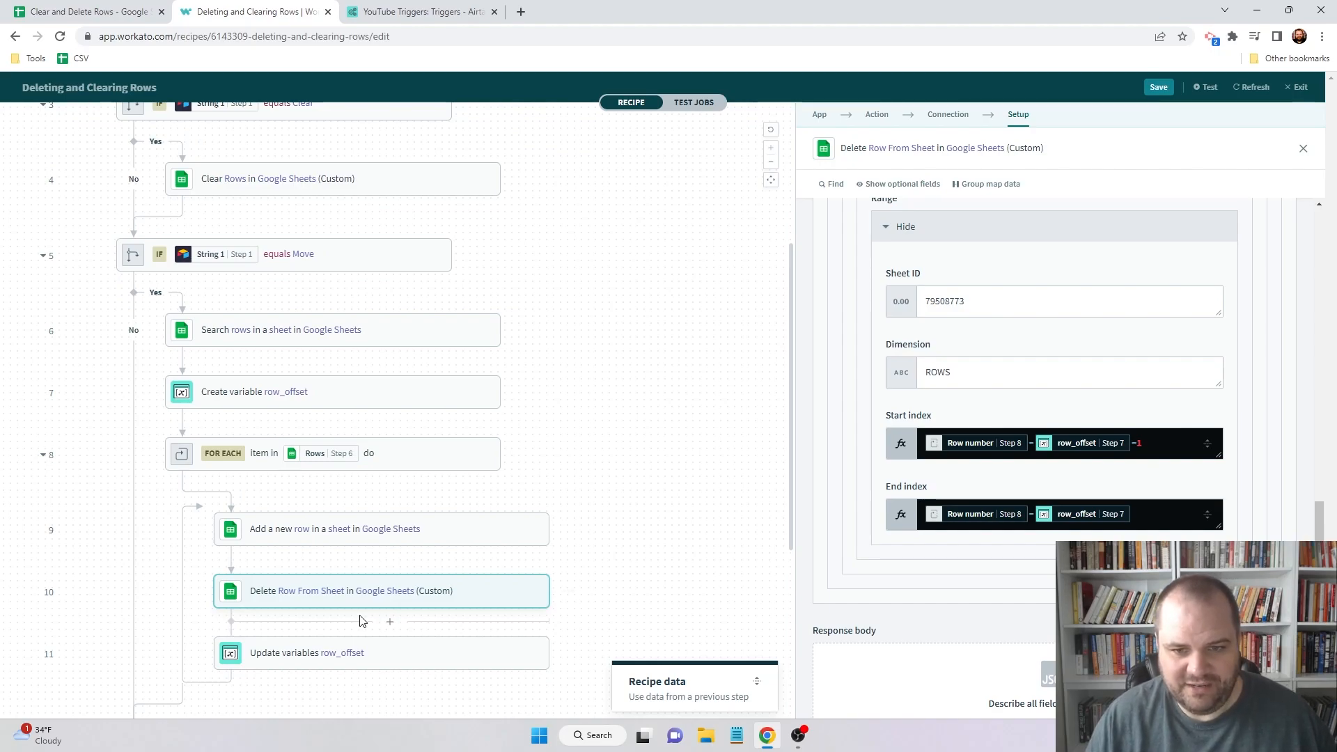
pyautogui.moveTo(417, 605)
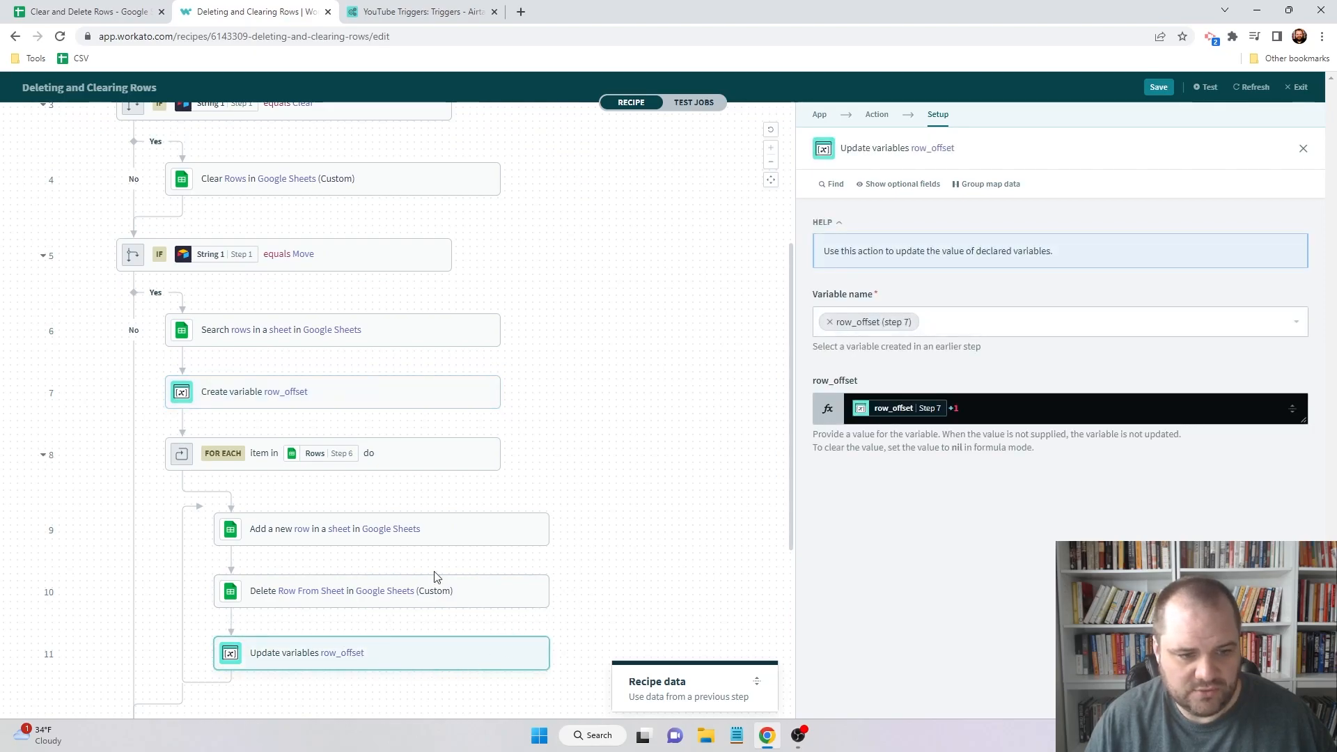
pyautogui.click(381, 590)
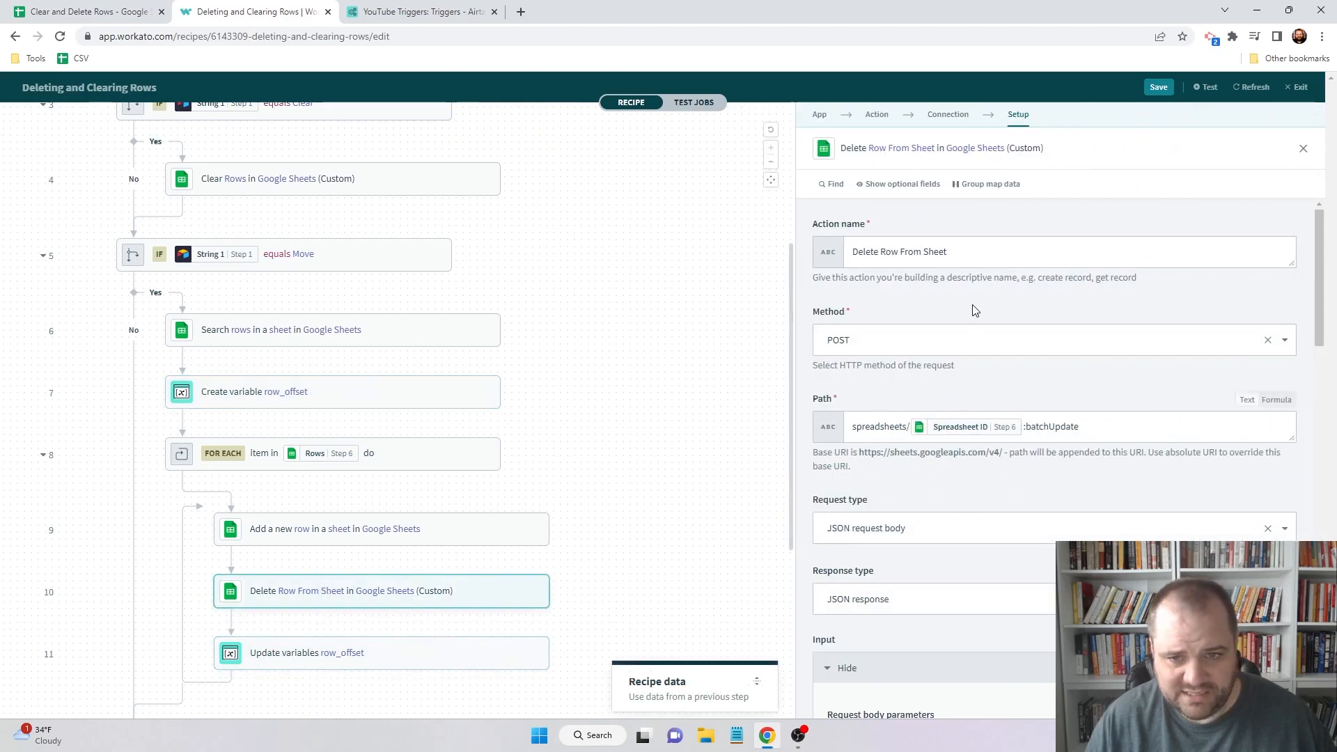
pyautogui.scroll(-3)
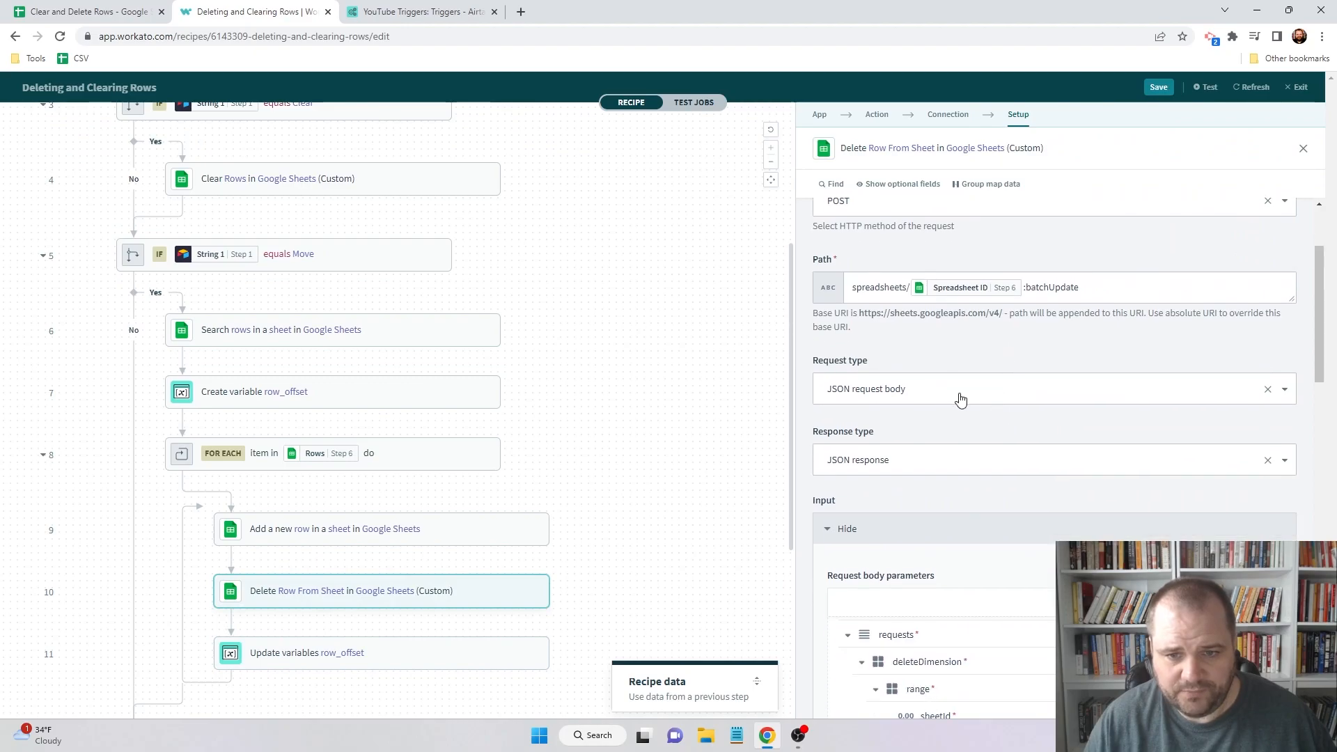
pyautogui.scroll(-3)
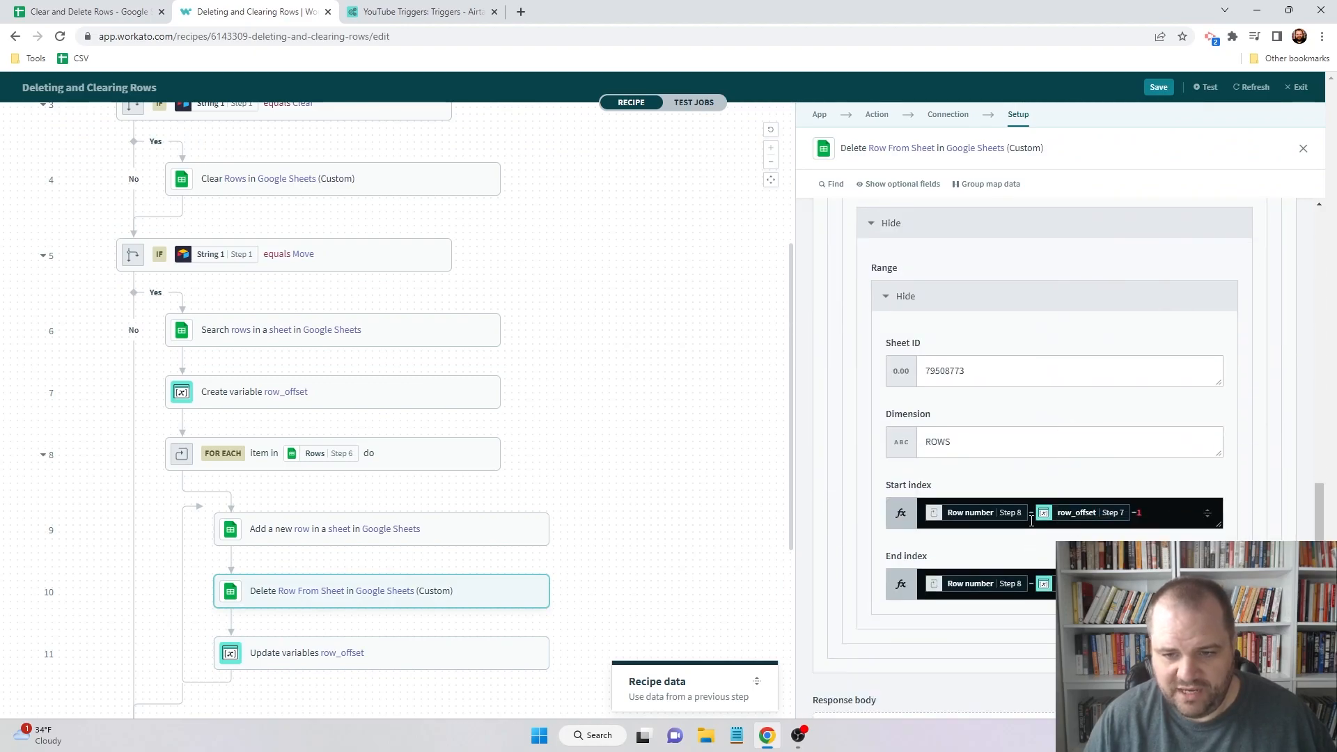
pyautogui.moveTo(243, 290)
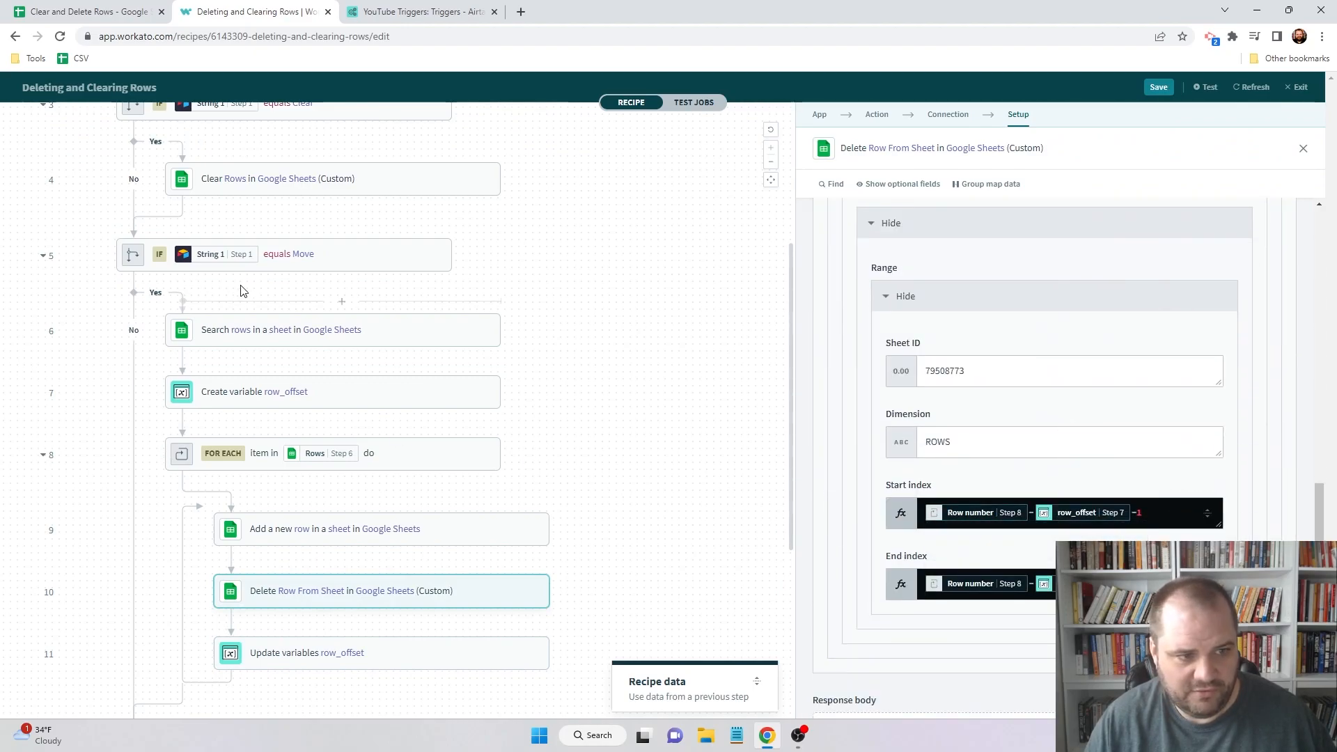
pyautogui.moveTo(1106, 512)
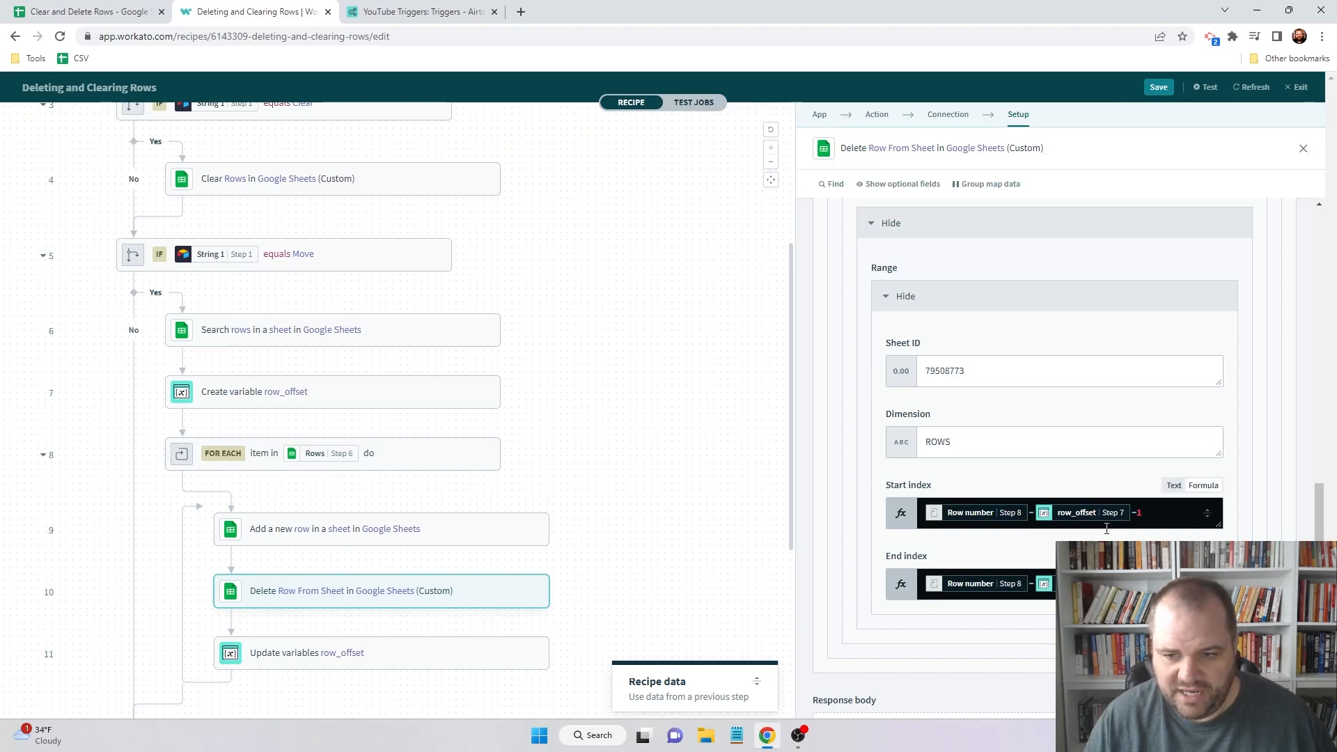
pyautogui.moveTo(311, 401)
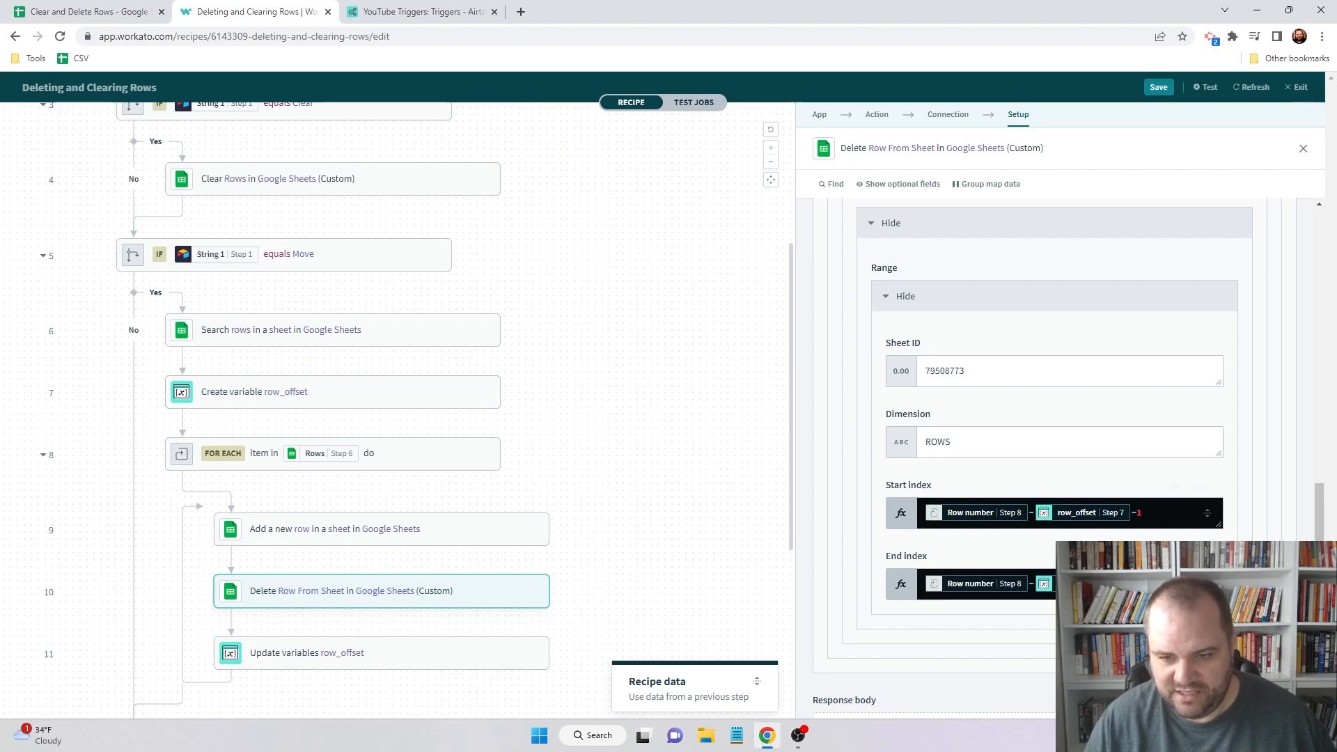
pyautogui.moveTo(970, 584)
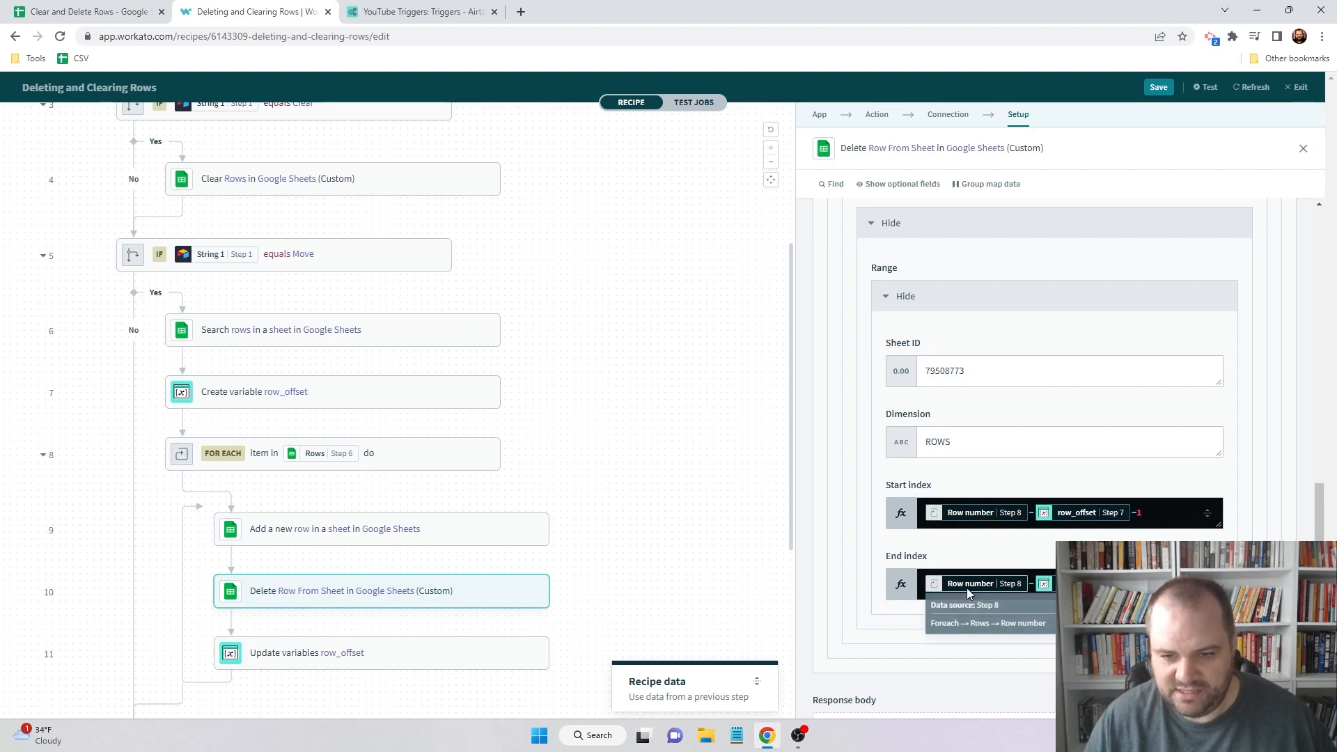
pyautogui.moveTo(417, 593)
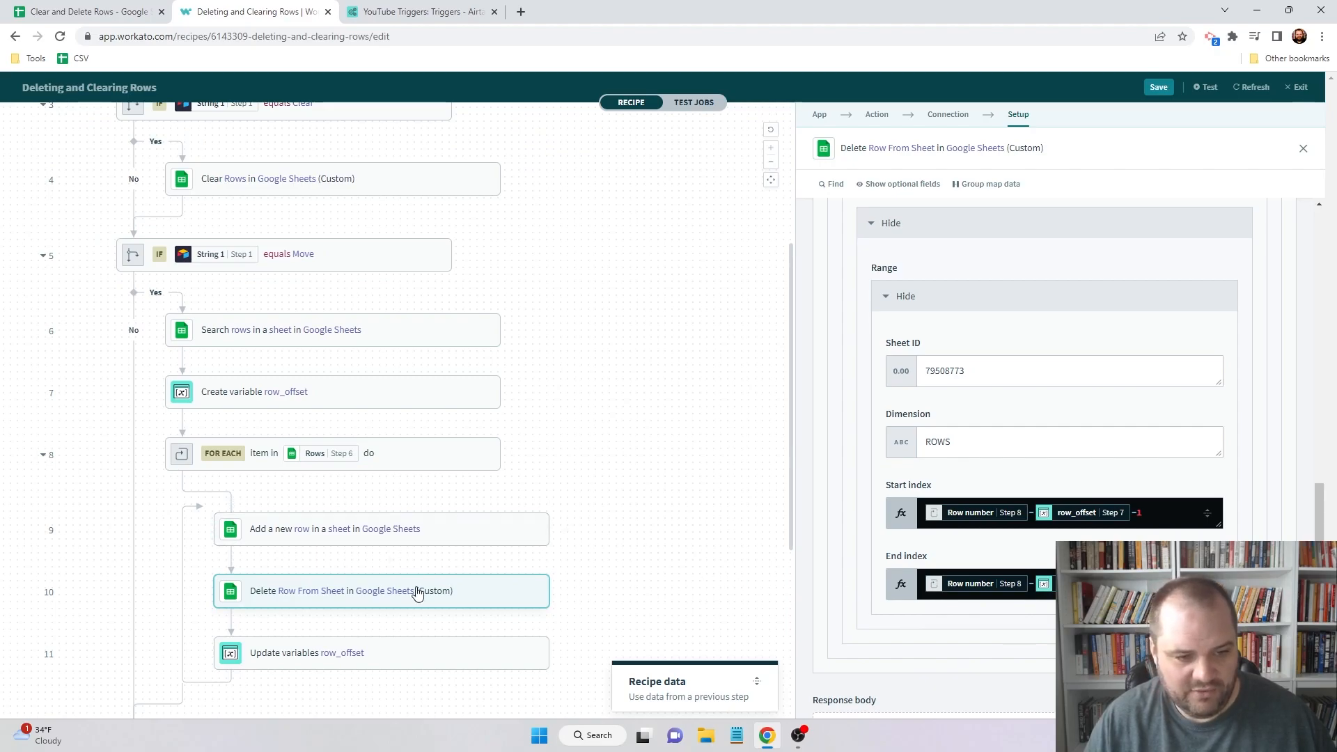
pyautogui.click(381, 652)
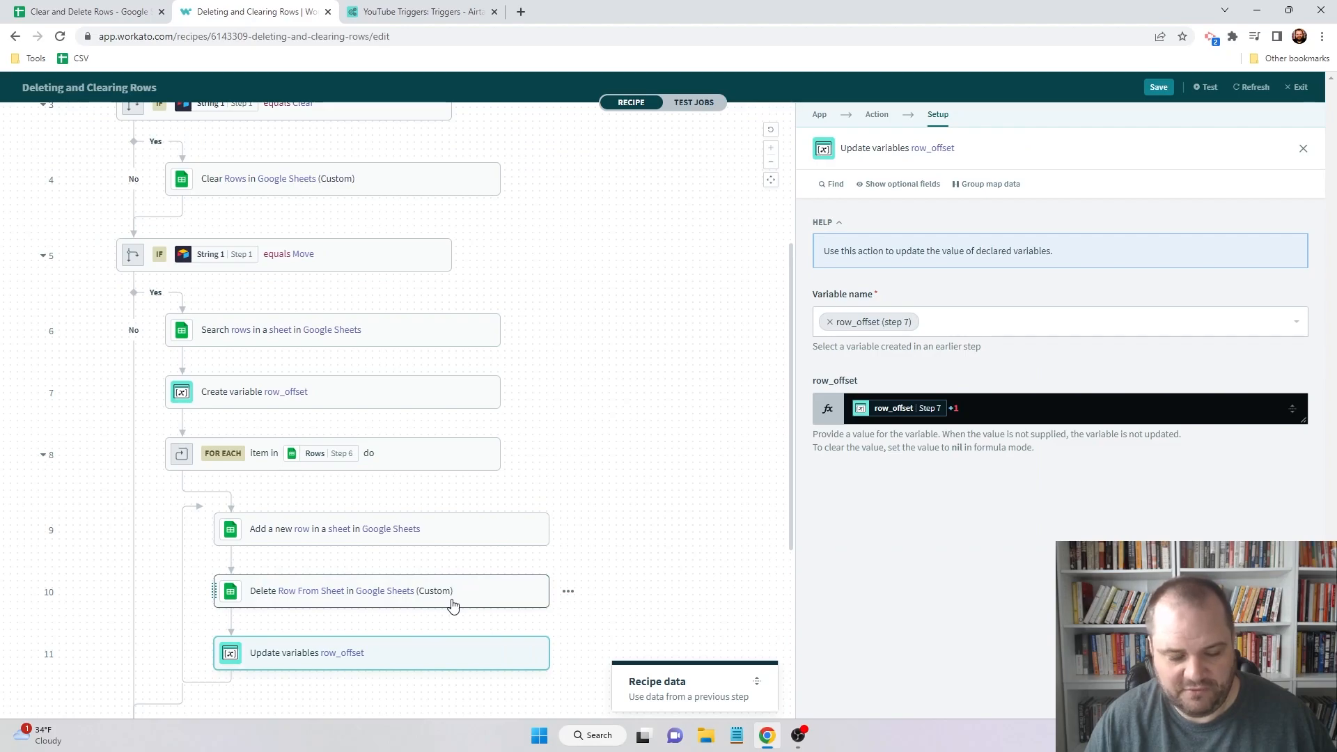
pyautogui.moveTo(467, 601)
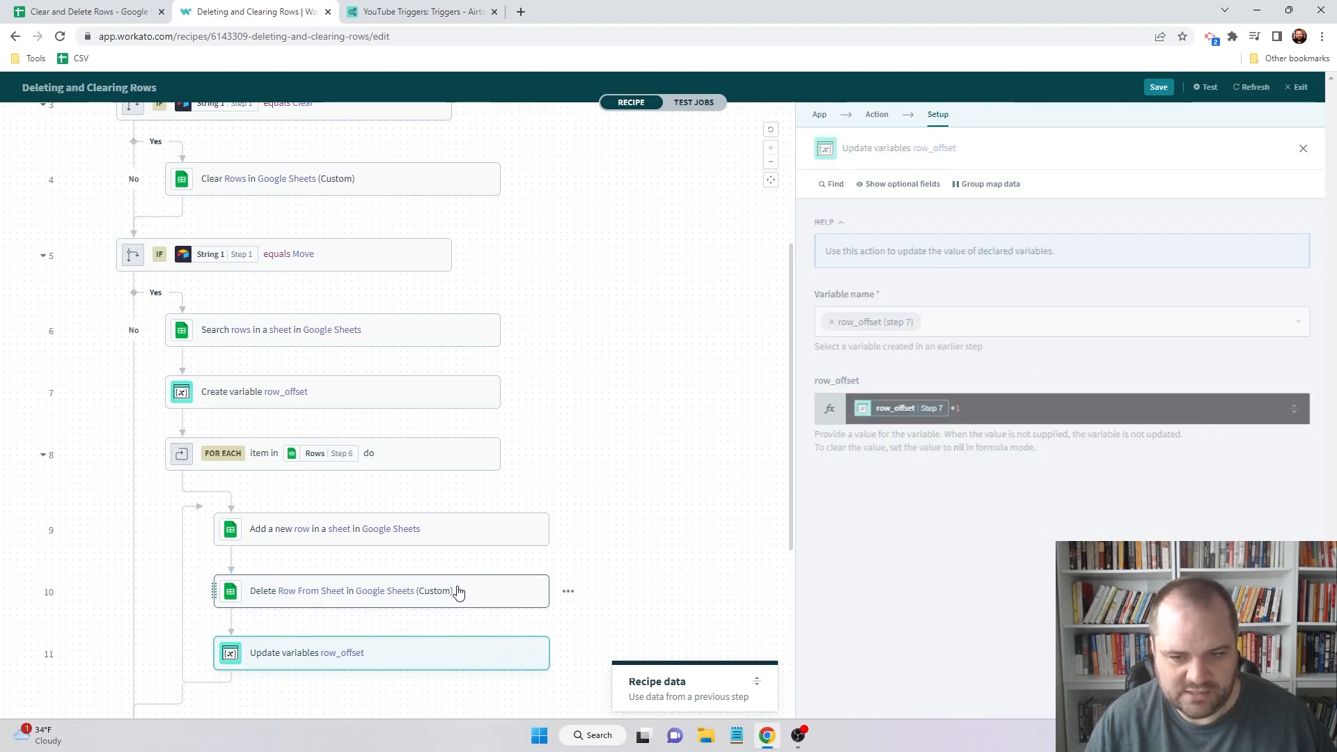
pyautogui.click(381, 590)
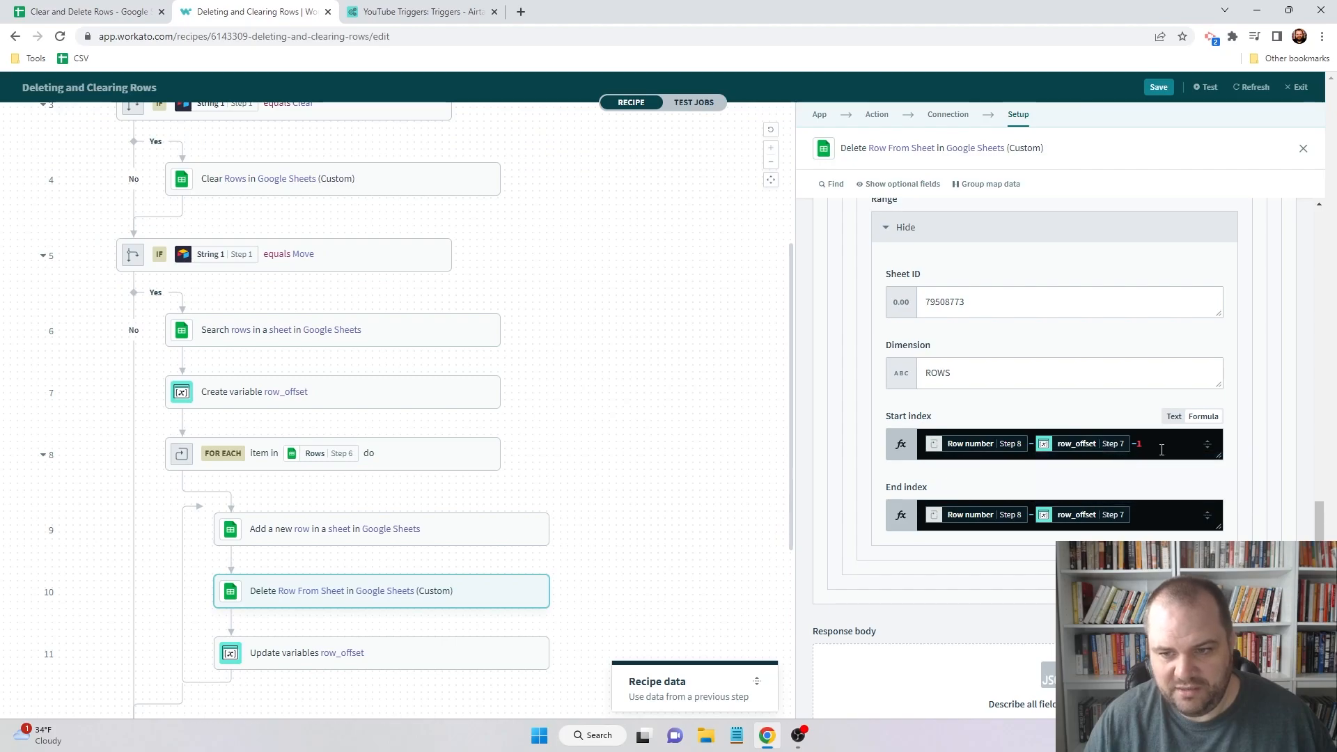
pyautogui.moveTo(969, 514)
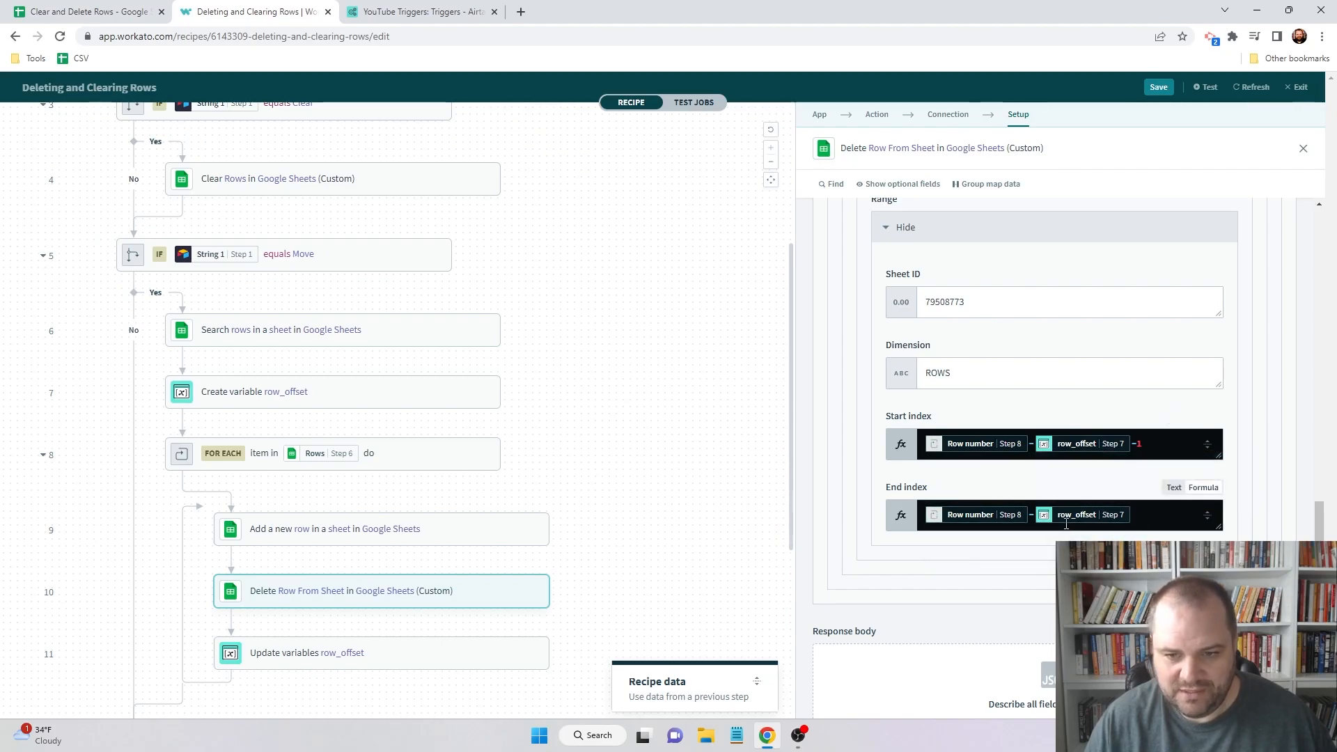
pyautogui.moveTo(941, 477)
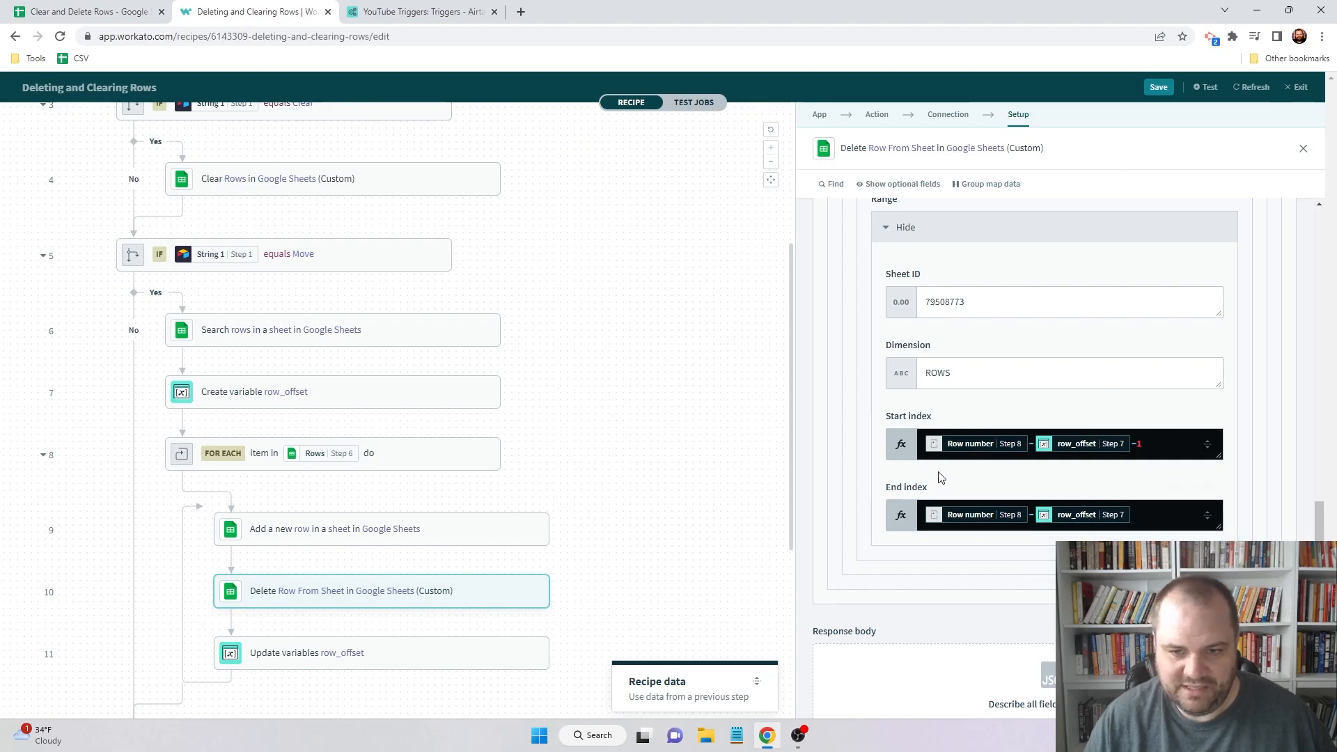
pyautogui.moveTo(627, 502)
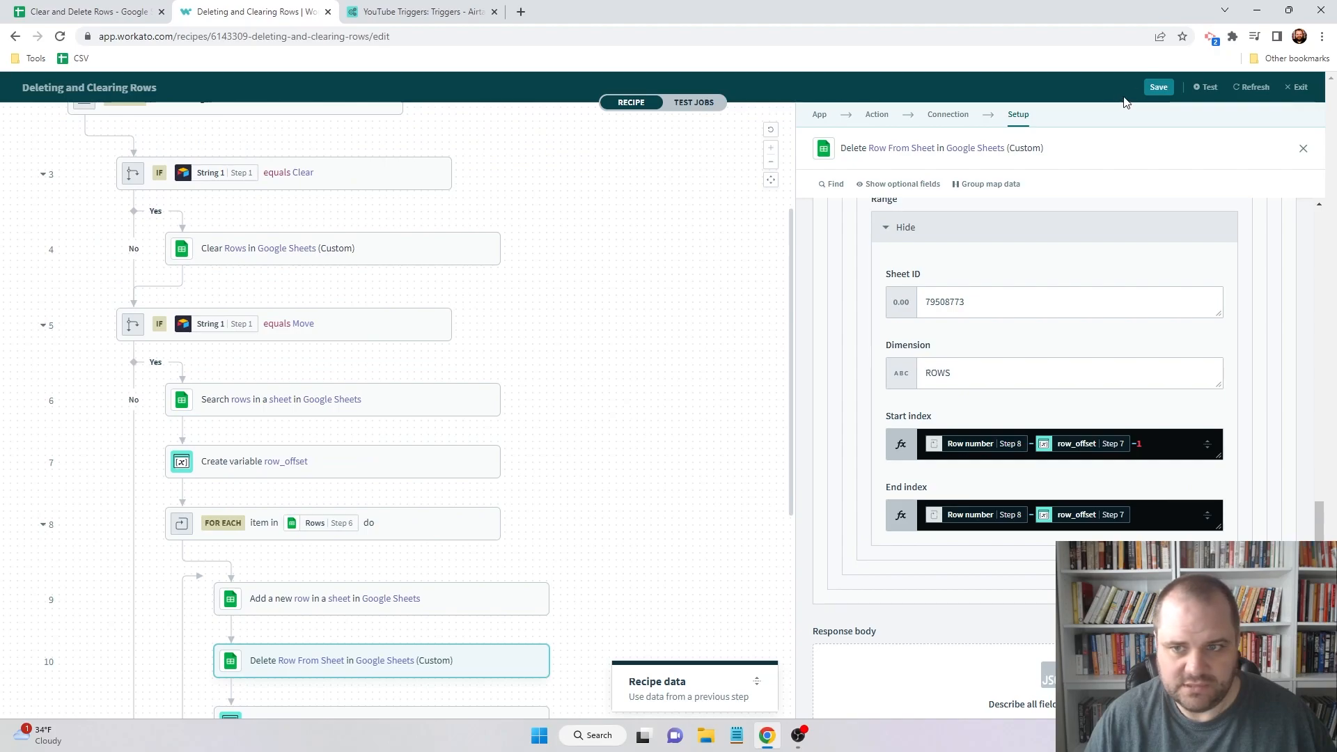
# - Save the recipe changes, exit the editor and start the recipe
pyautogui.click(1158, 87)
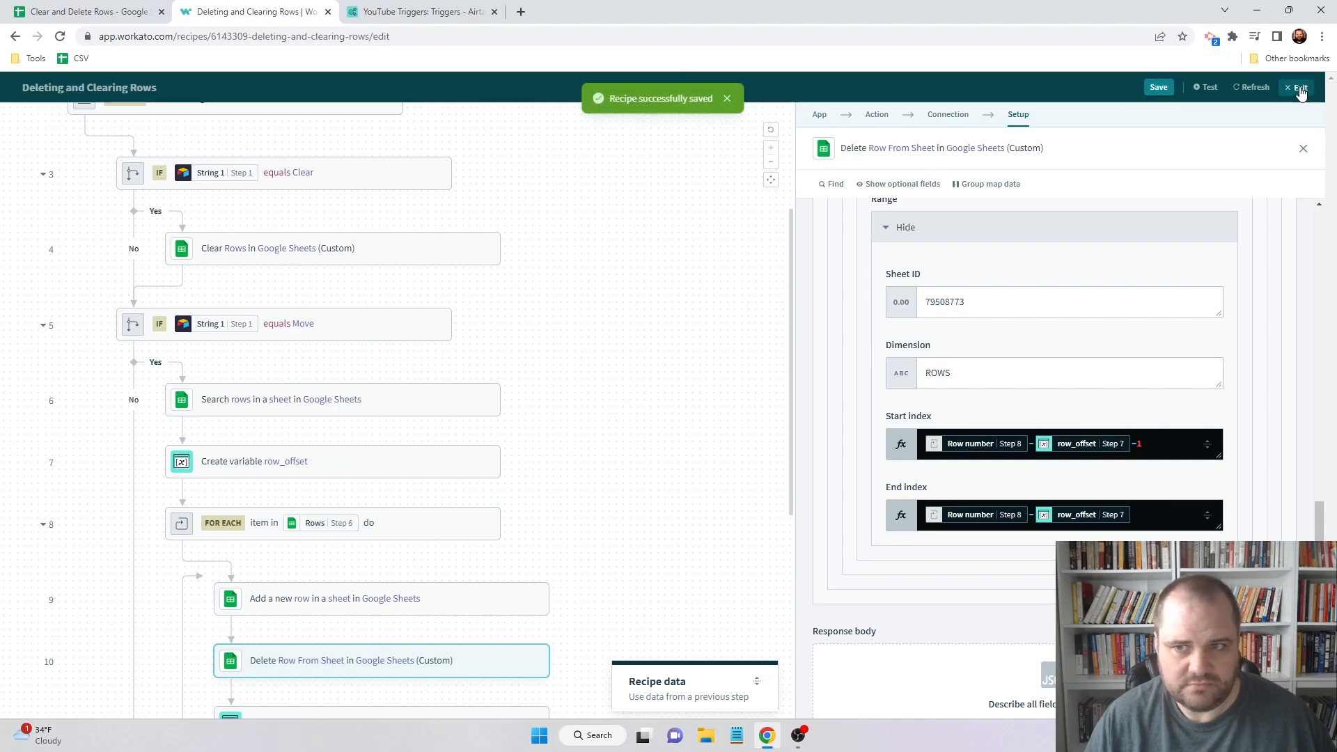
pyautogui.click(1300, 87)
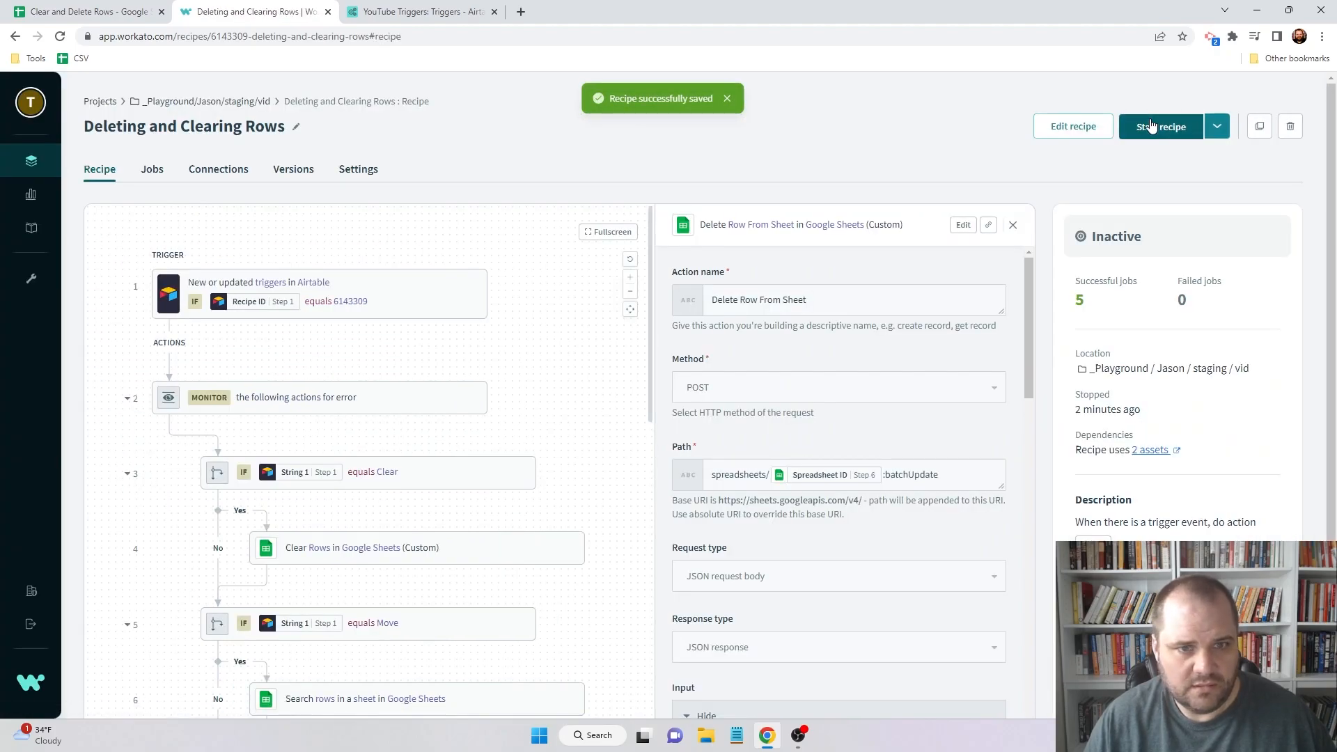
pyautogui.click(85, 11)
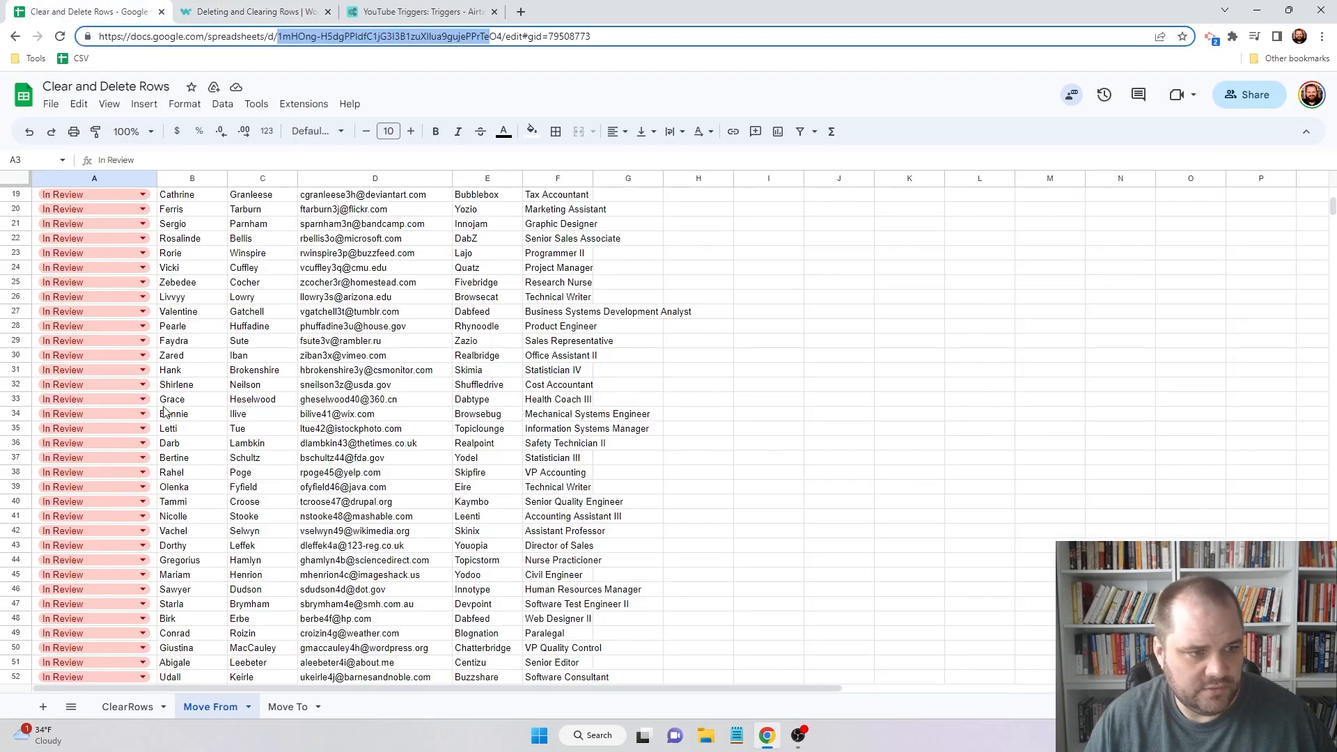
# - Set rows 7, 14 and 21 on Move From to Processed and check Move To
pyautogui.scroll(3)
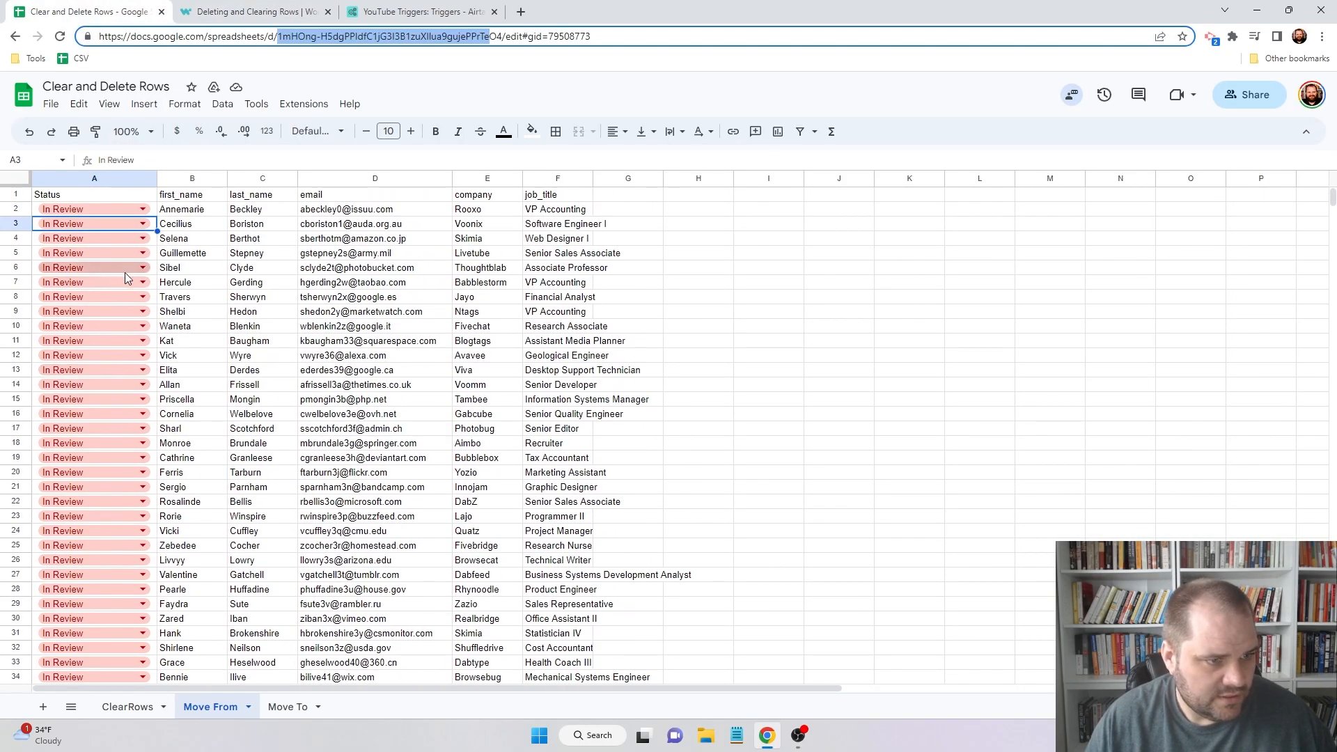
pyautogui.click(65, 282)
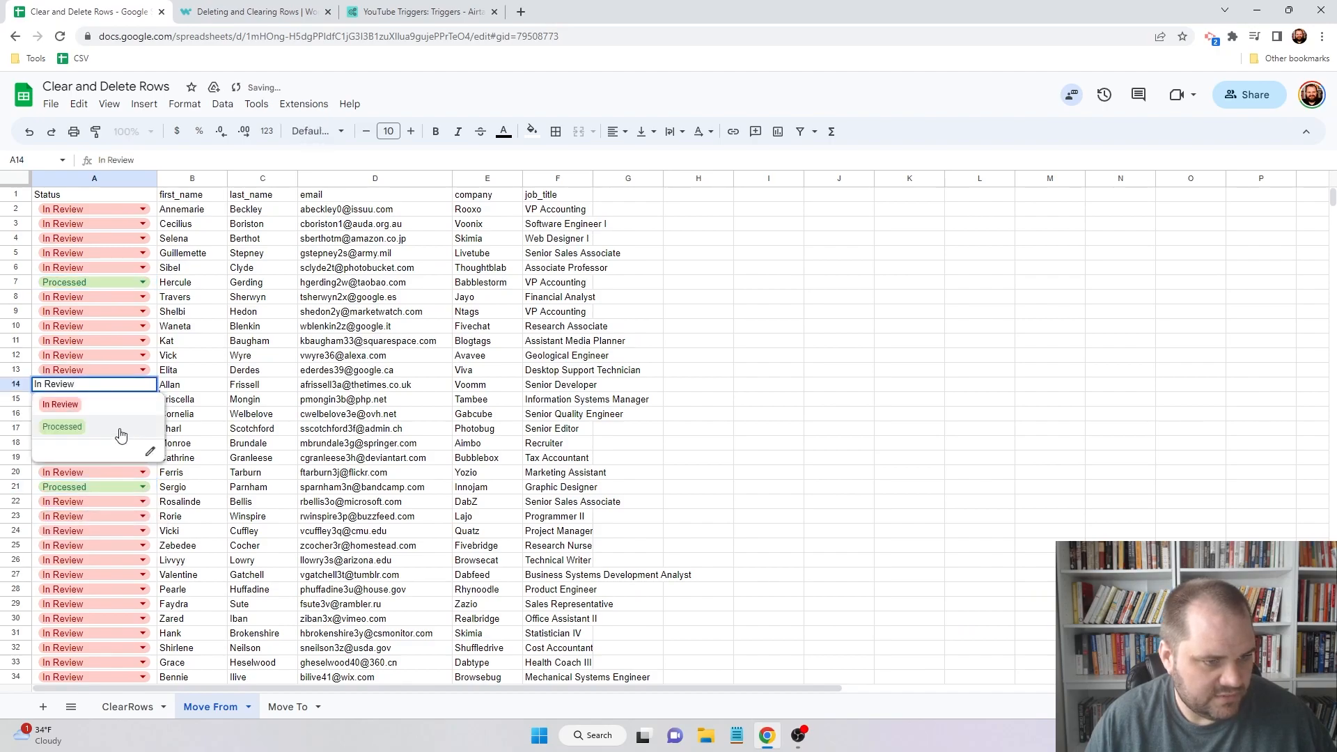
pyautogui.click(61, 426)
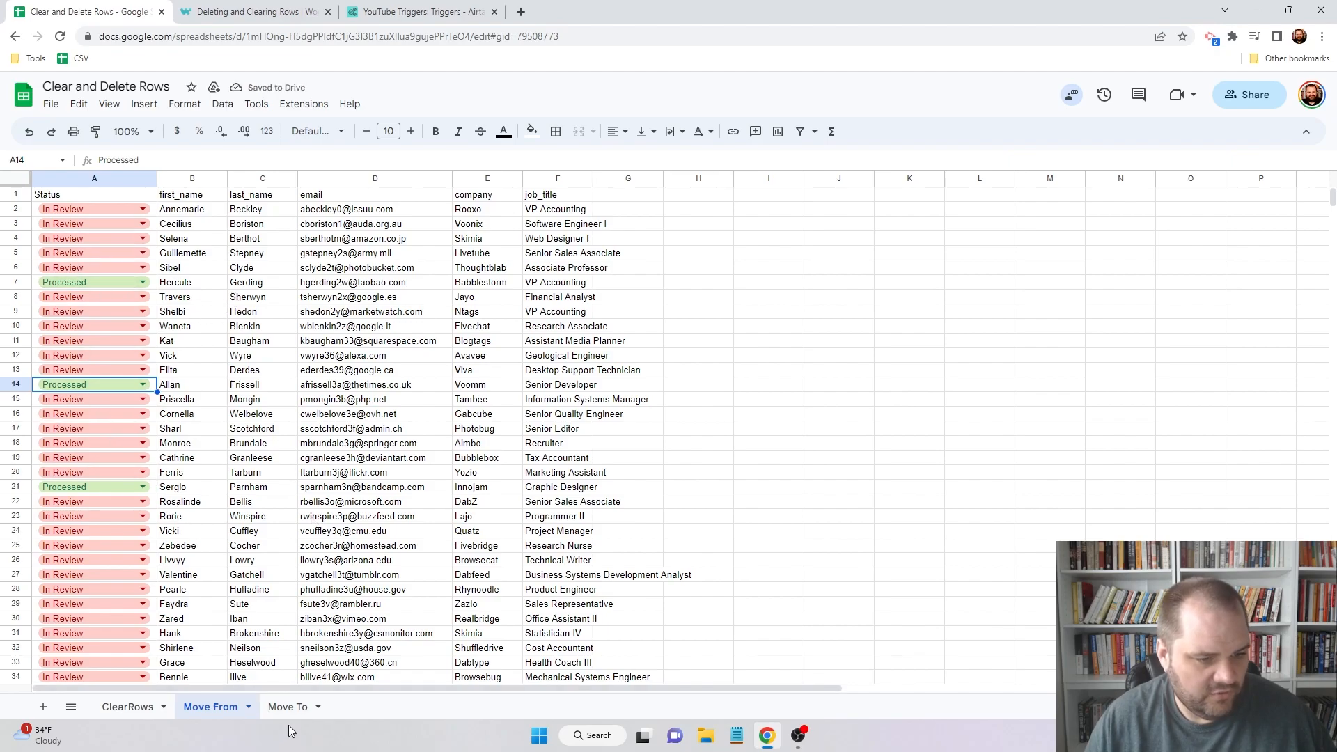
pyautogui.click(288, 706)
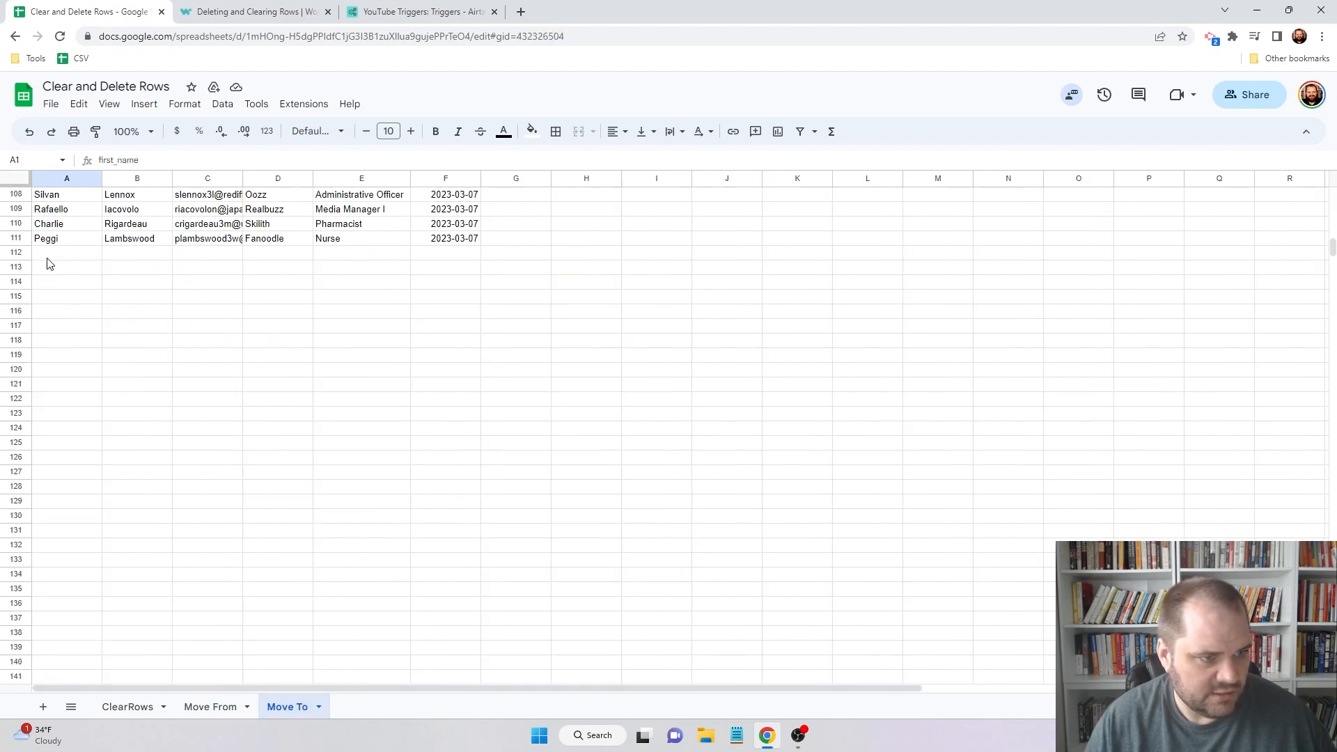
pyautogui.moveTo(44, 284)
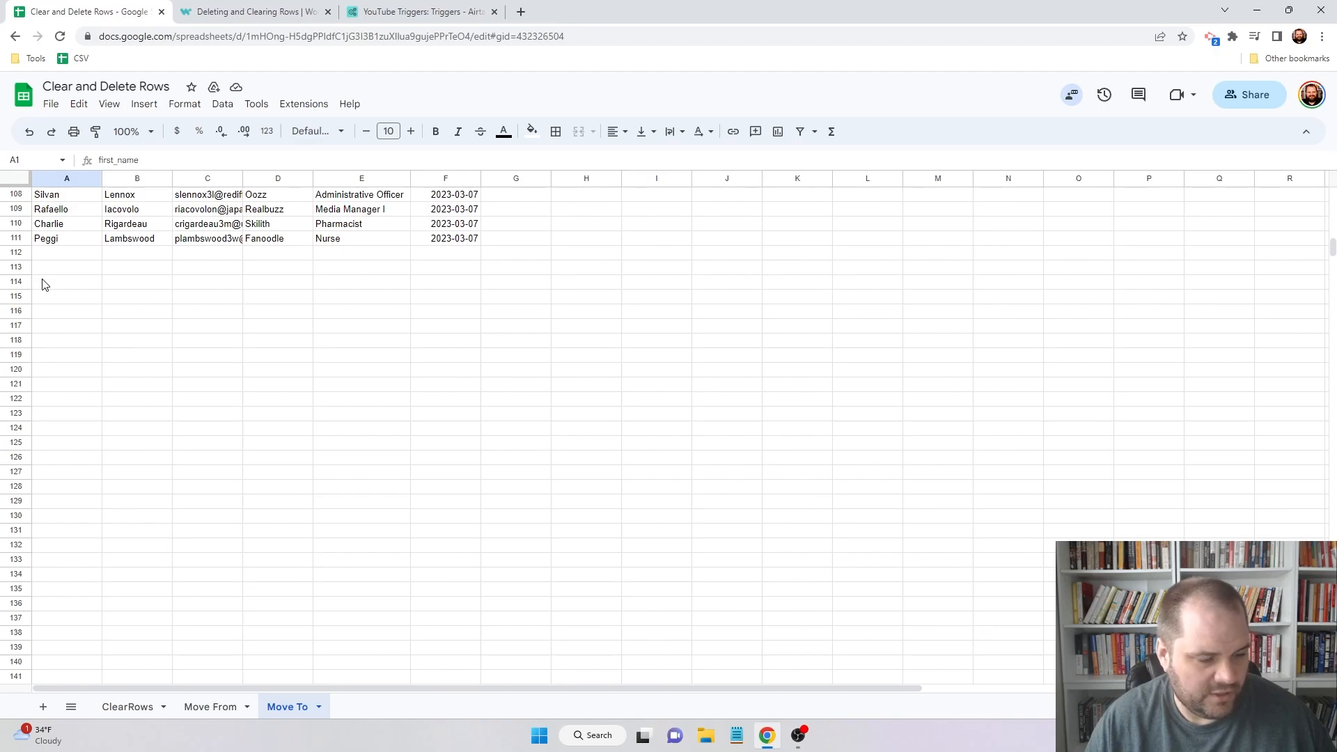
pyautogui.click(210, 706)
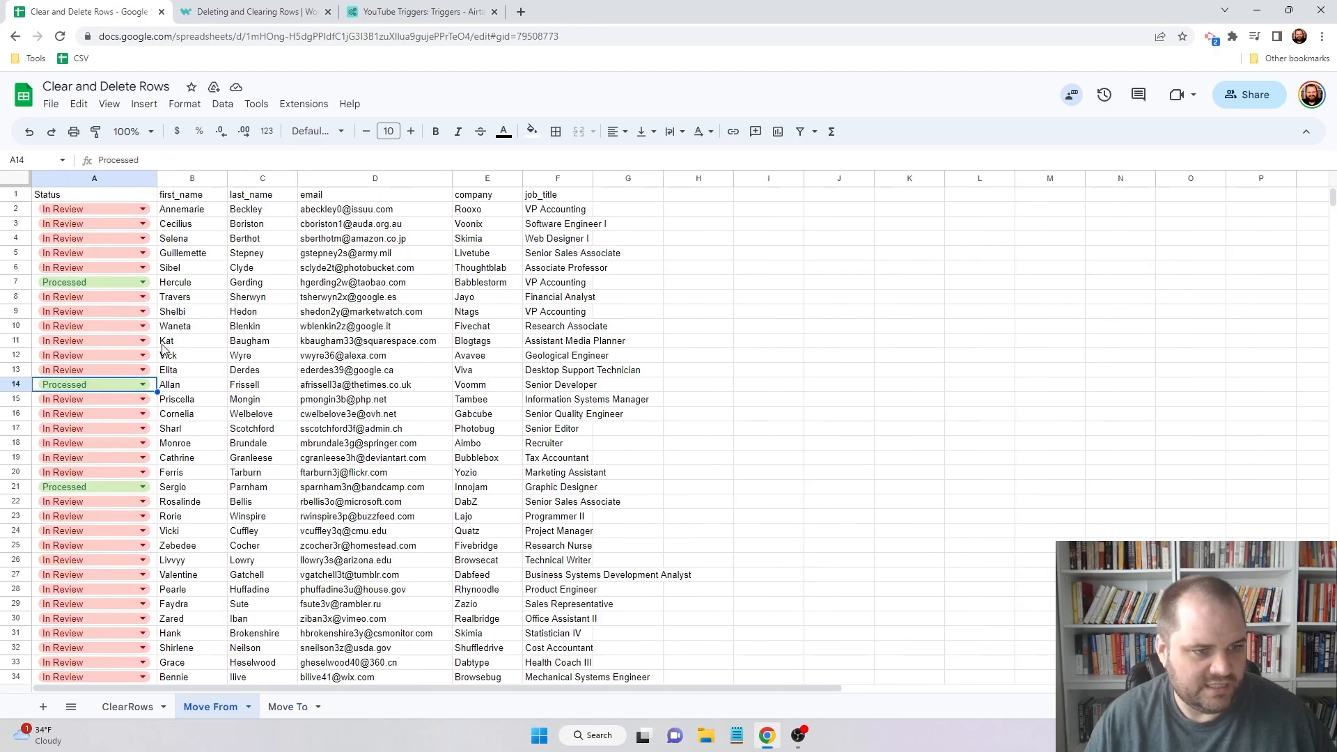
# - Add an Airtable trigger record with String 1 'Move', then check the Workato jobs and spreadsheet
pyautogui.click(251, 11)
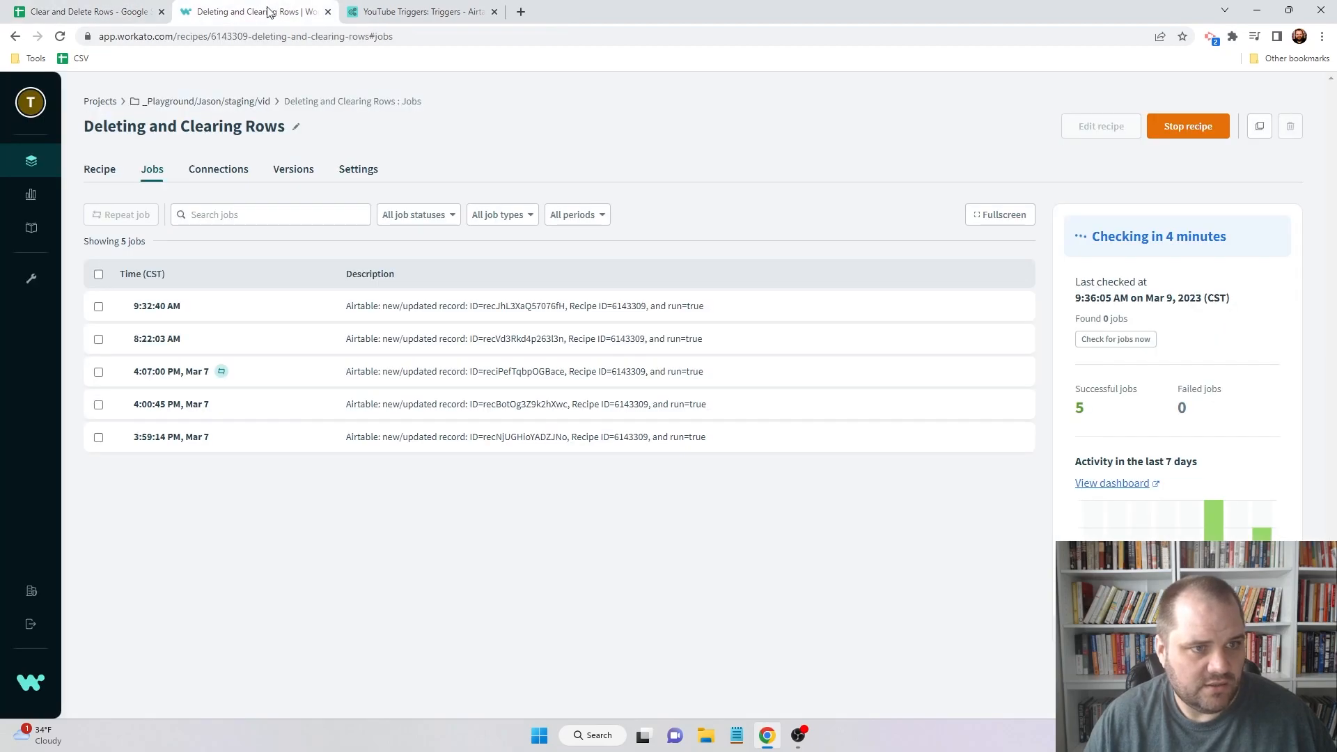
pyautogui.click(421, 11)
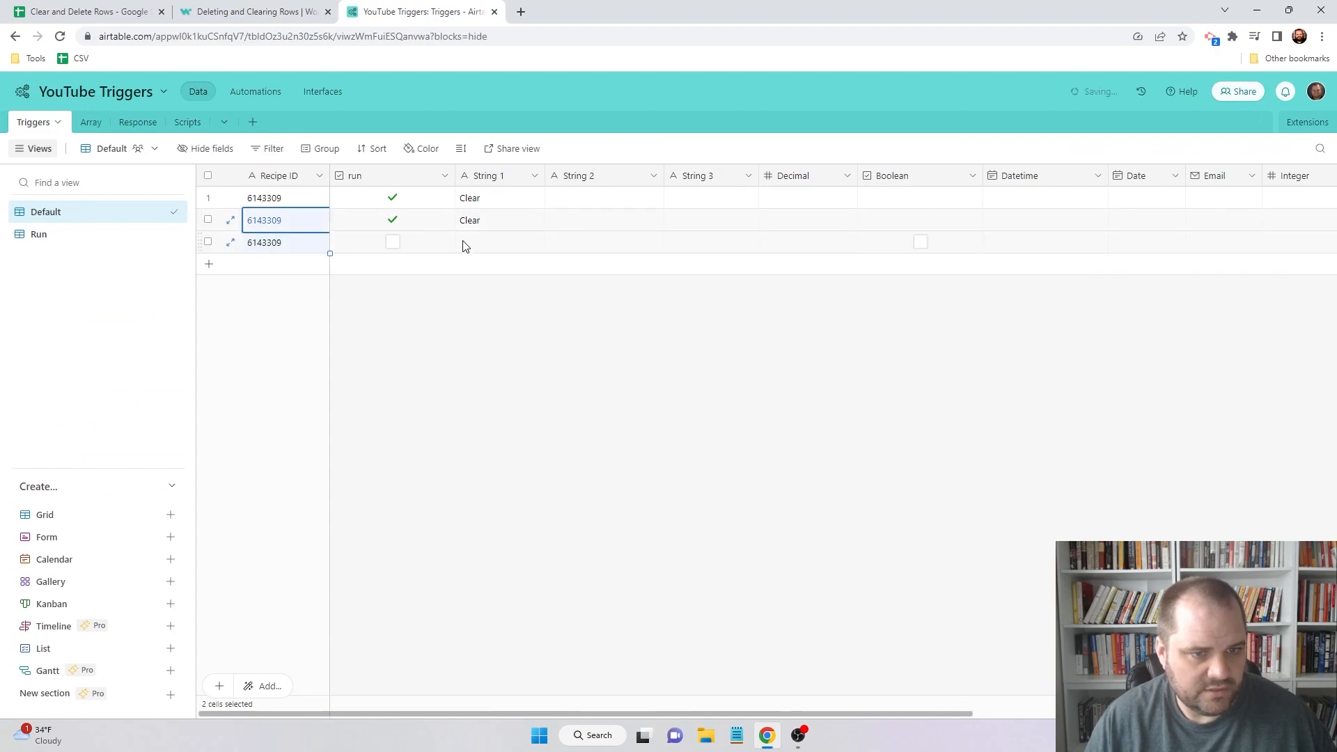
pyautogui.write('MOve')
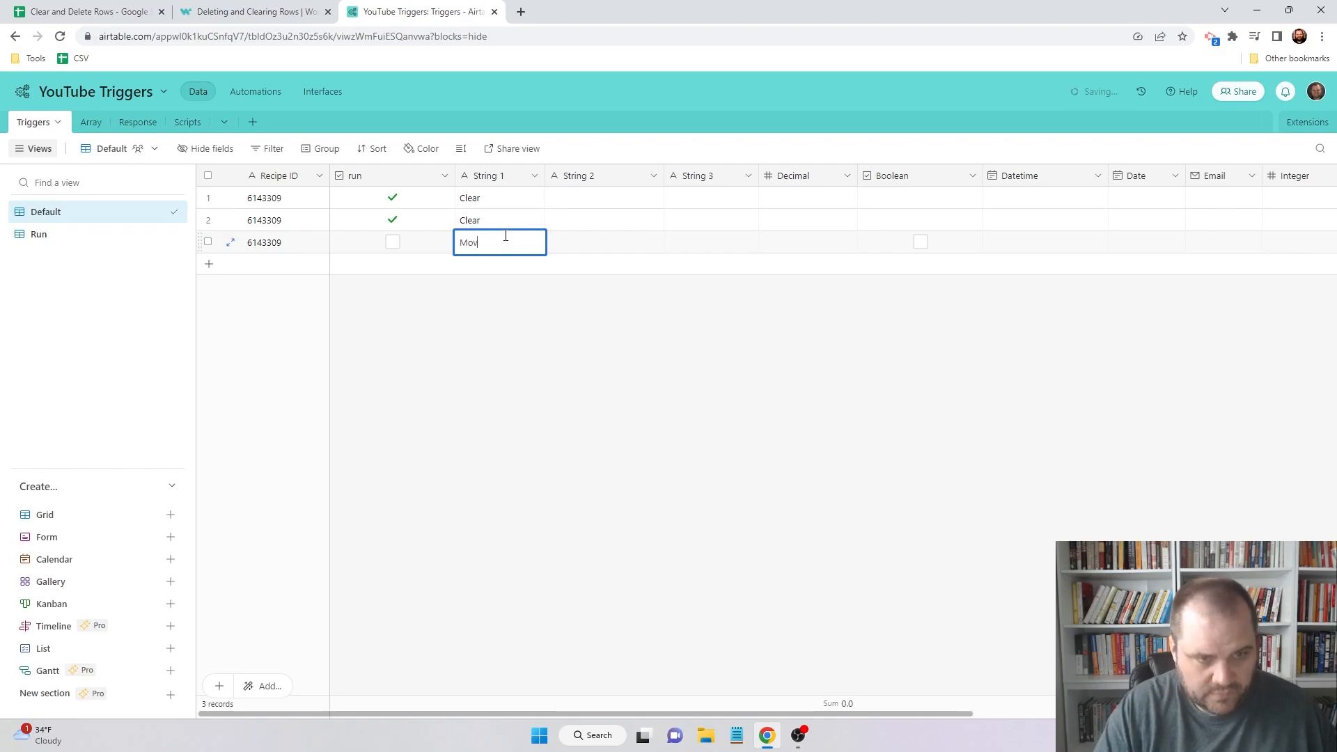
pyautogui.click(252, 11)
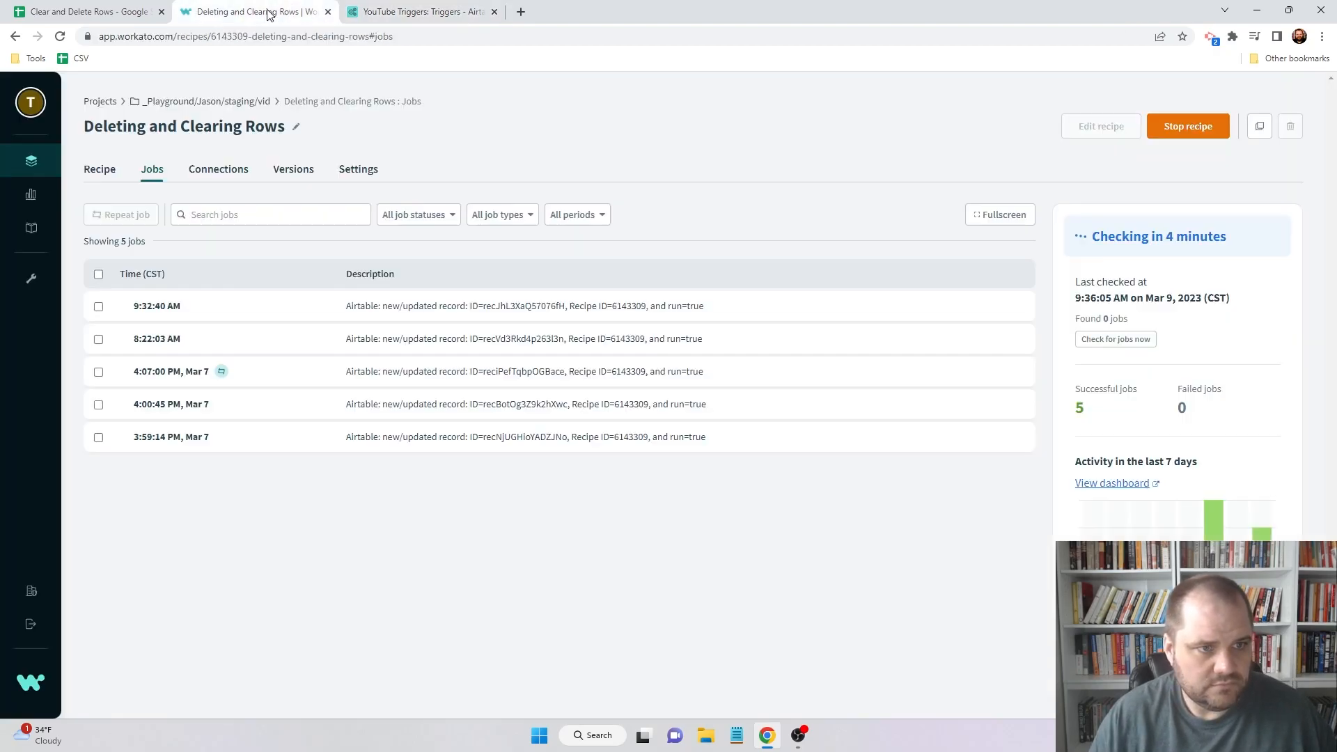
pyautogui.click(85, 11)
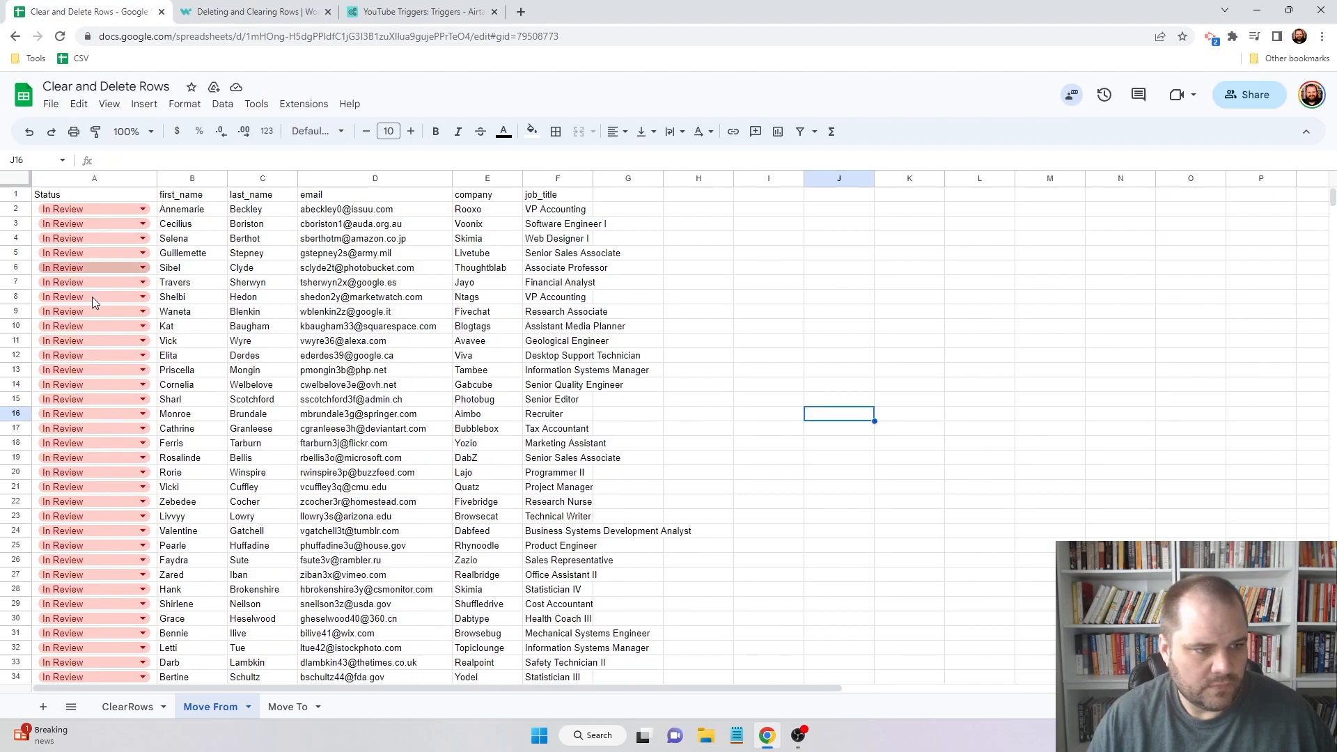
pyautogui.moveTo(114, 401)
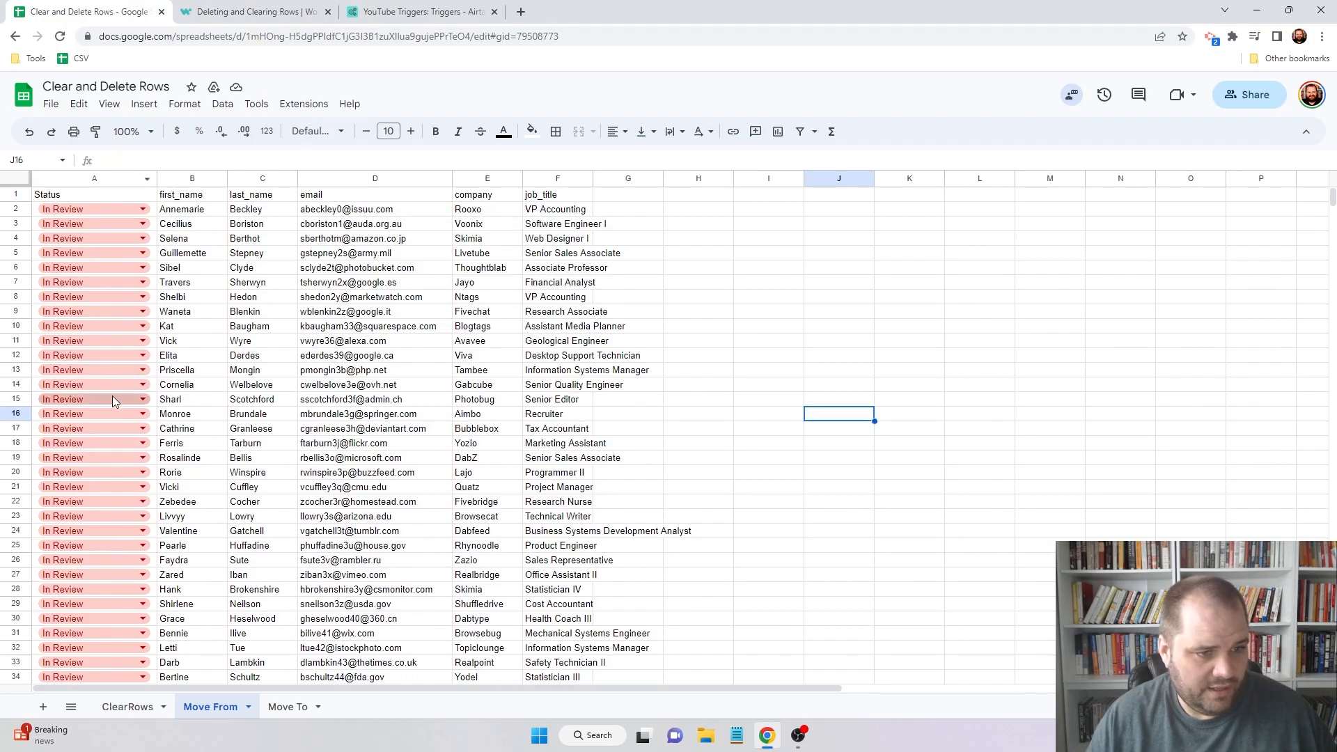
pyautogui.click(289, 707)
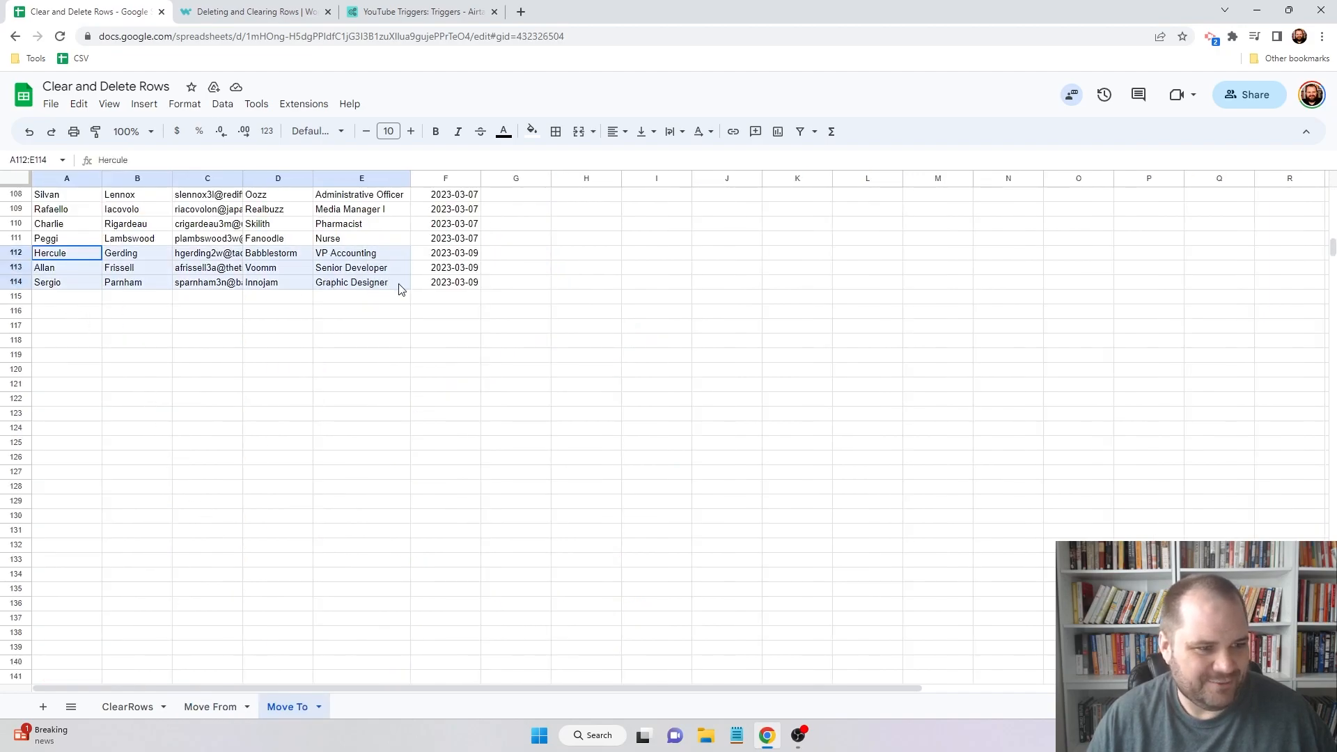
pyautogui.click(209, 706)
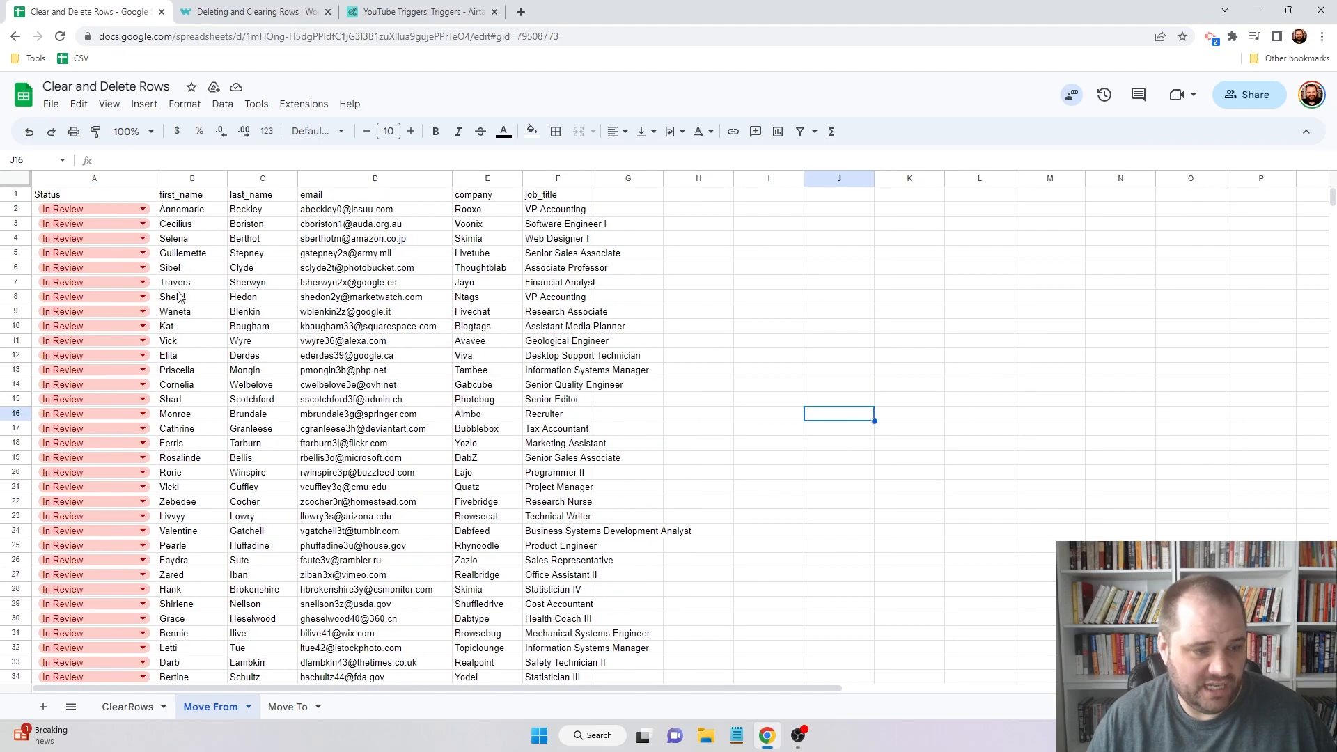
pyautogui.moveTo(285, 483)
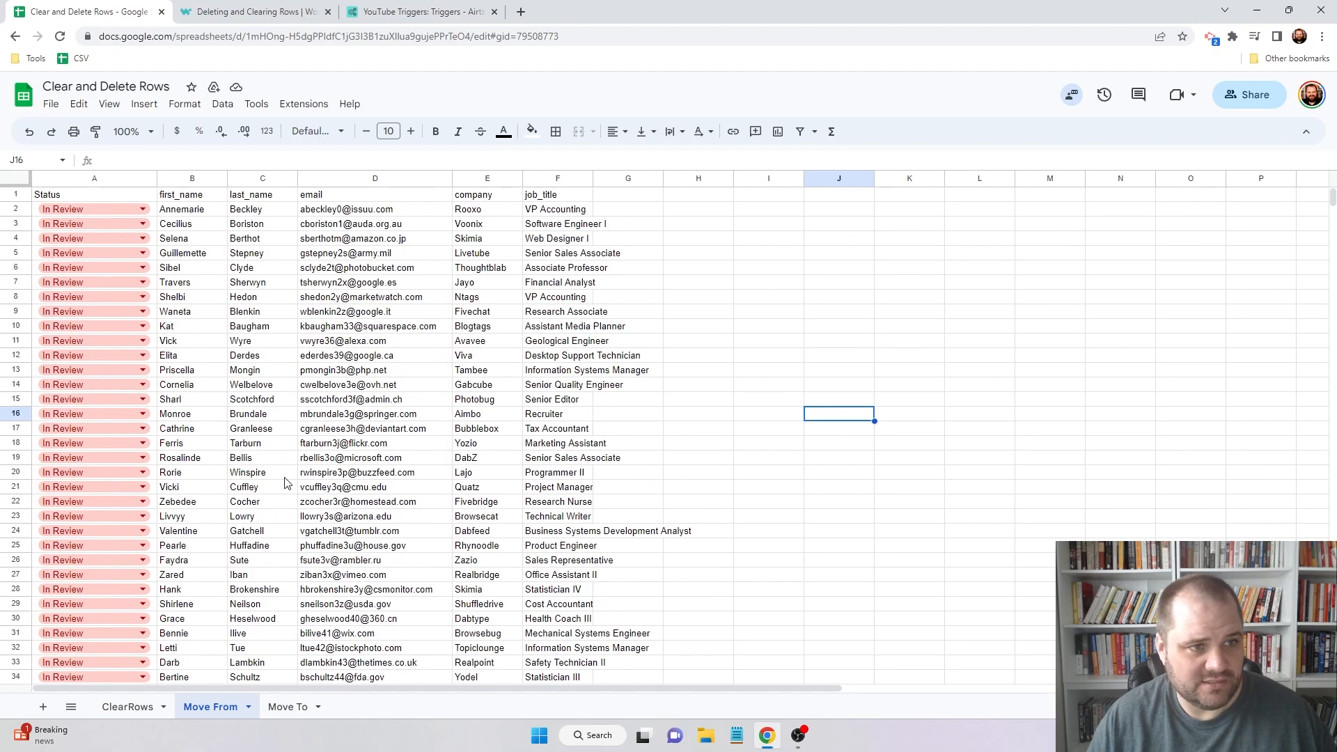
pyautogui.click(251, 11)
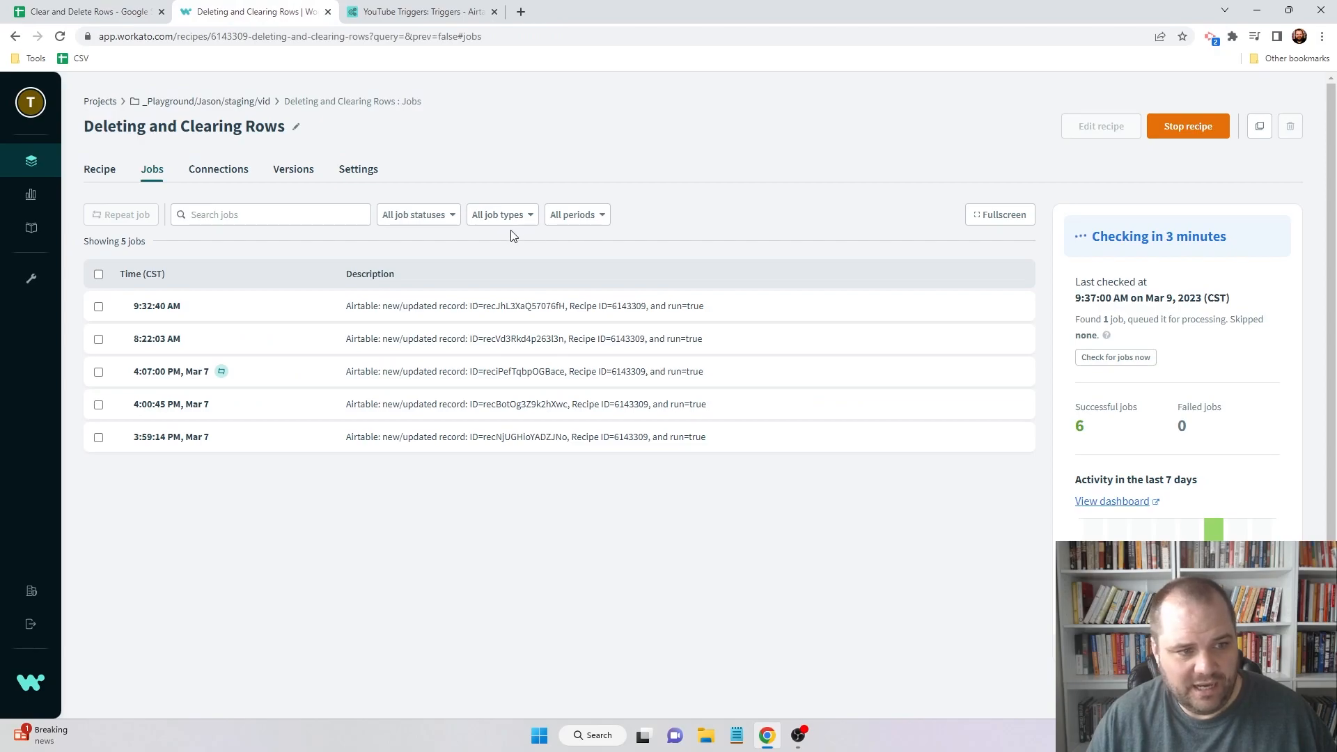
pyautogui.moveTo(573, 268)
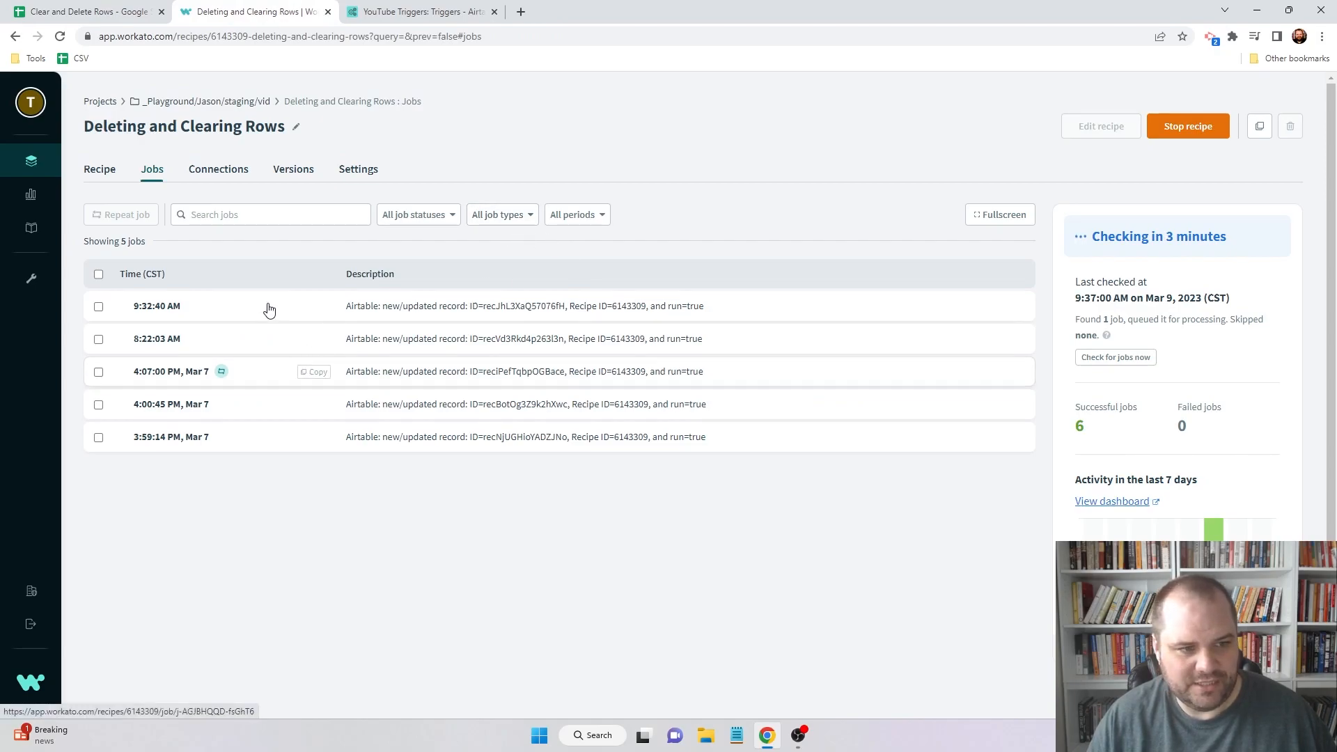
# - View the recipe workflow's Move branch: add row, Delete Row From Sheet and row_offset update
pyautogui.click(99, 168)
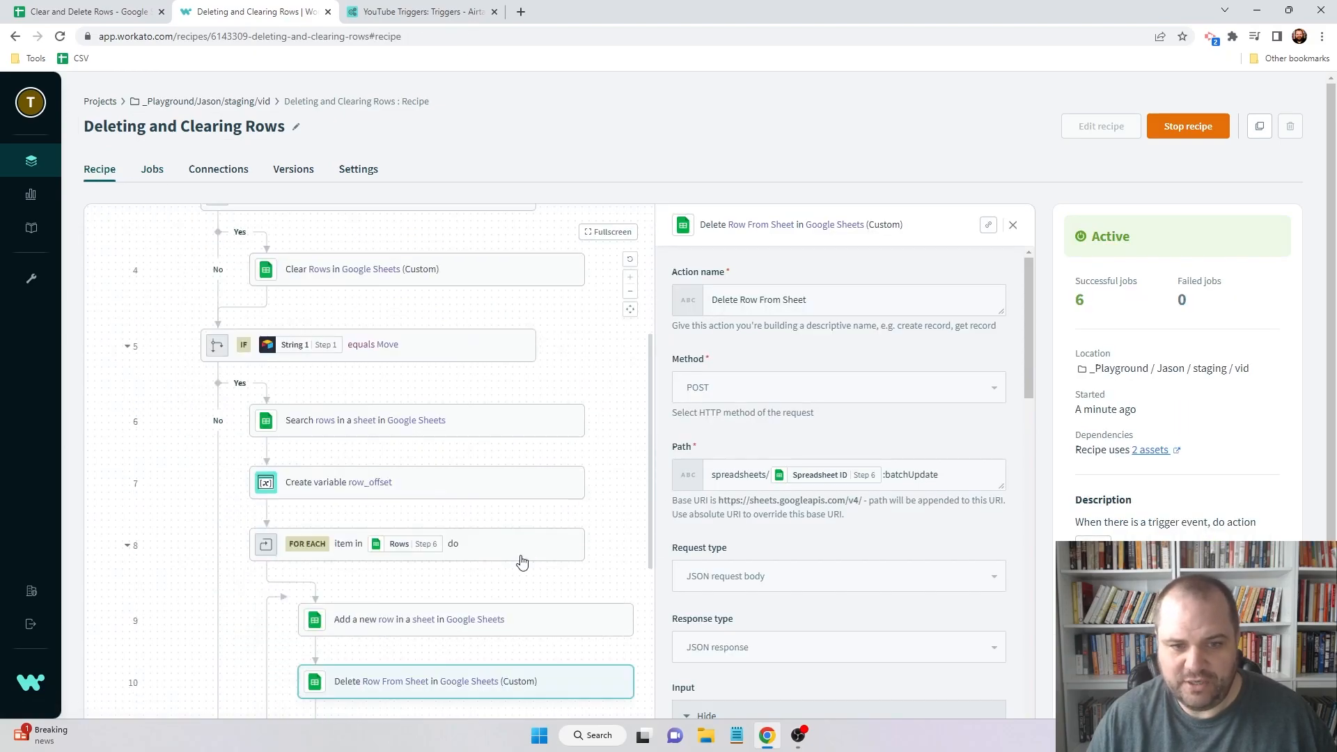
pyautogui.scroll(-3)
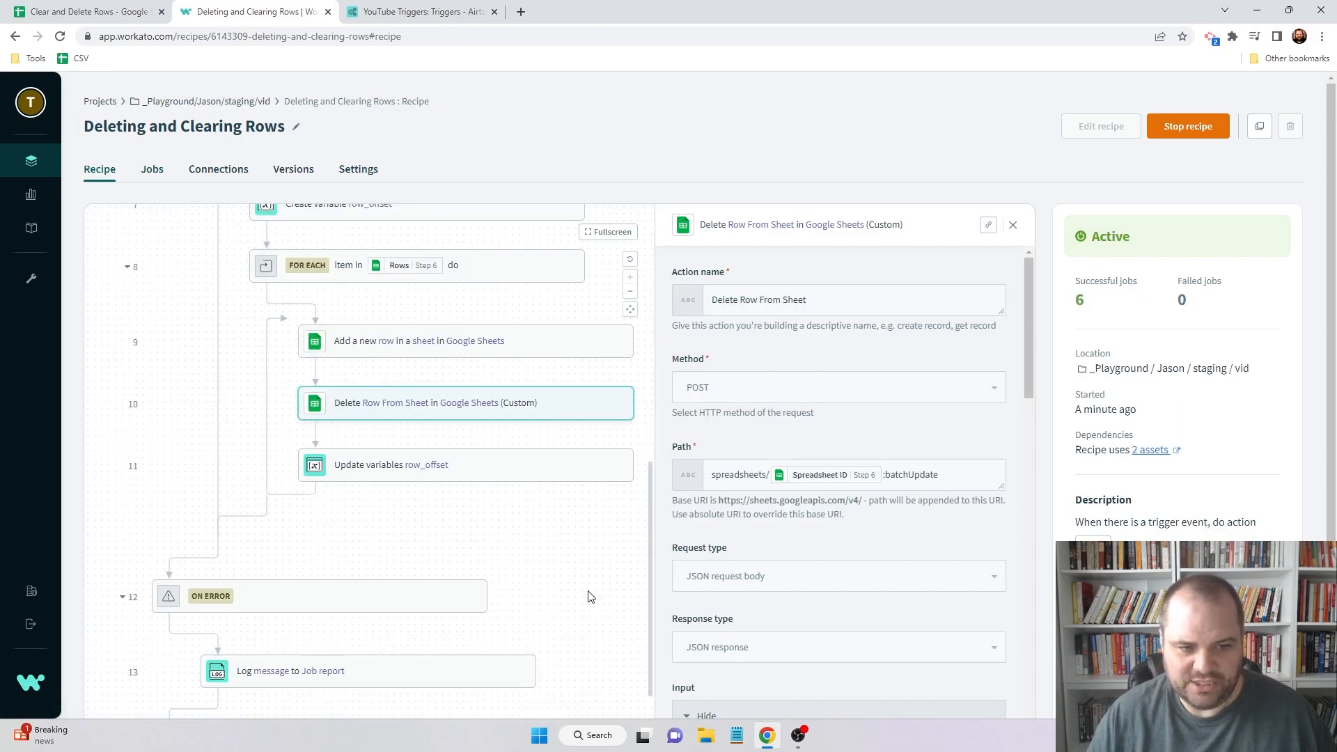
pyautogui.moveTo(507, 479)
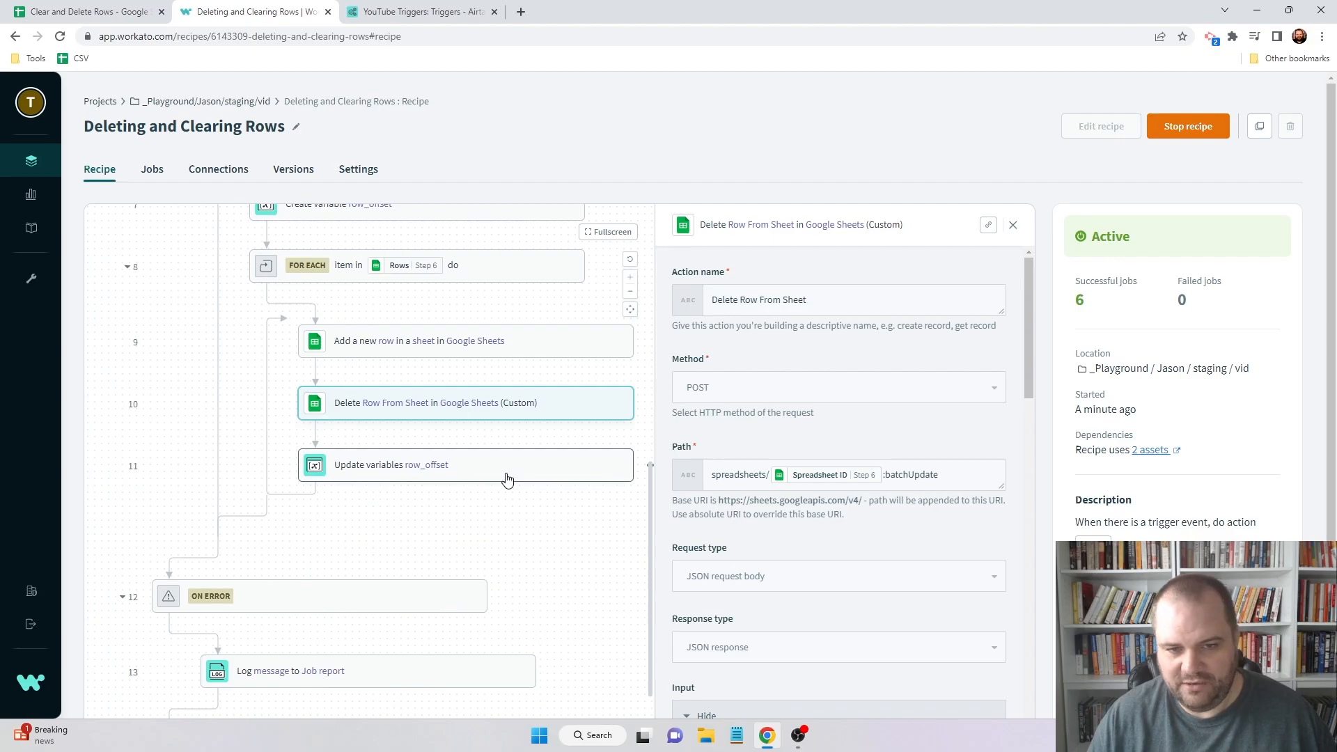
pyautogui.scroll(3)
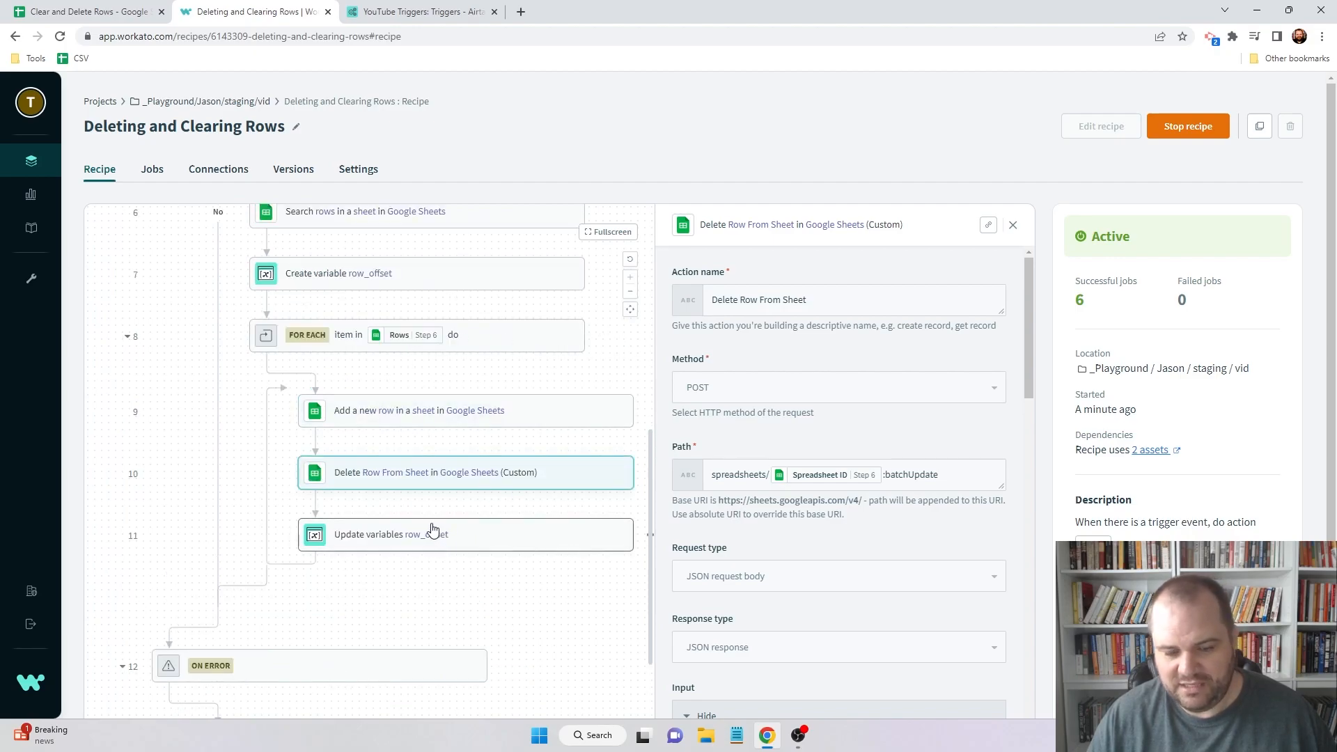